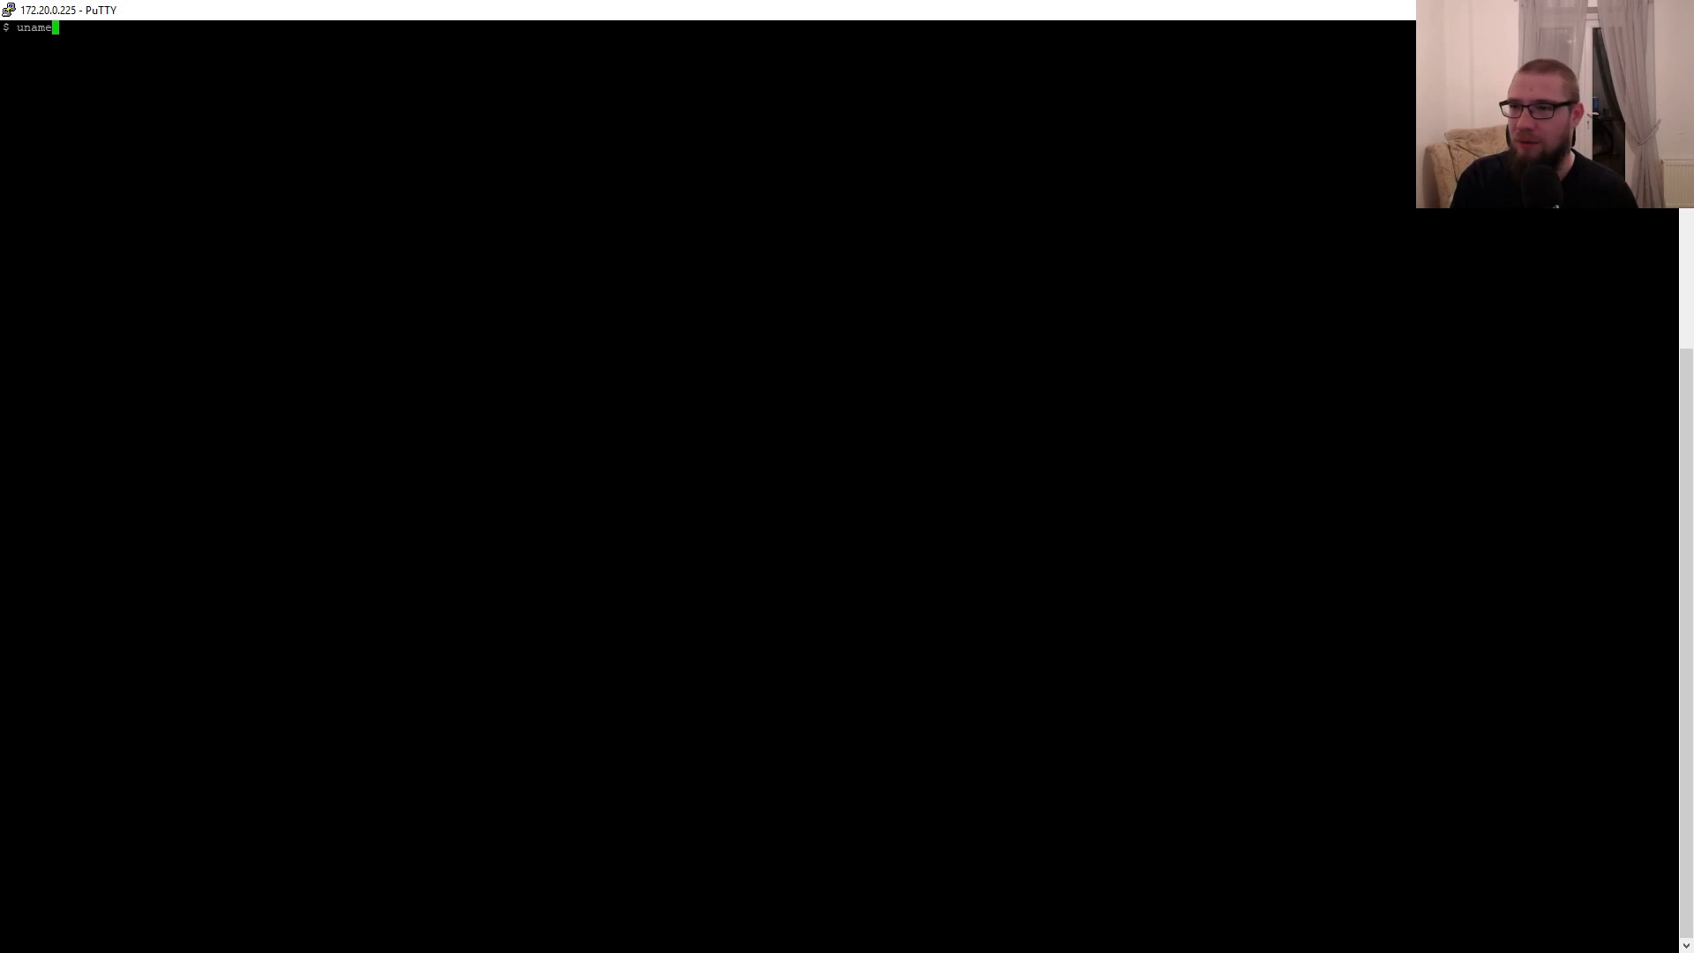
# Step: Confirm the server runs FreeBSD 12.0-RELEASE with uname -a, then become root with su -
pyautogui.write(' -a')
pyautogui.press('Return')
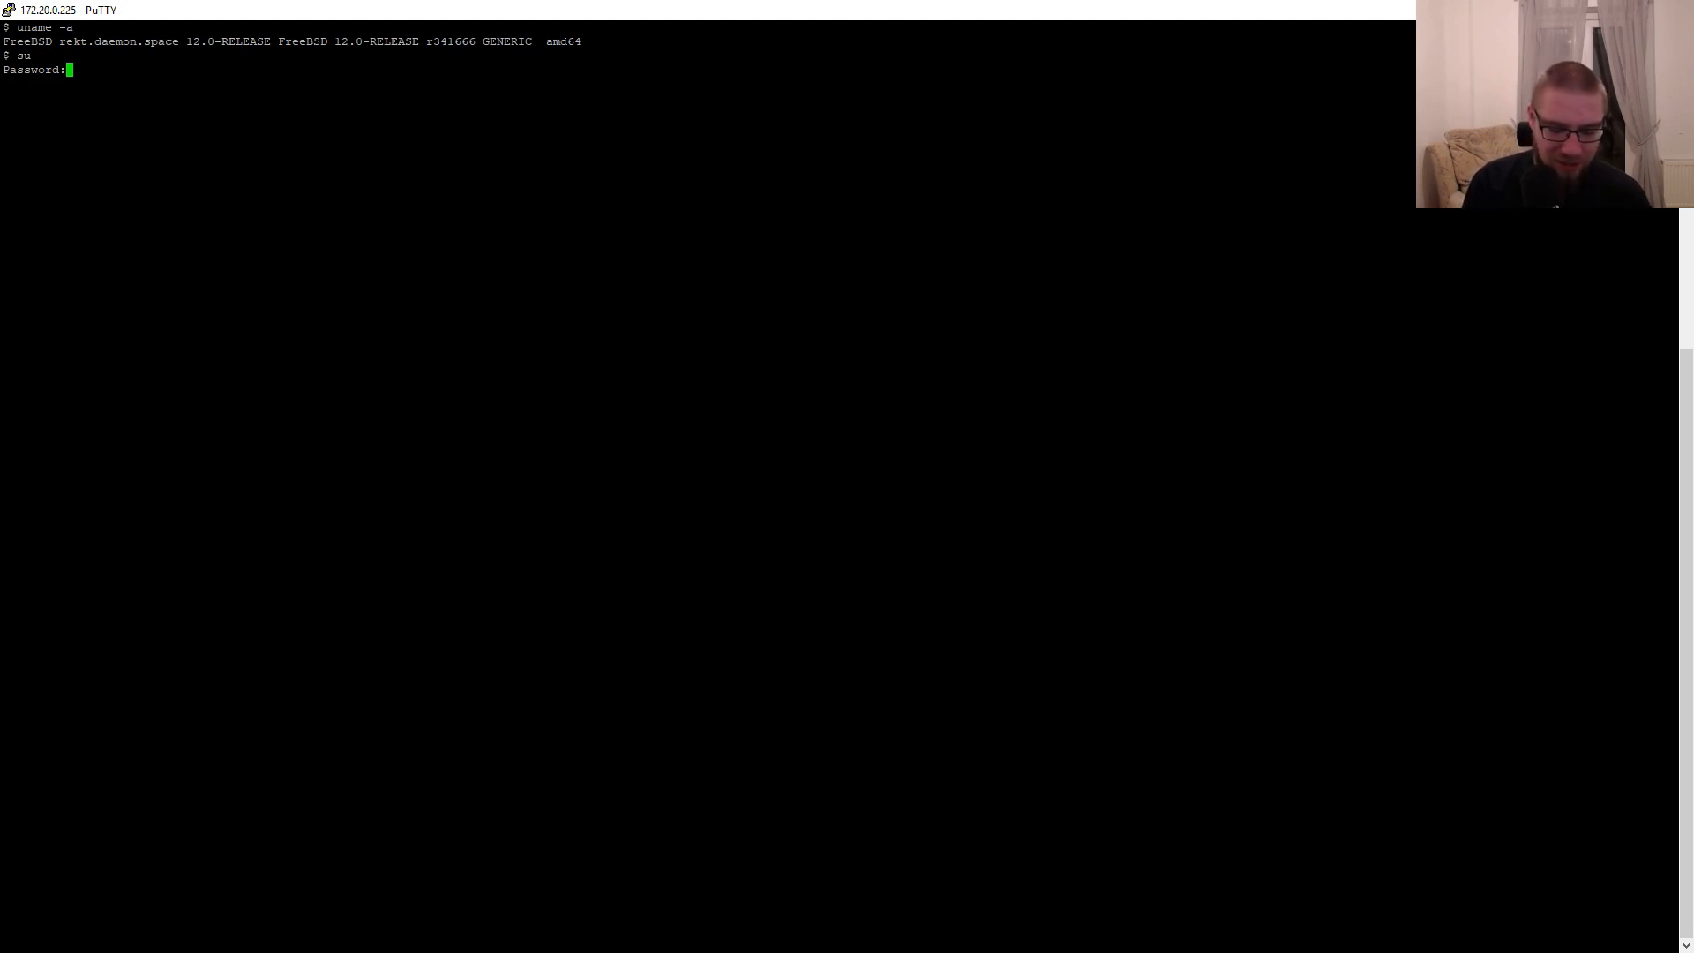
pyautogui.press('Return')
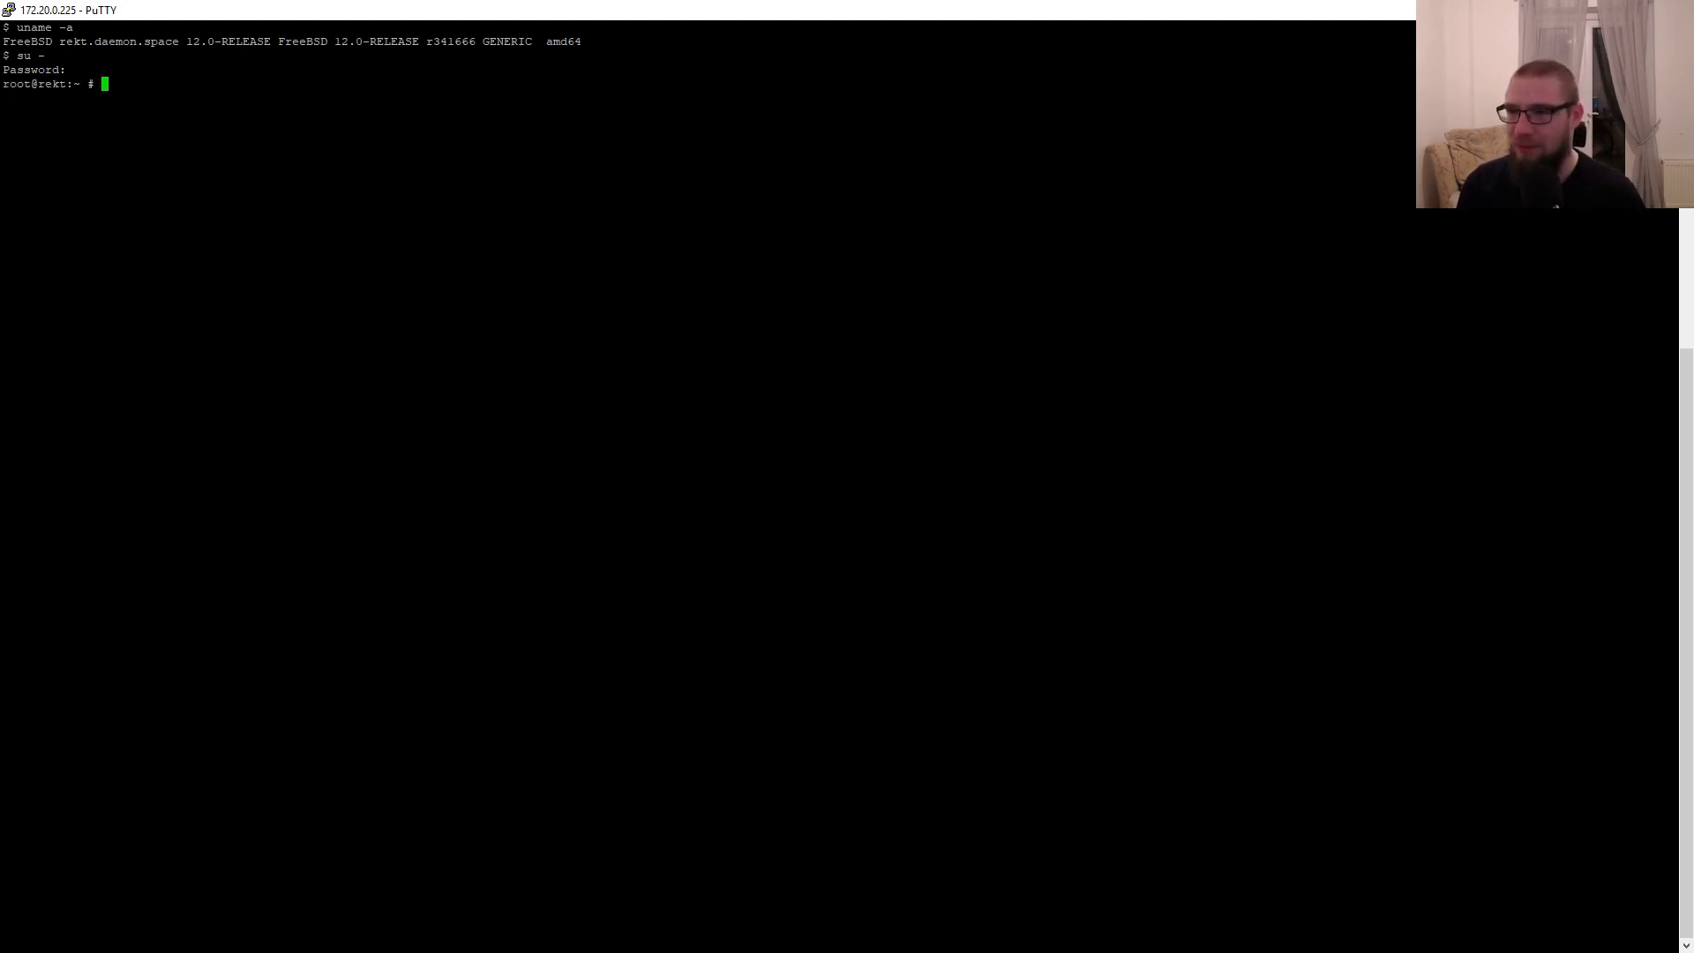
# Step: Open /etc/login.conf in ee and start a new line below the umask entry
pyautogui.write('ee')
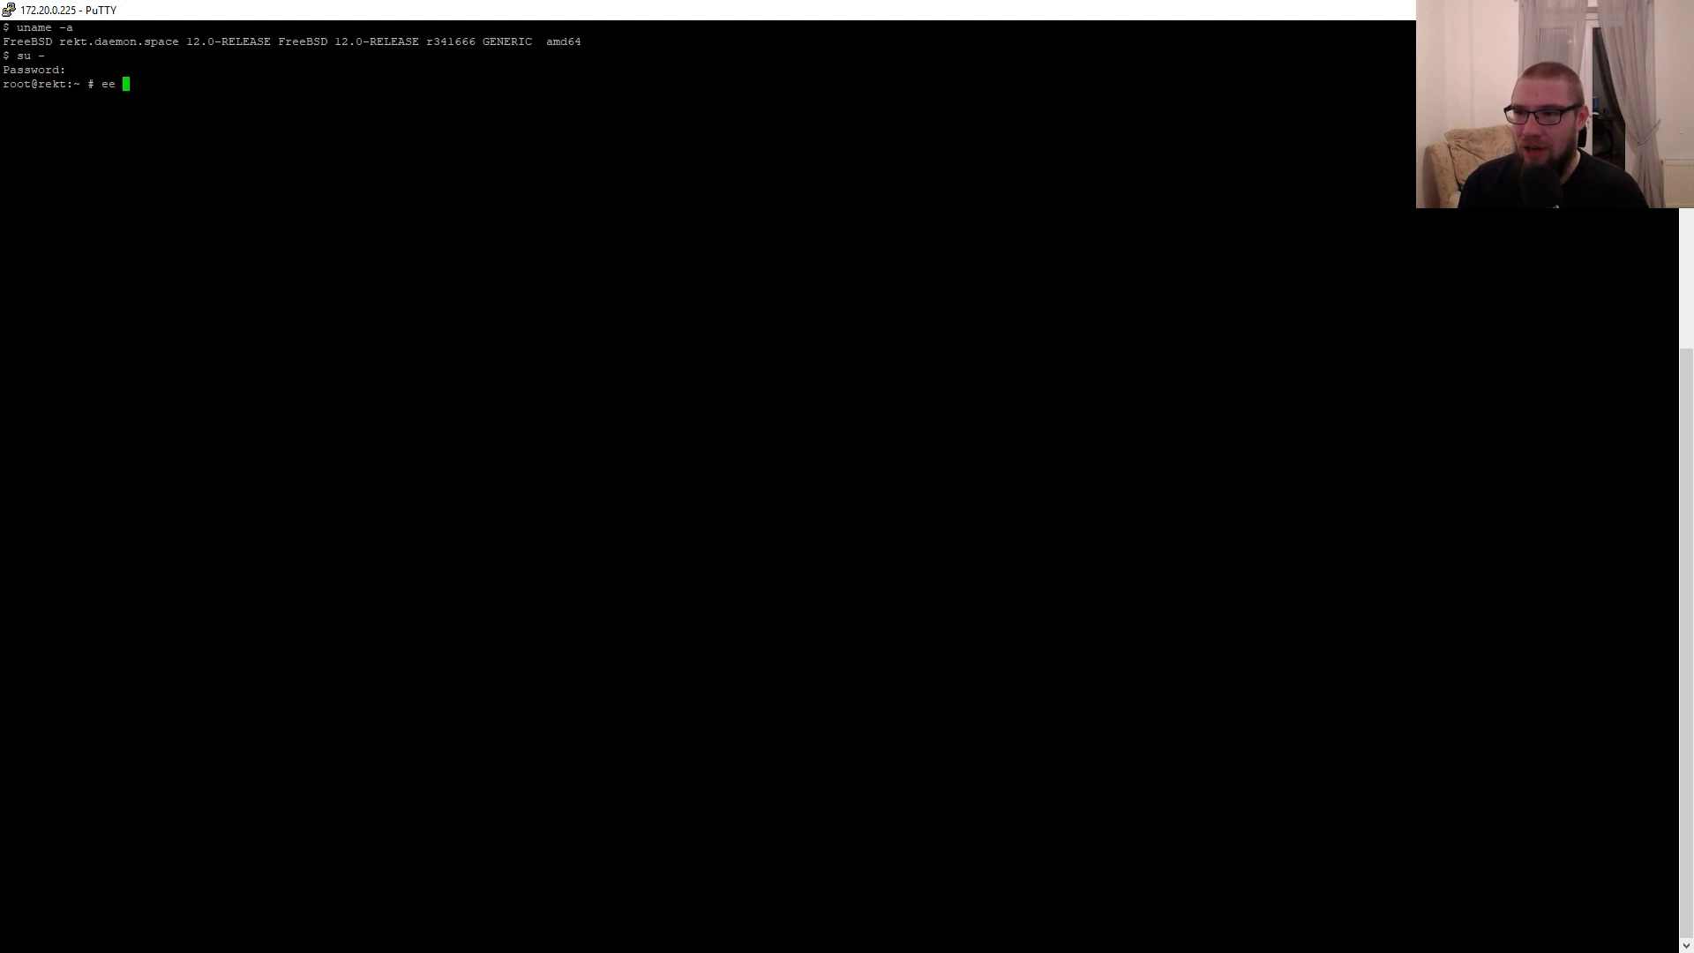
pyautogui.write('/etc/login.')
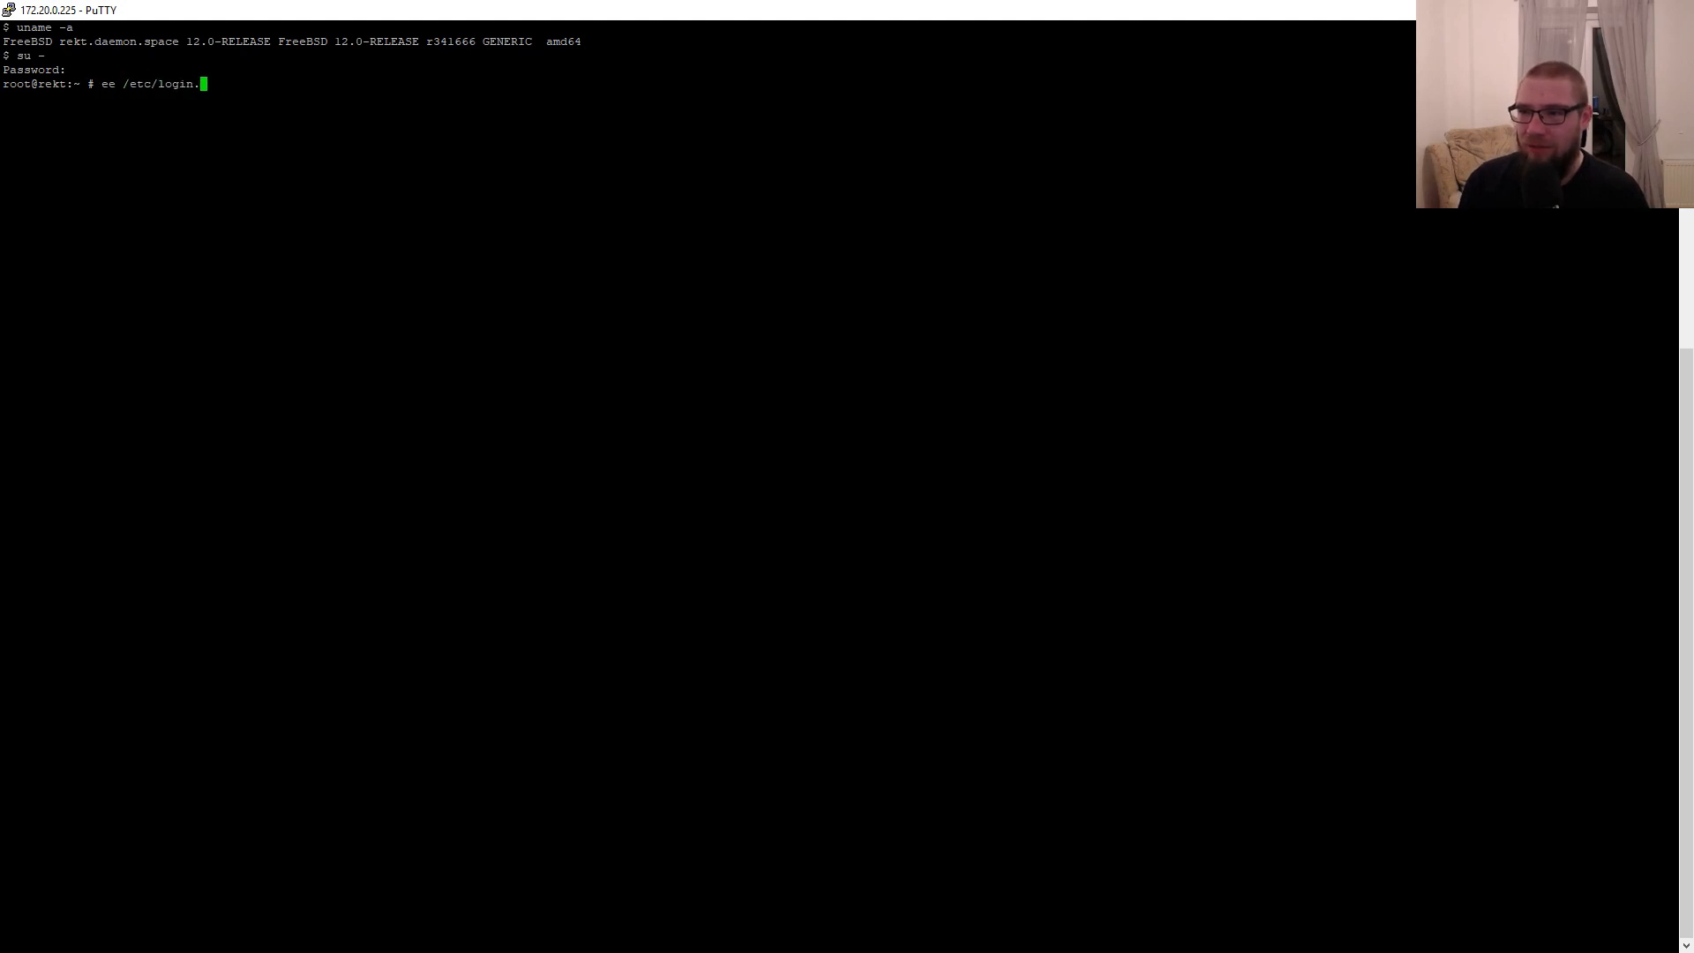
pyautogui.press('Return')
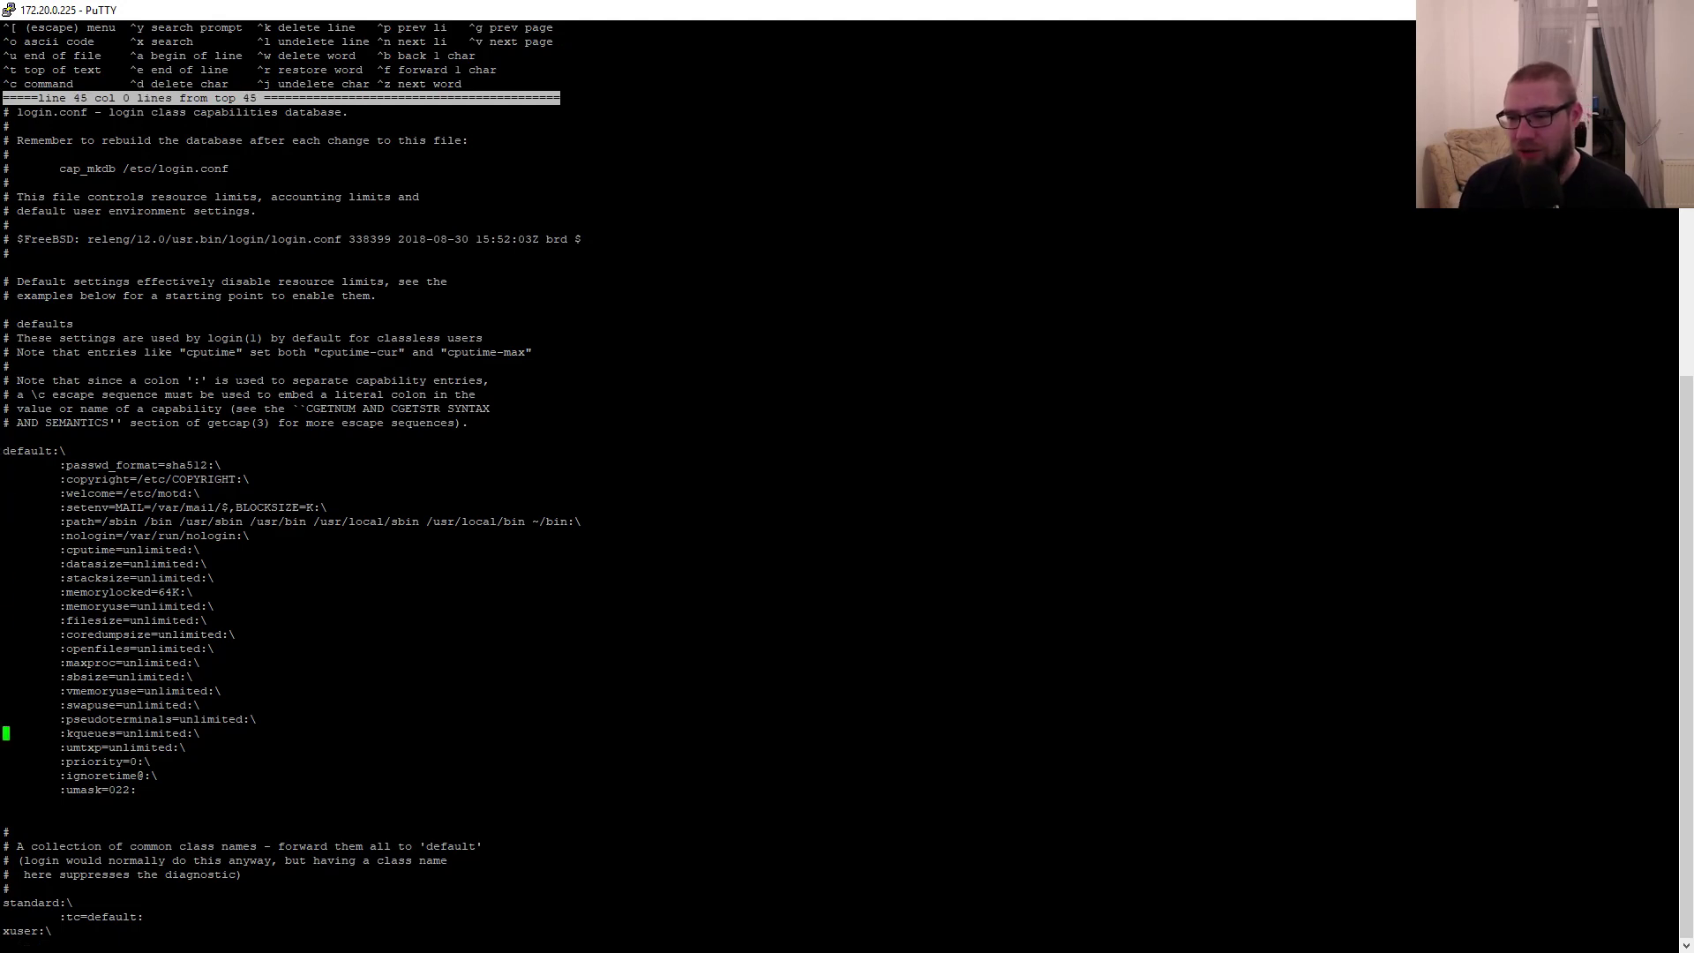
pyautogui.press('Down')
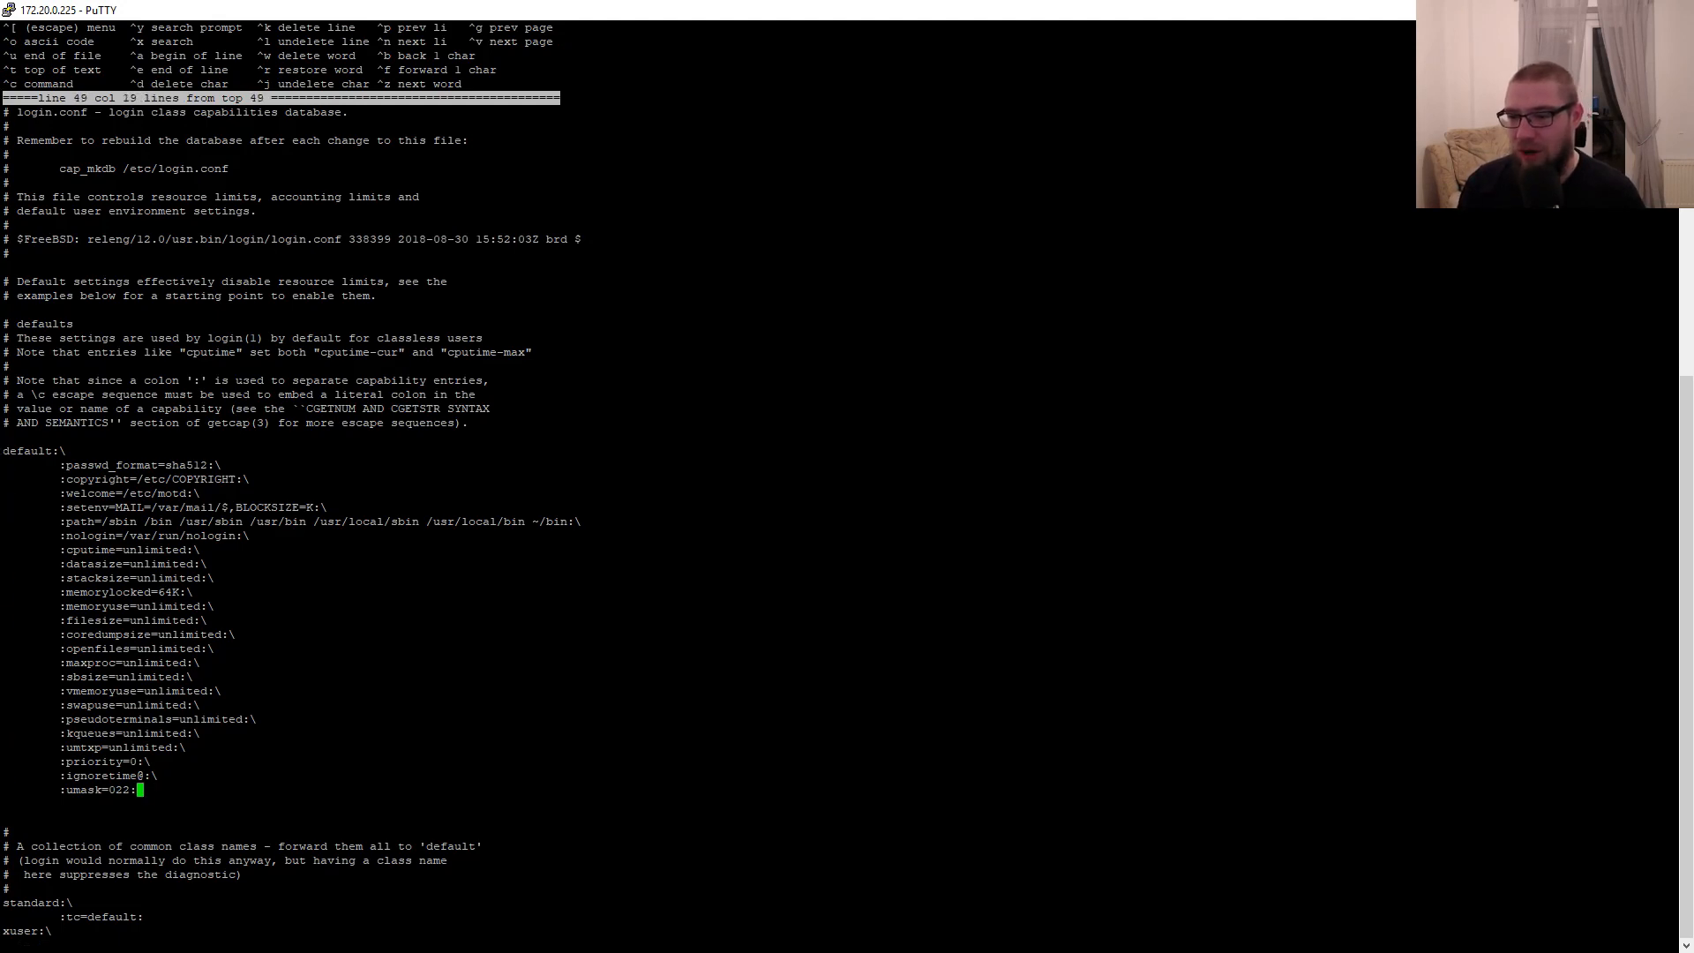
pyautogui.press('Return')
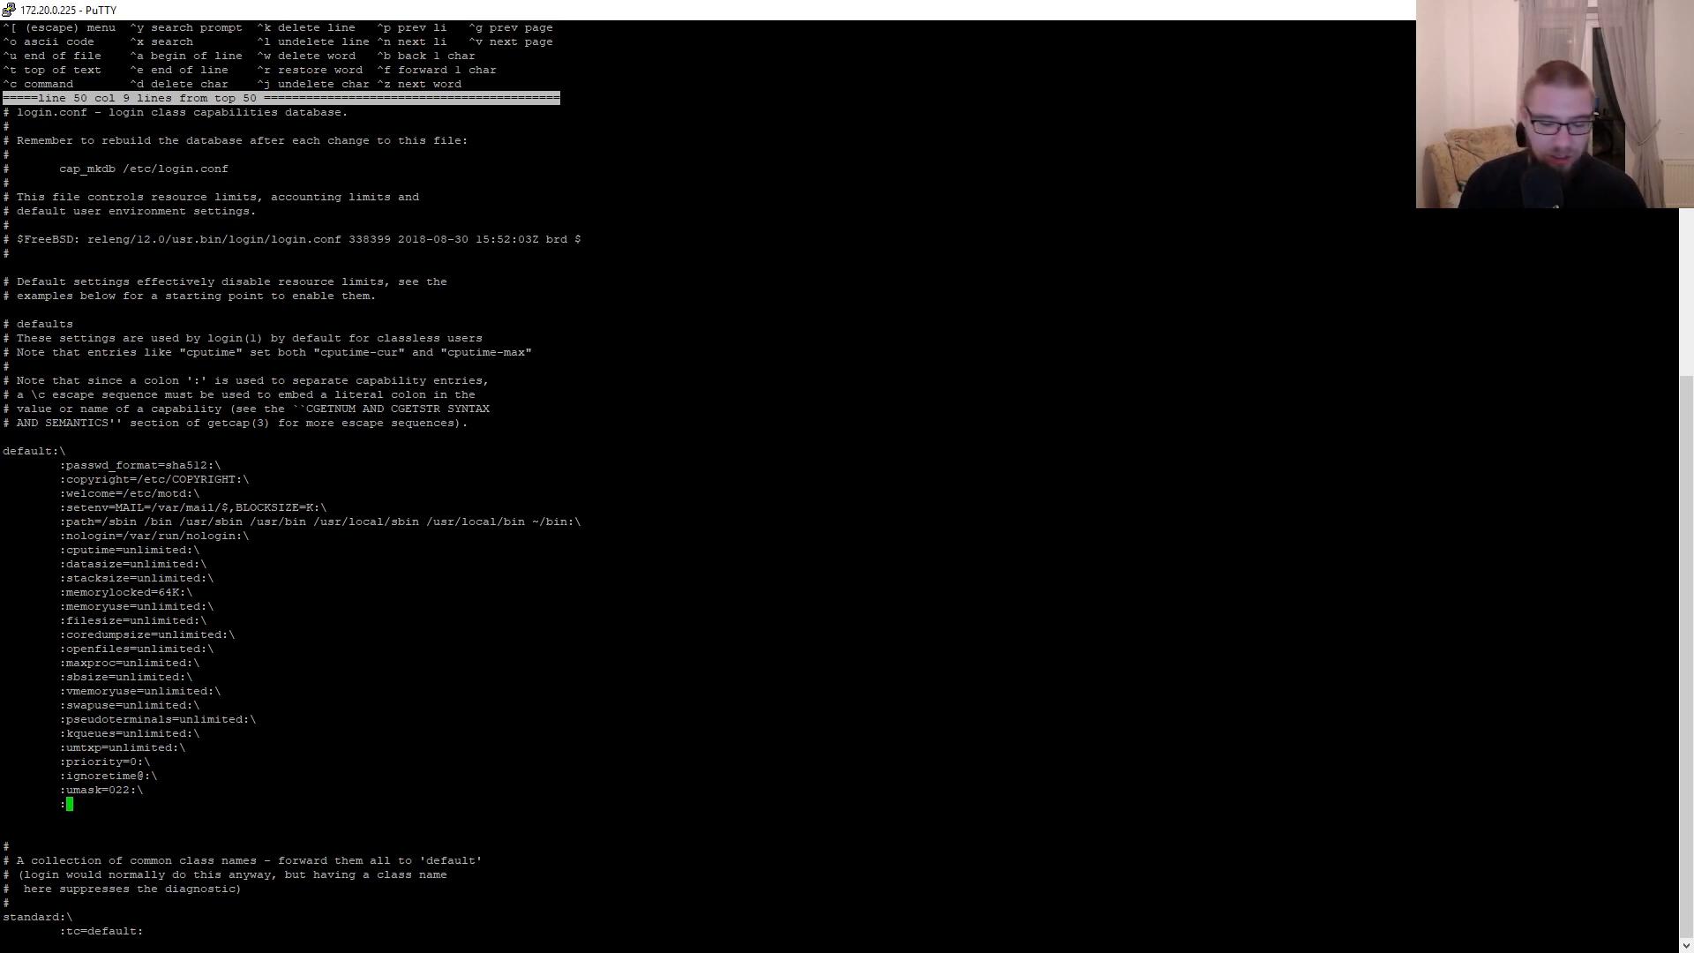
# Step: Add :charset=UTF-8:\ and :lang=en_GB.UTF-8: entries to the default class
pyautogui.write(':charset=U')
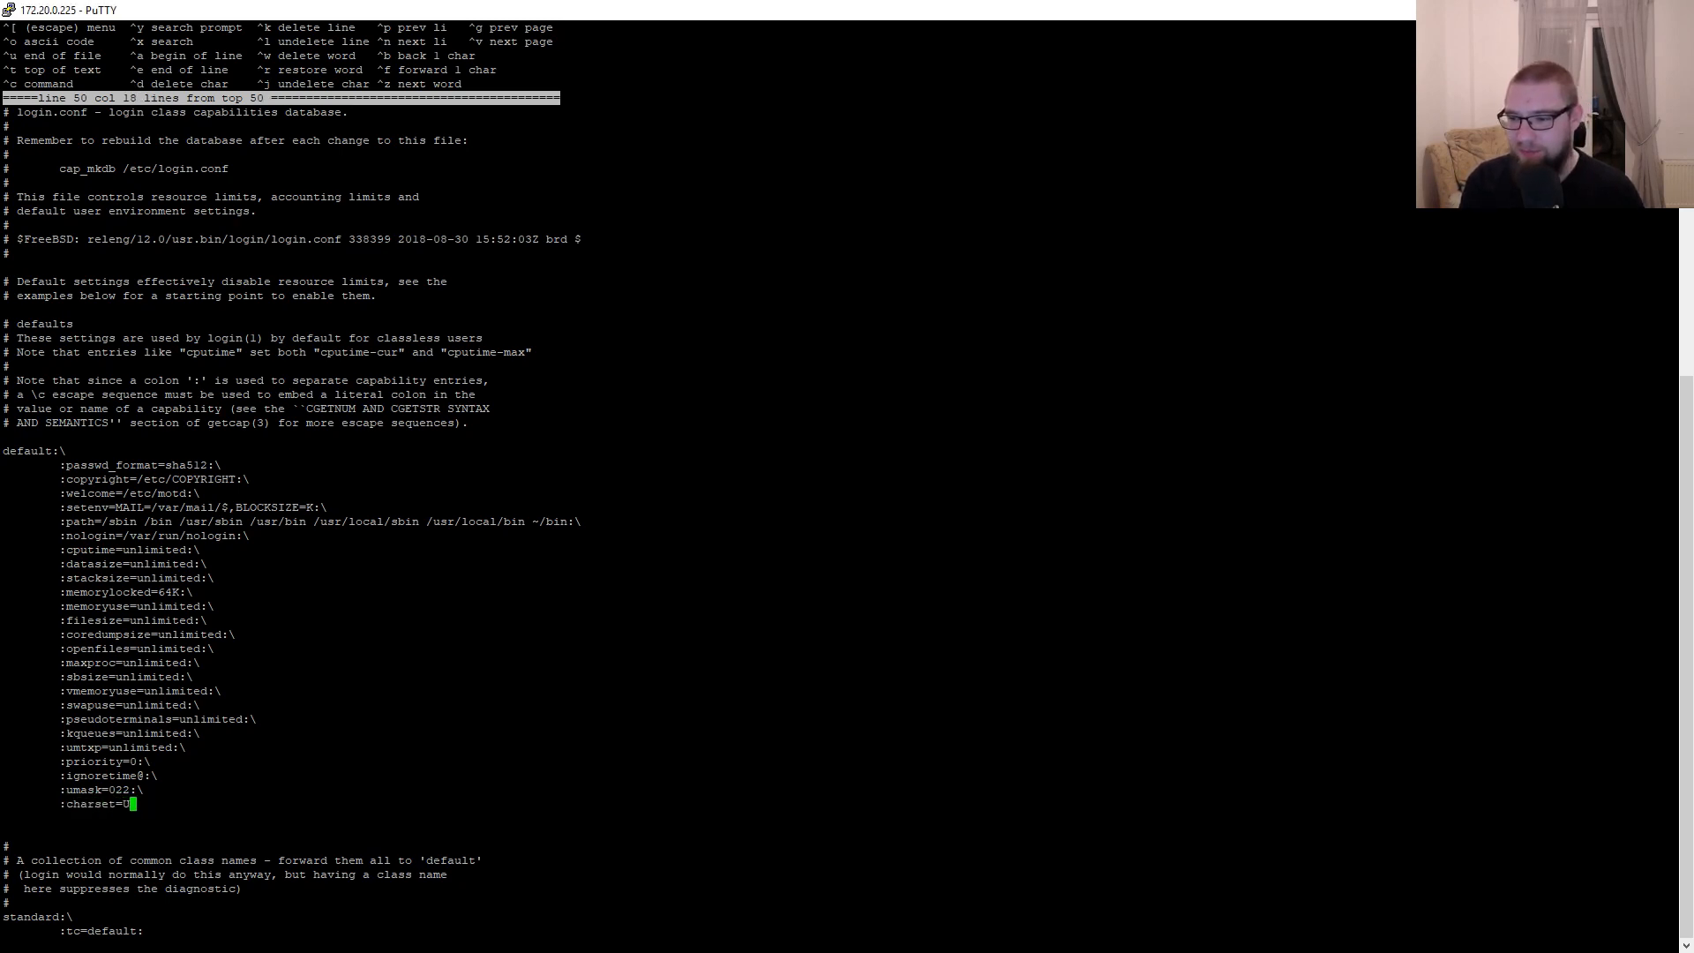
pyautogui.write('TF')
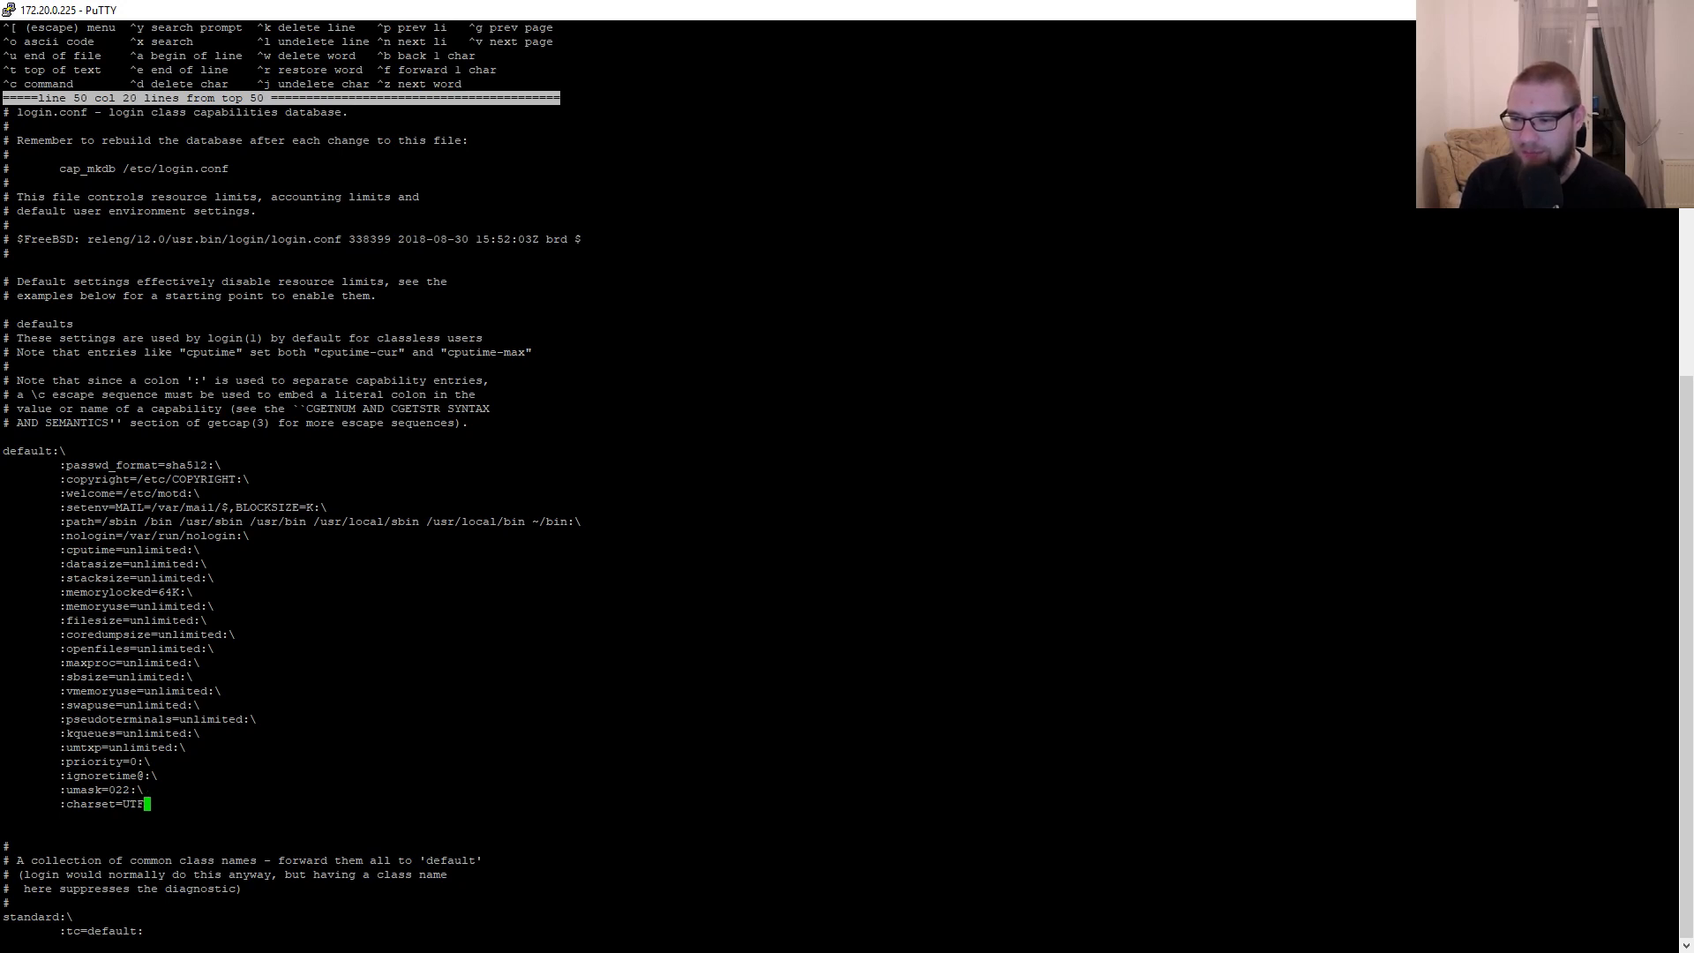
pyautogui.write('-8:')
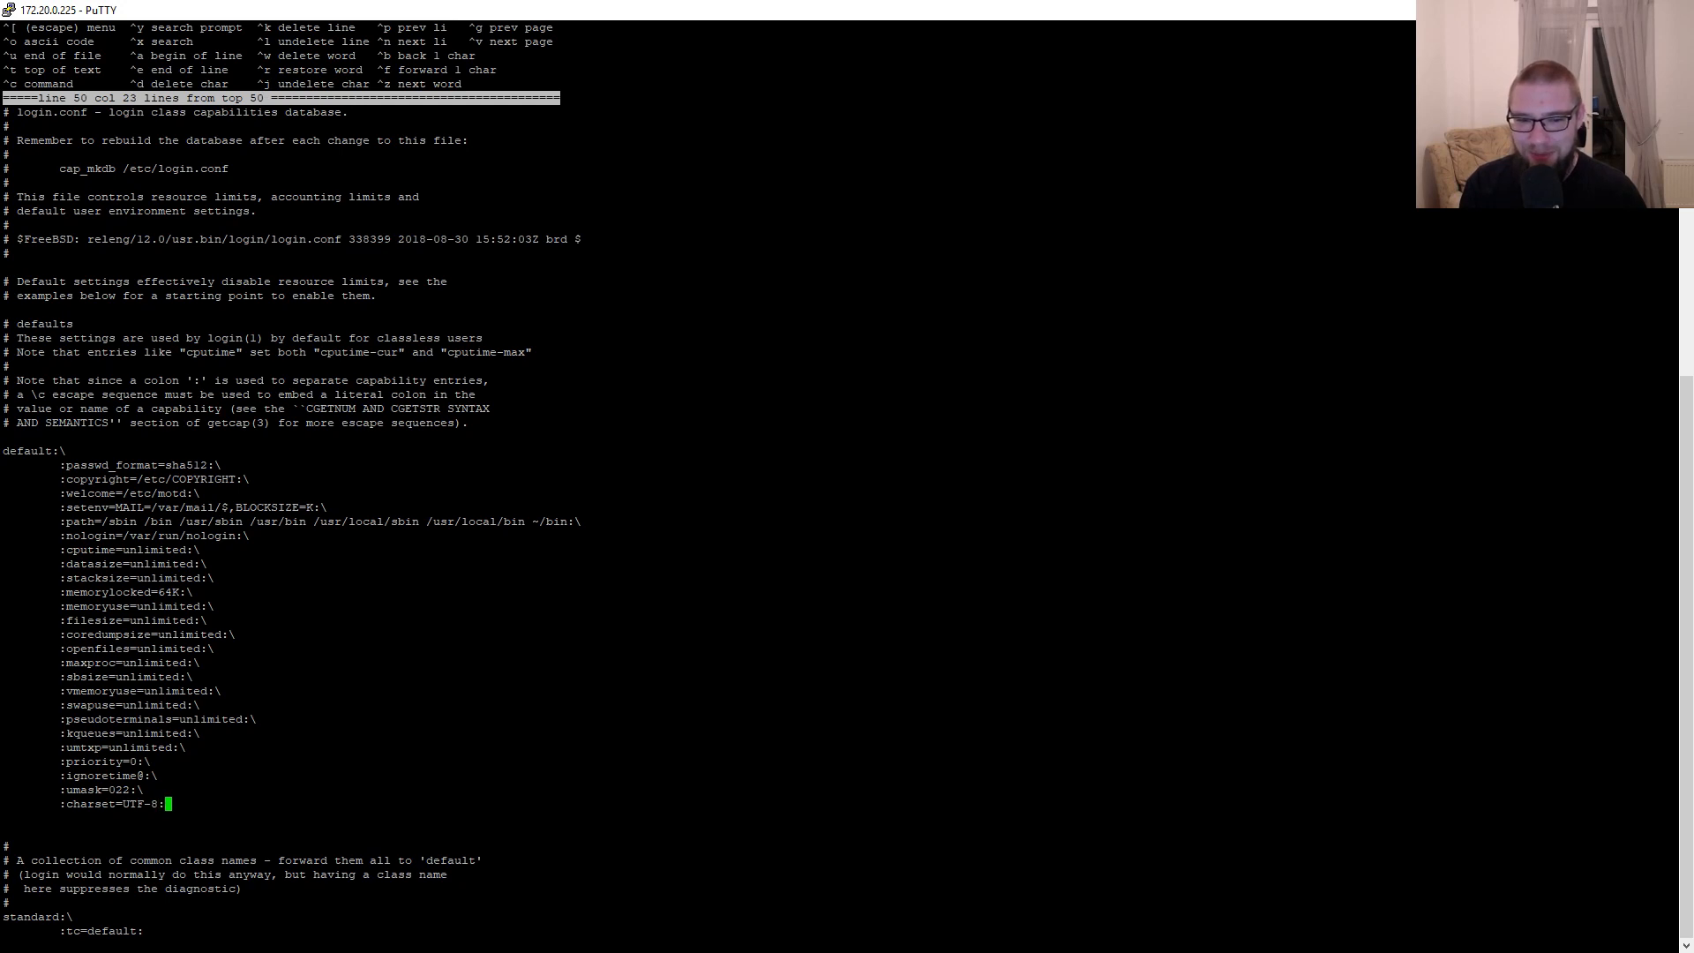
pyautogui.press('Return')
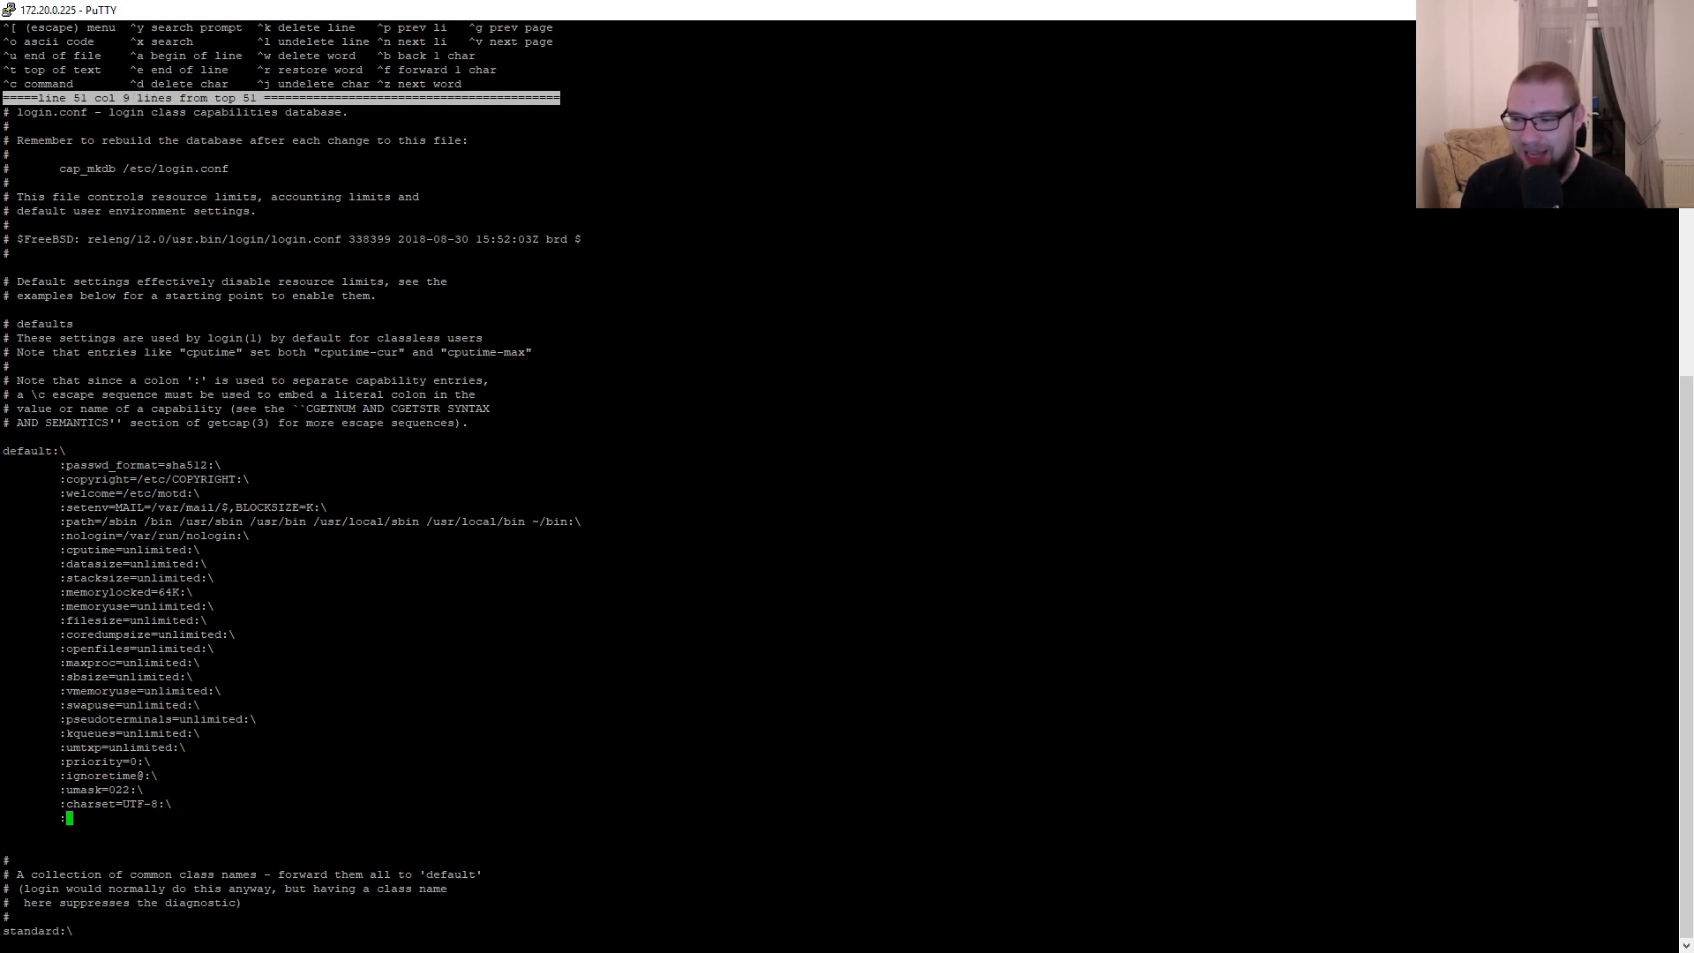
pyautogui.write('lang')
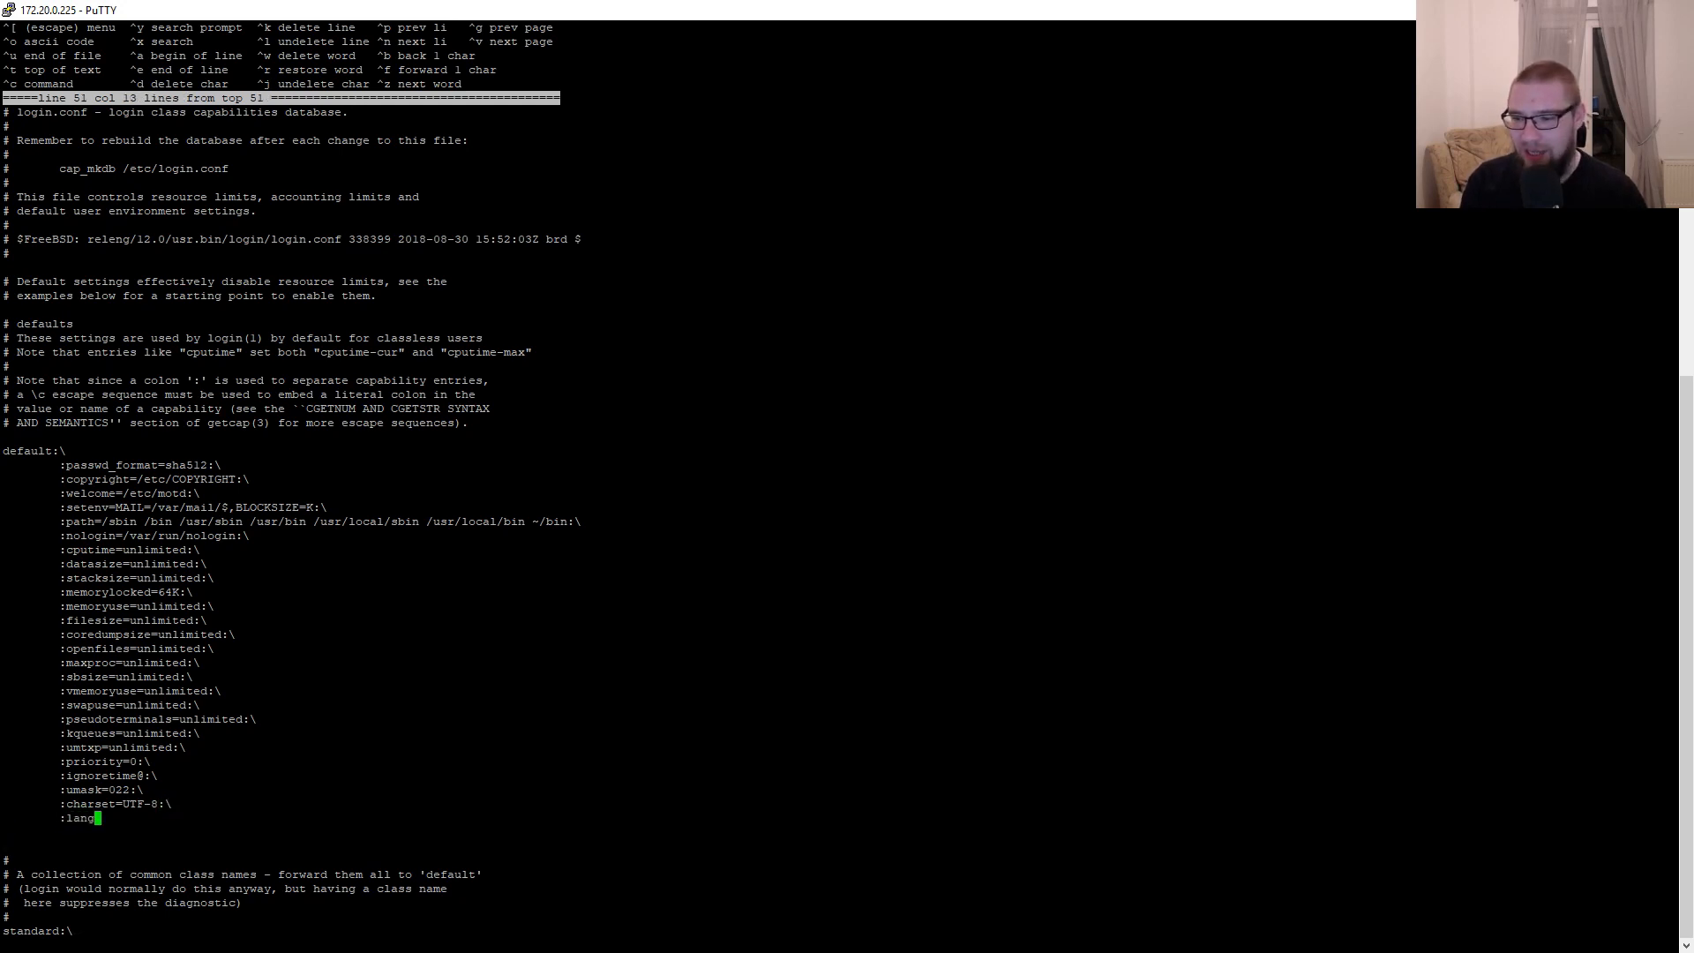
pyautogui.write('=')
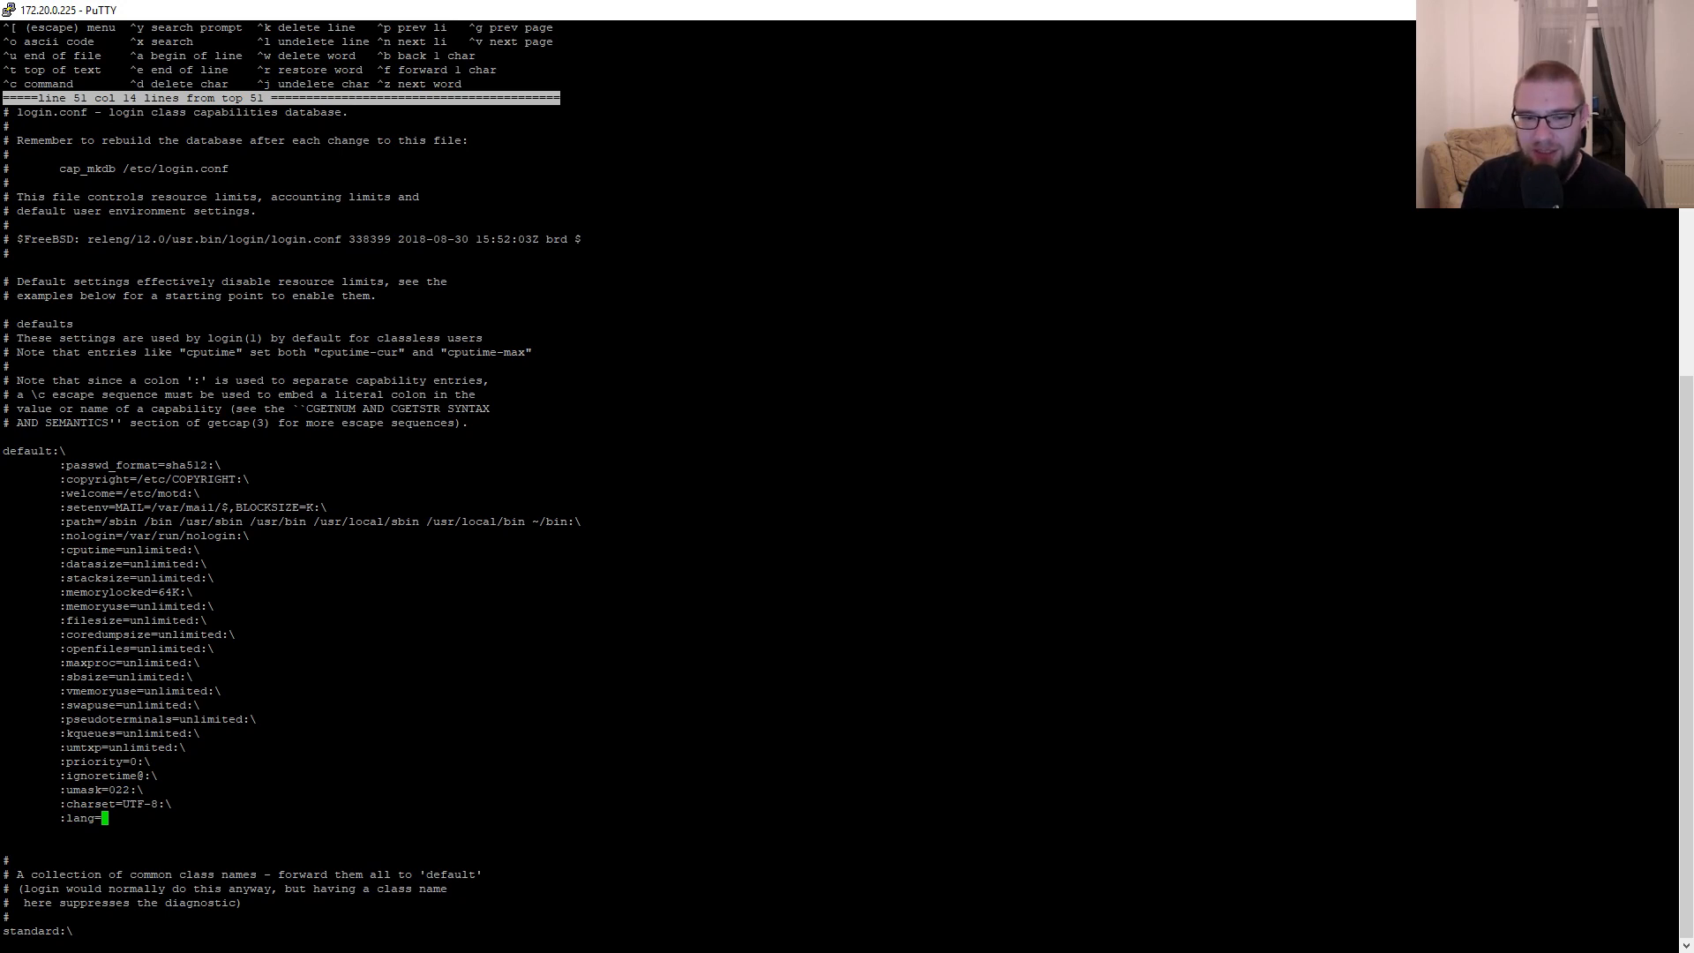
pyautogui.write('en_')
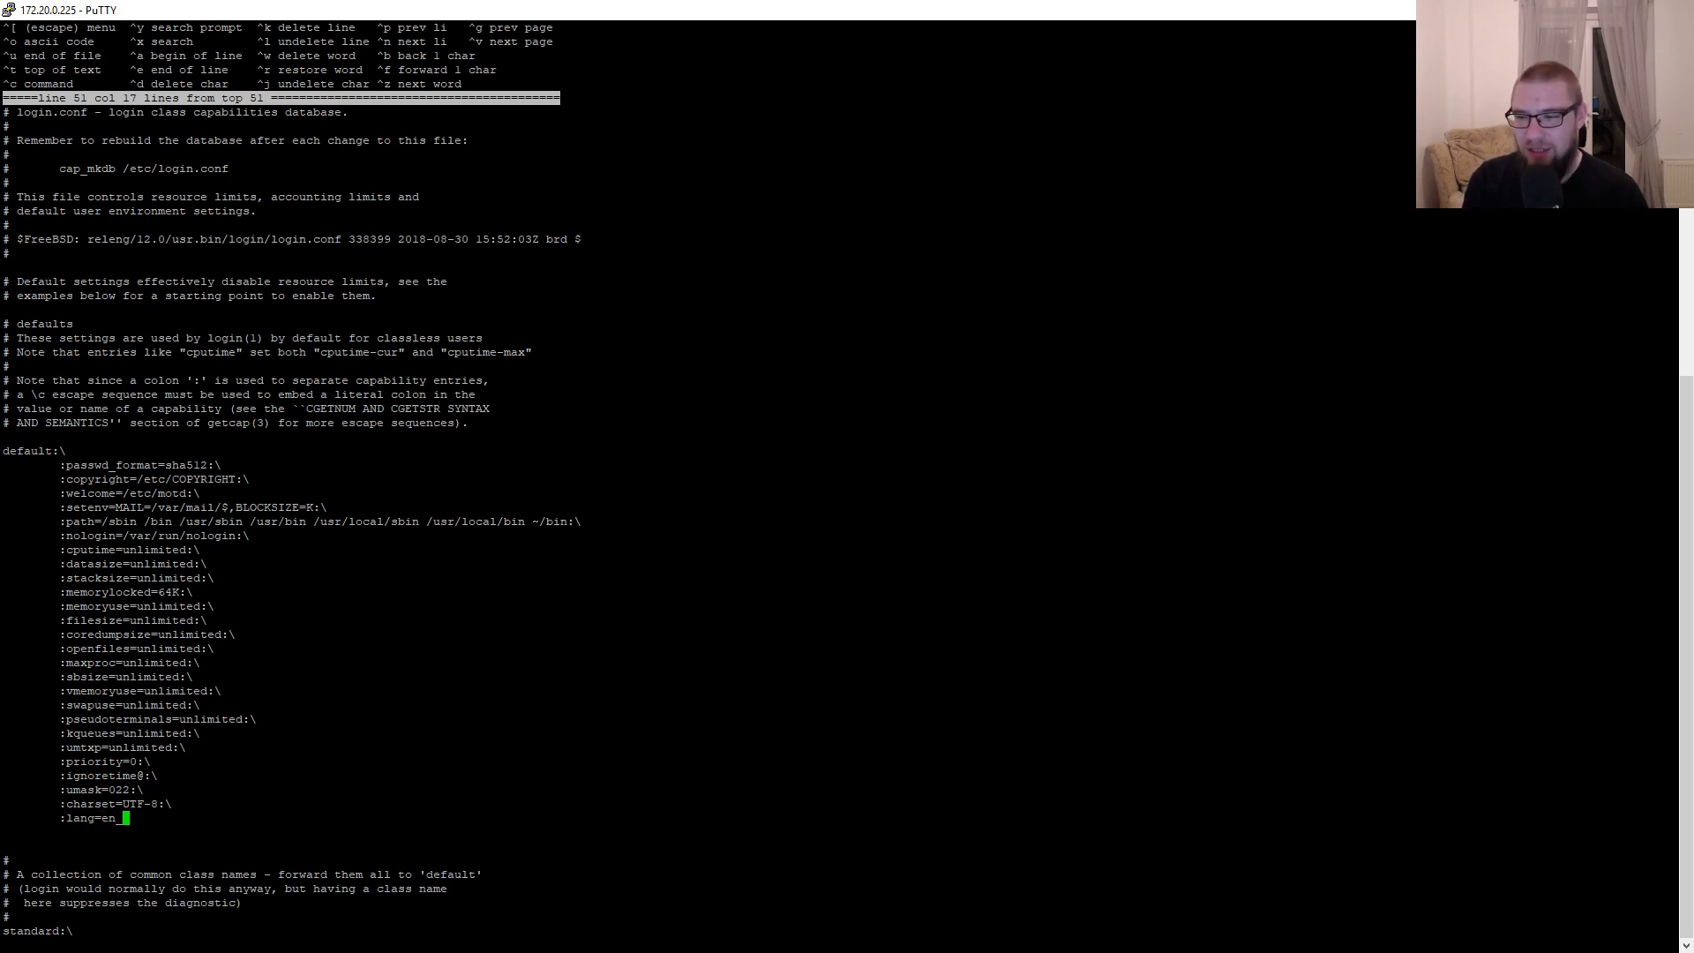
pyautogui.write('GB.UTF')
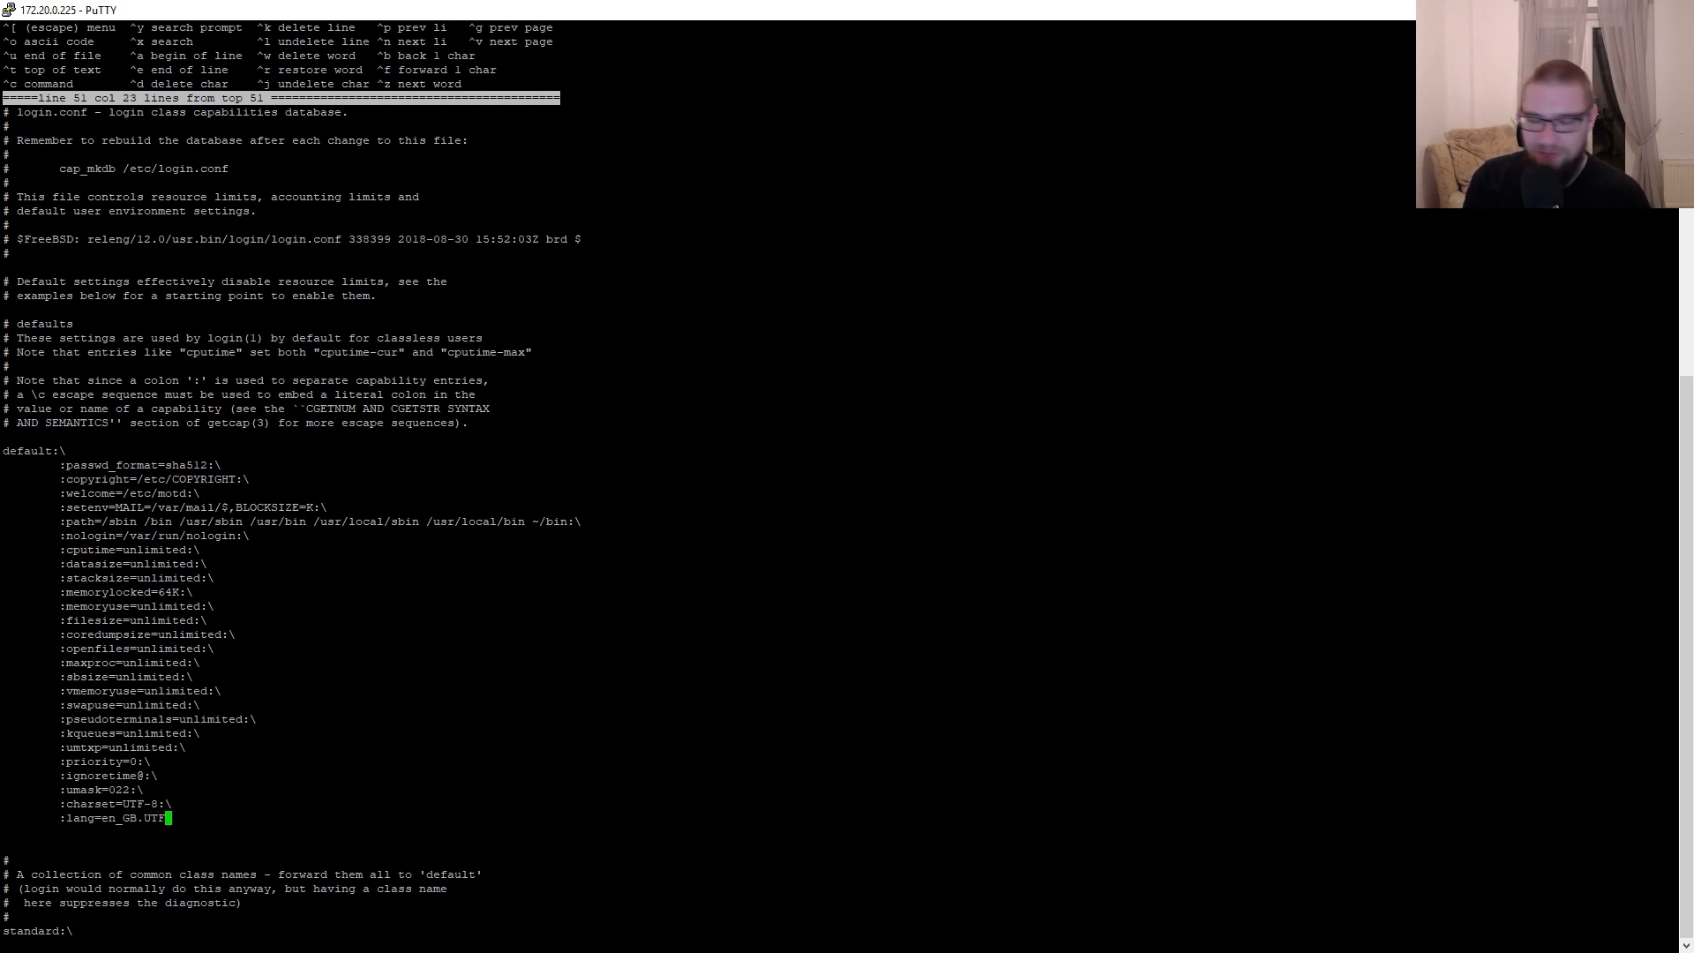
pyautogui.write('-8:')
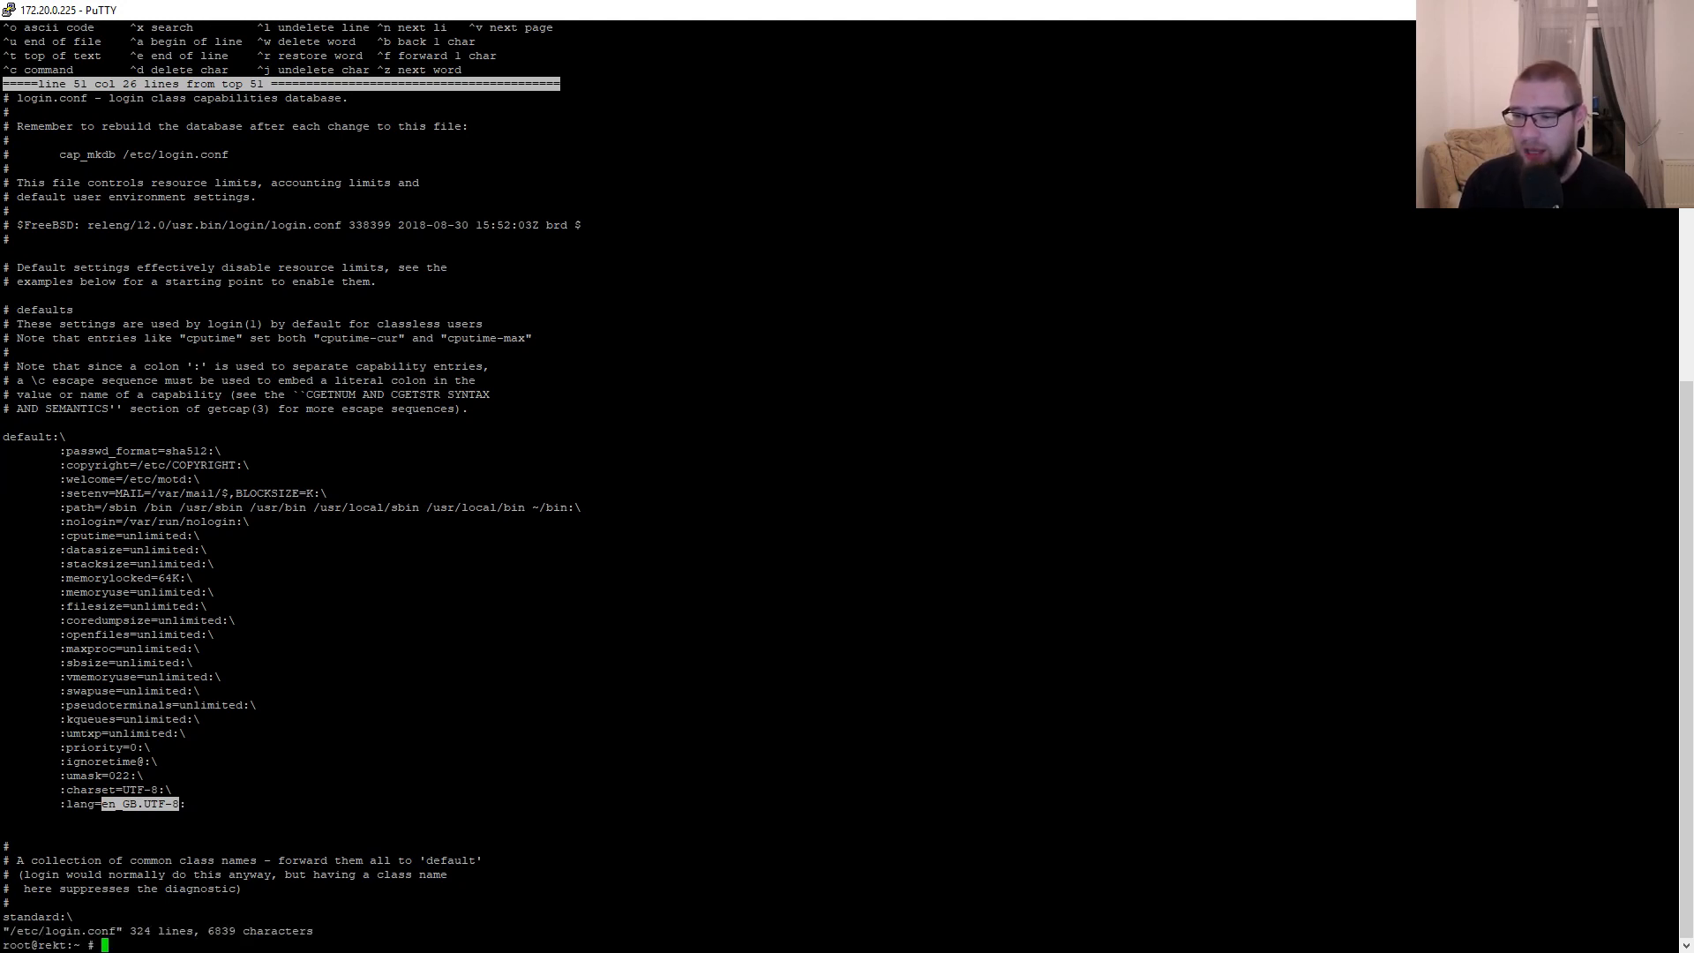
# Step: Rebuild the login capabilities database with cap_mkdb /etc/login.conf
pyautogui.write('cap_mkdb')
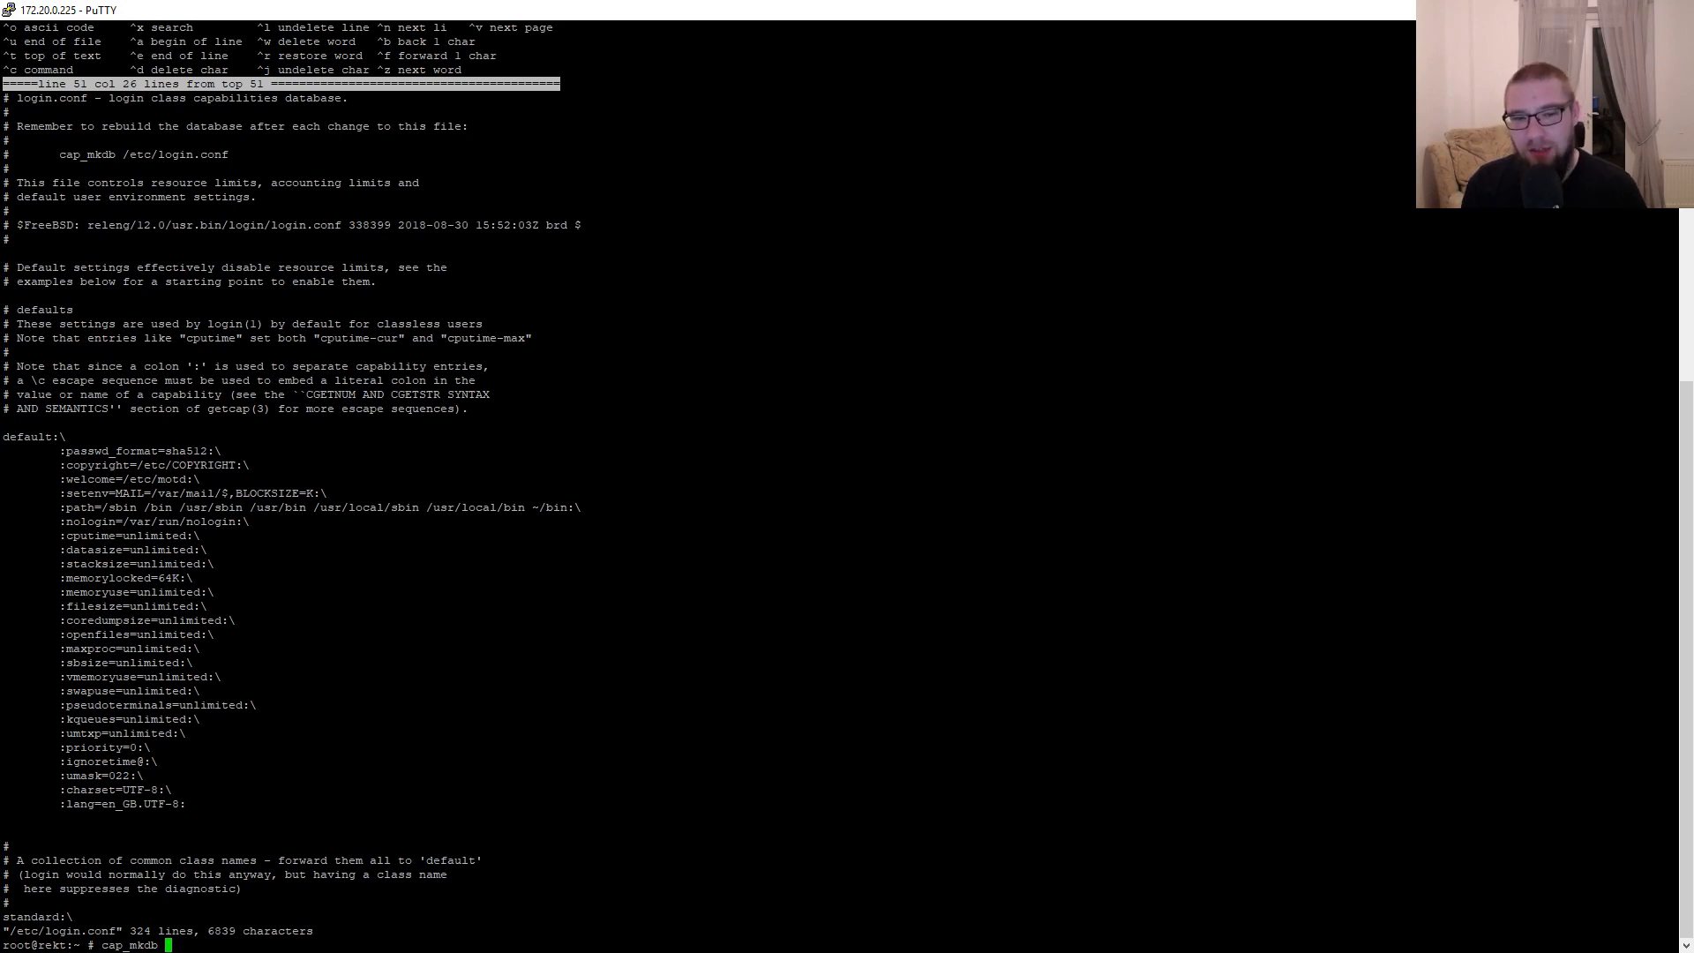
pyautogui.write('/etc/login.conf')
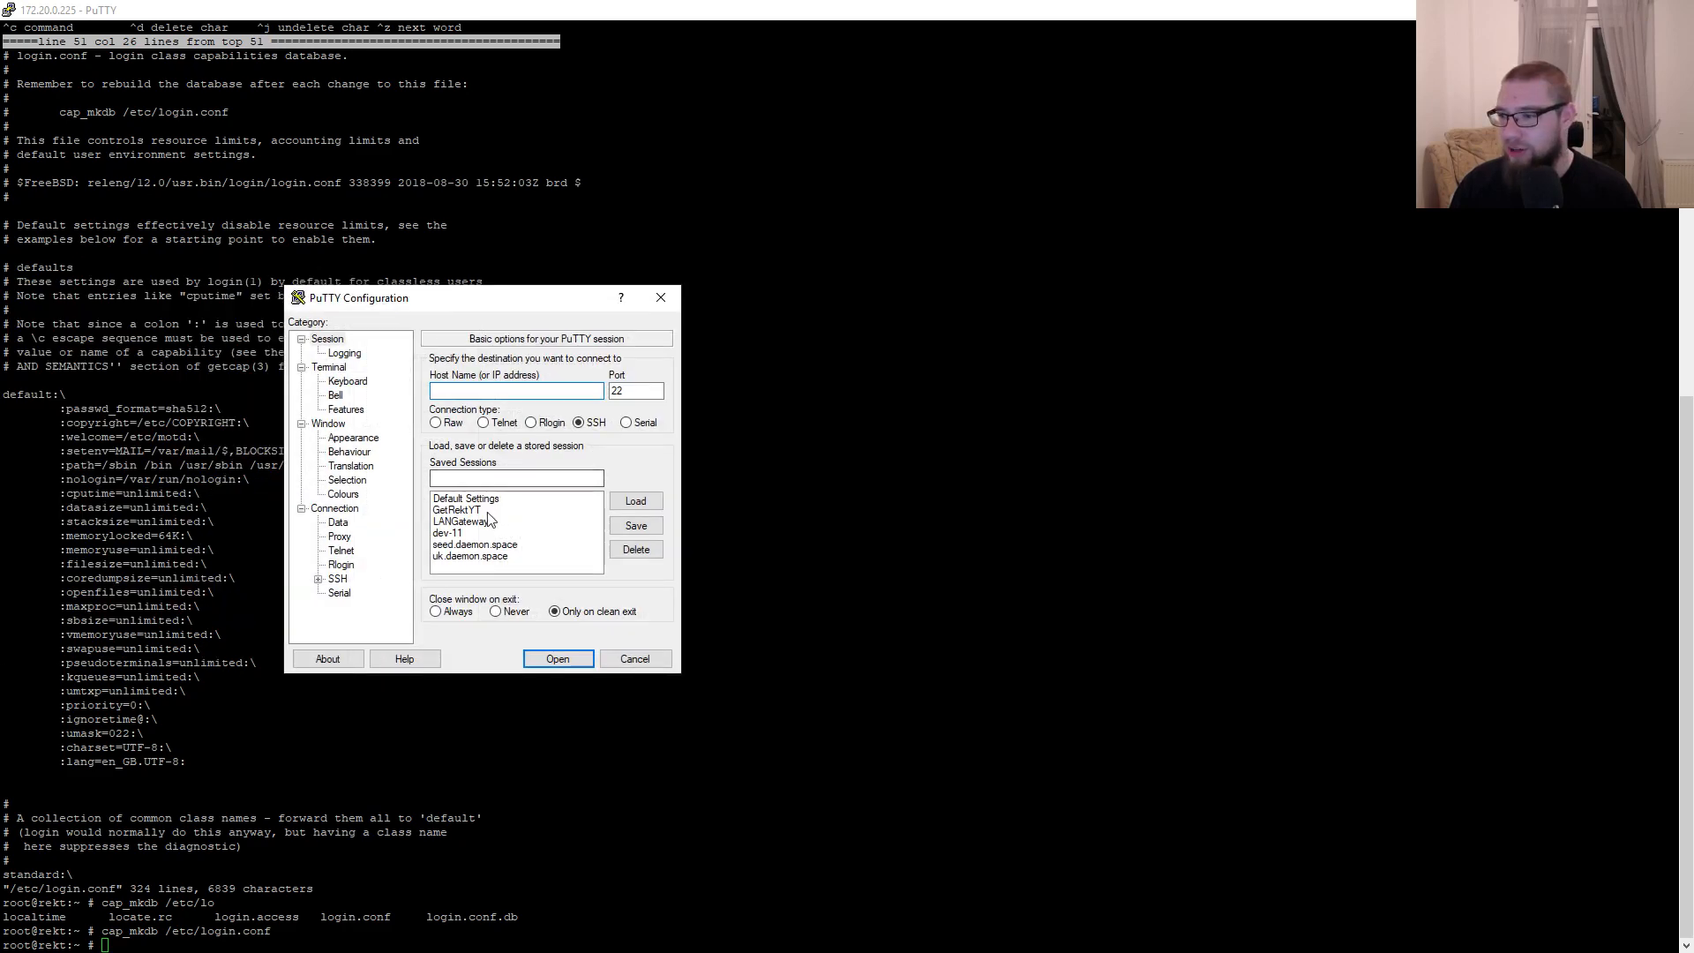
# Step: Log in as paul in a second session beside the first, confirming locale shows en_GB.UTF-8
pyautogui.click(635, 659)
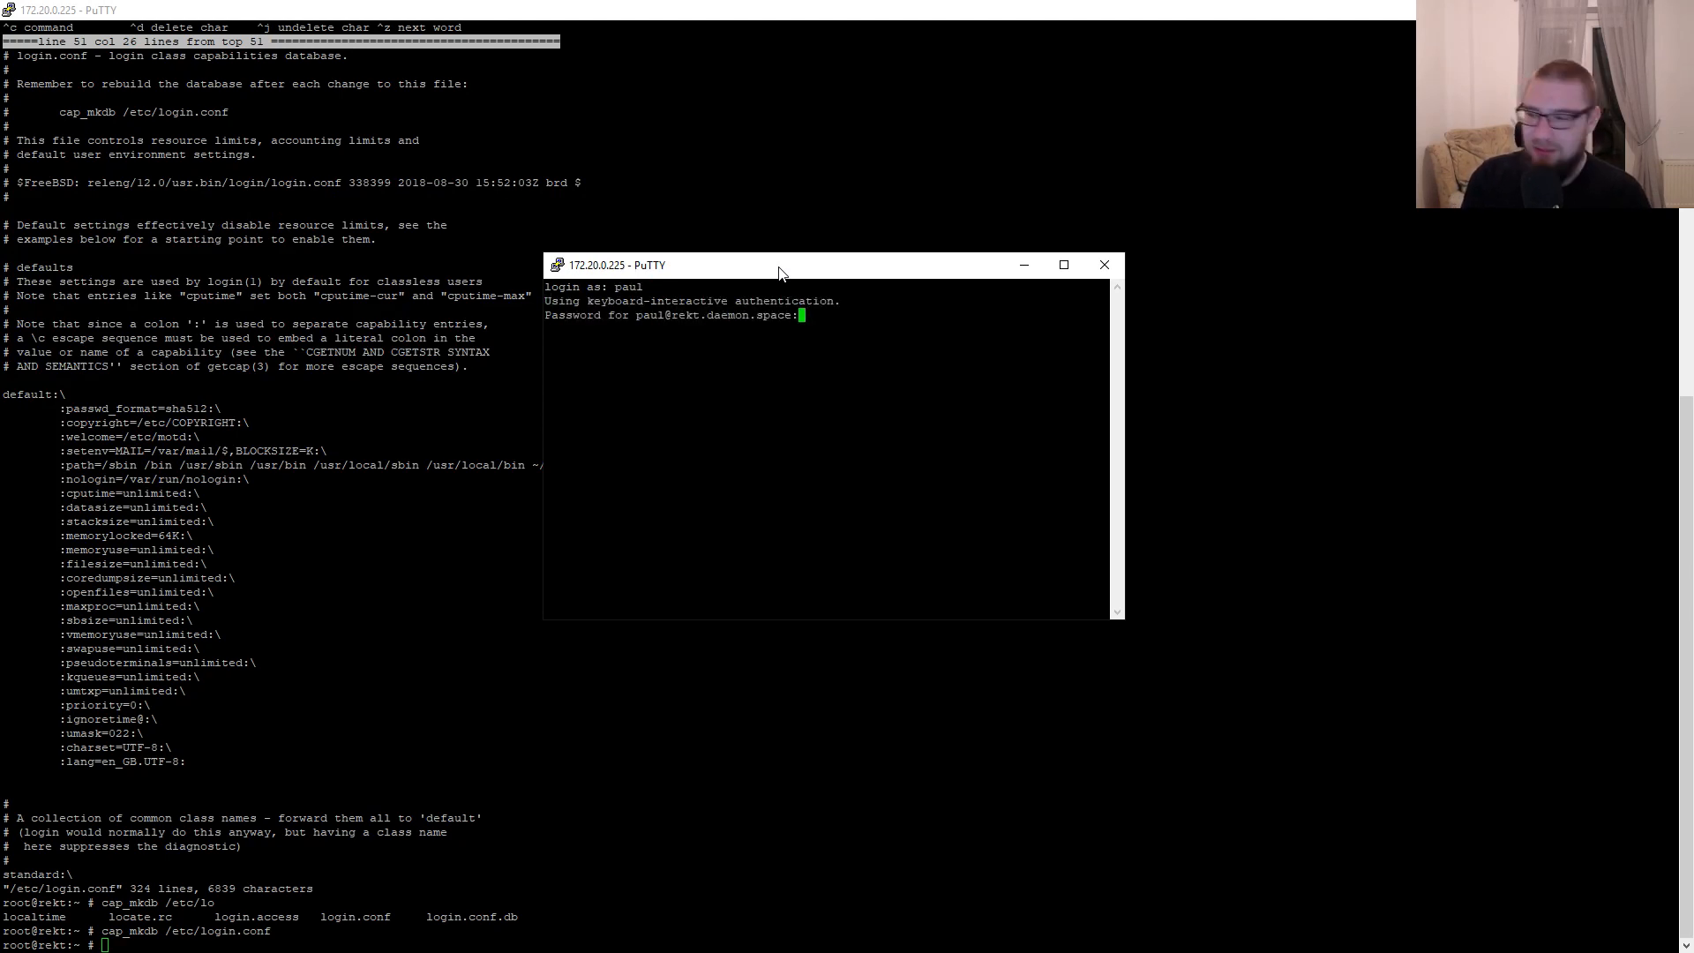
pyautogui.press('Return')
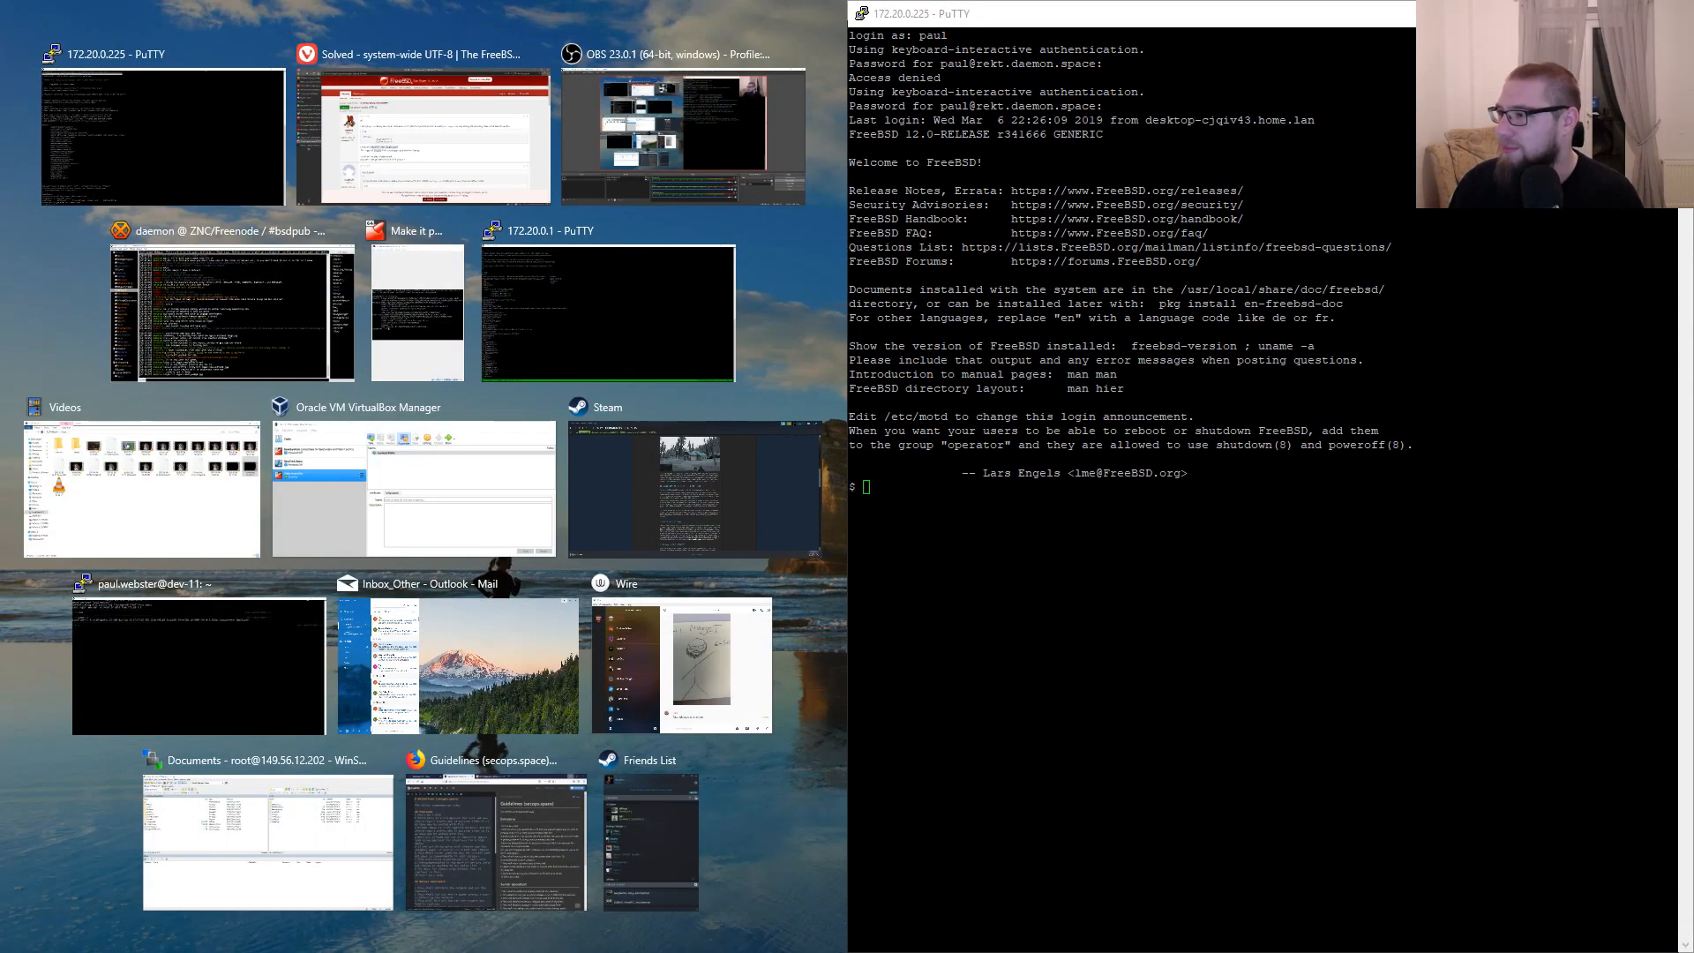
pyautogui.click(163, 135)
pyautogui.write('locale')
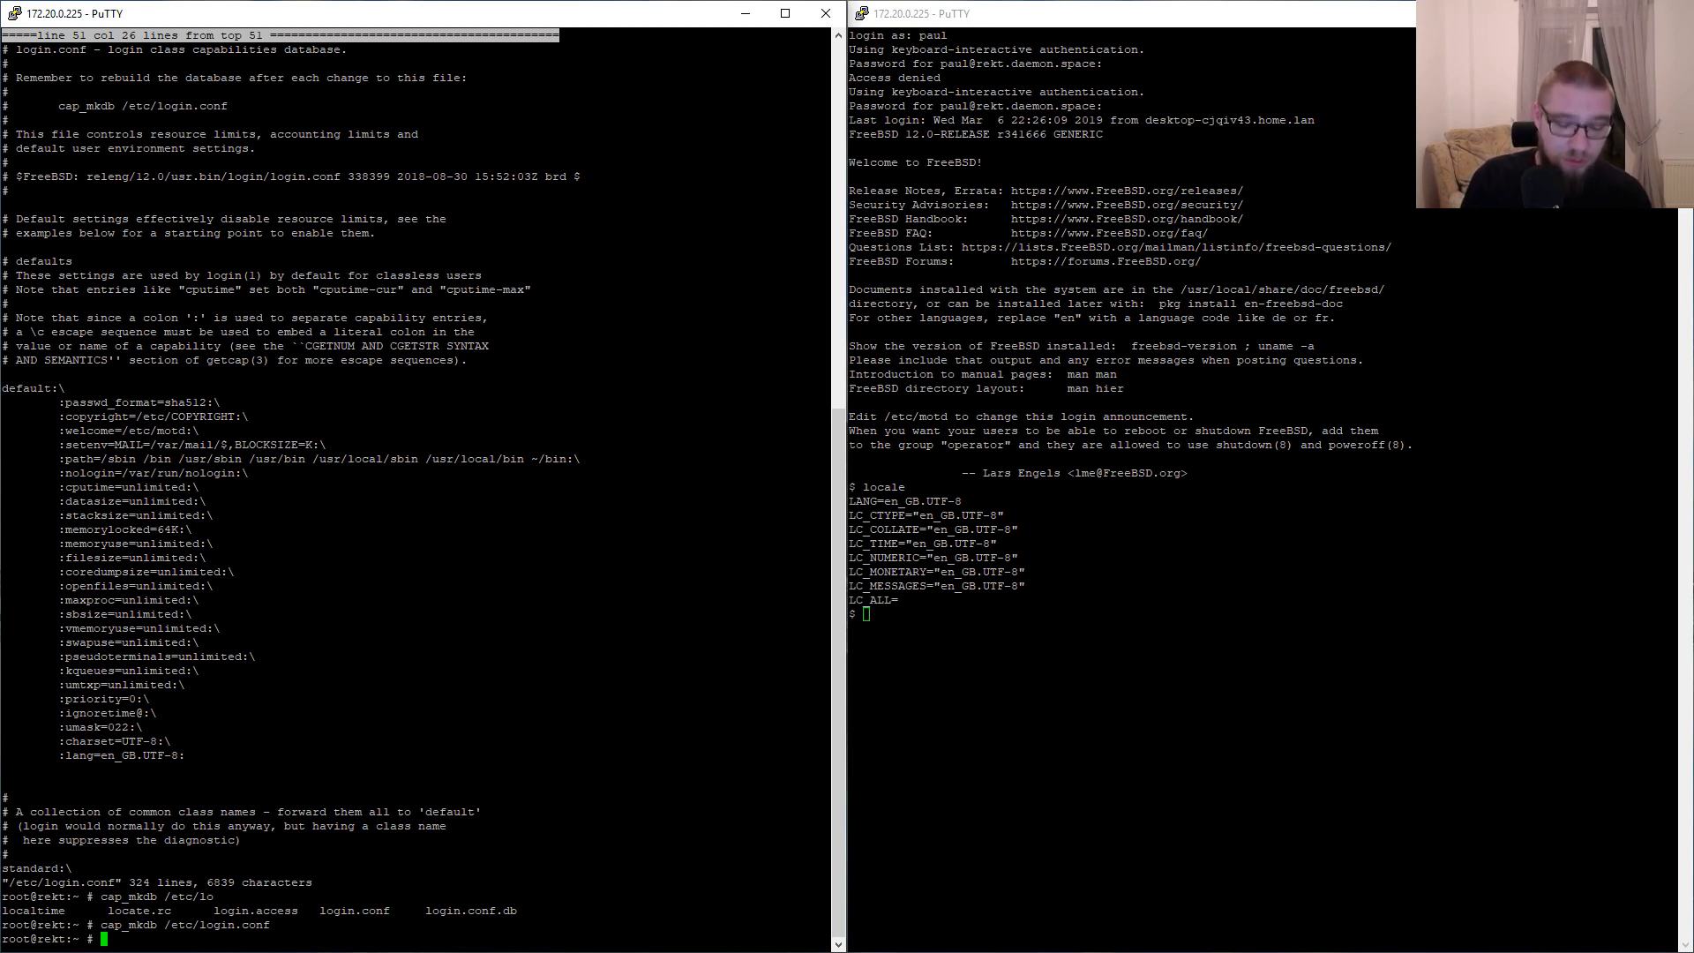
# Step: Install zsh and git with pkg install zsh git, confirming with y
pyautogui.write('pkg install z')
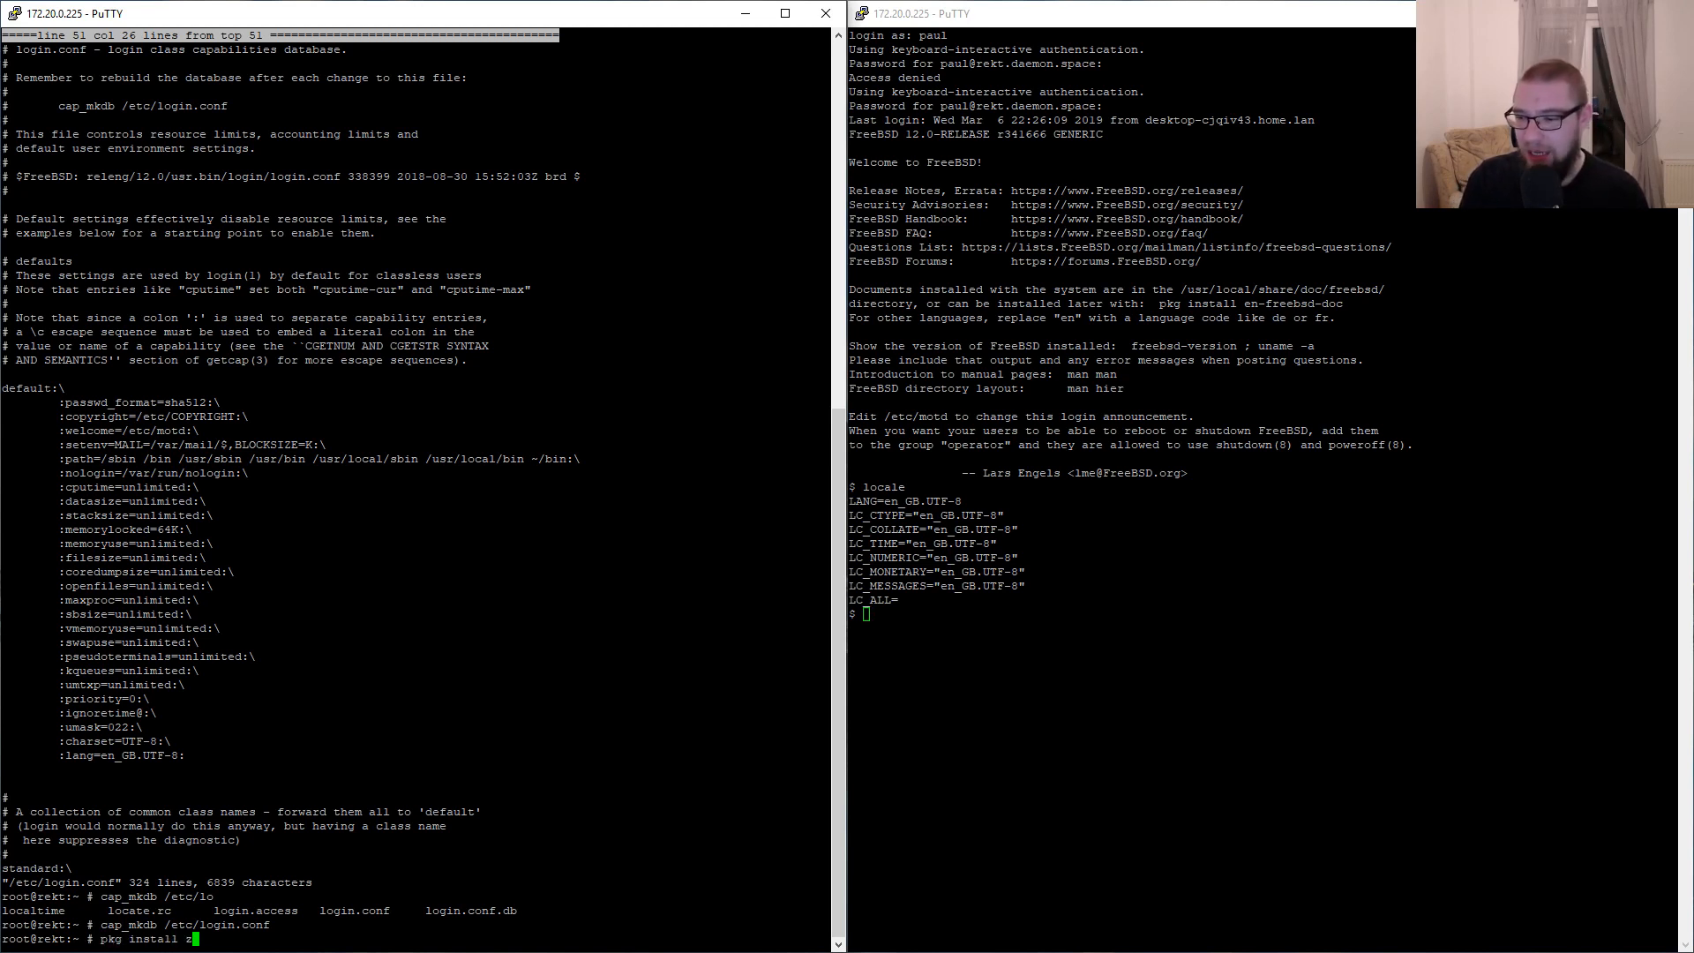
pyautogui.write('sh git')
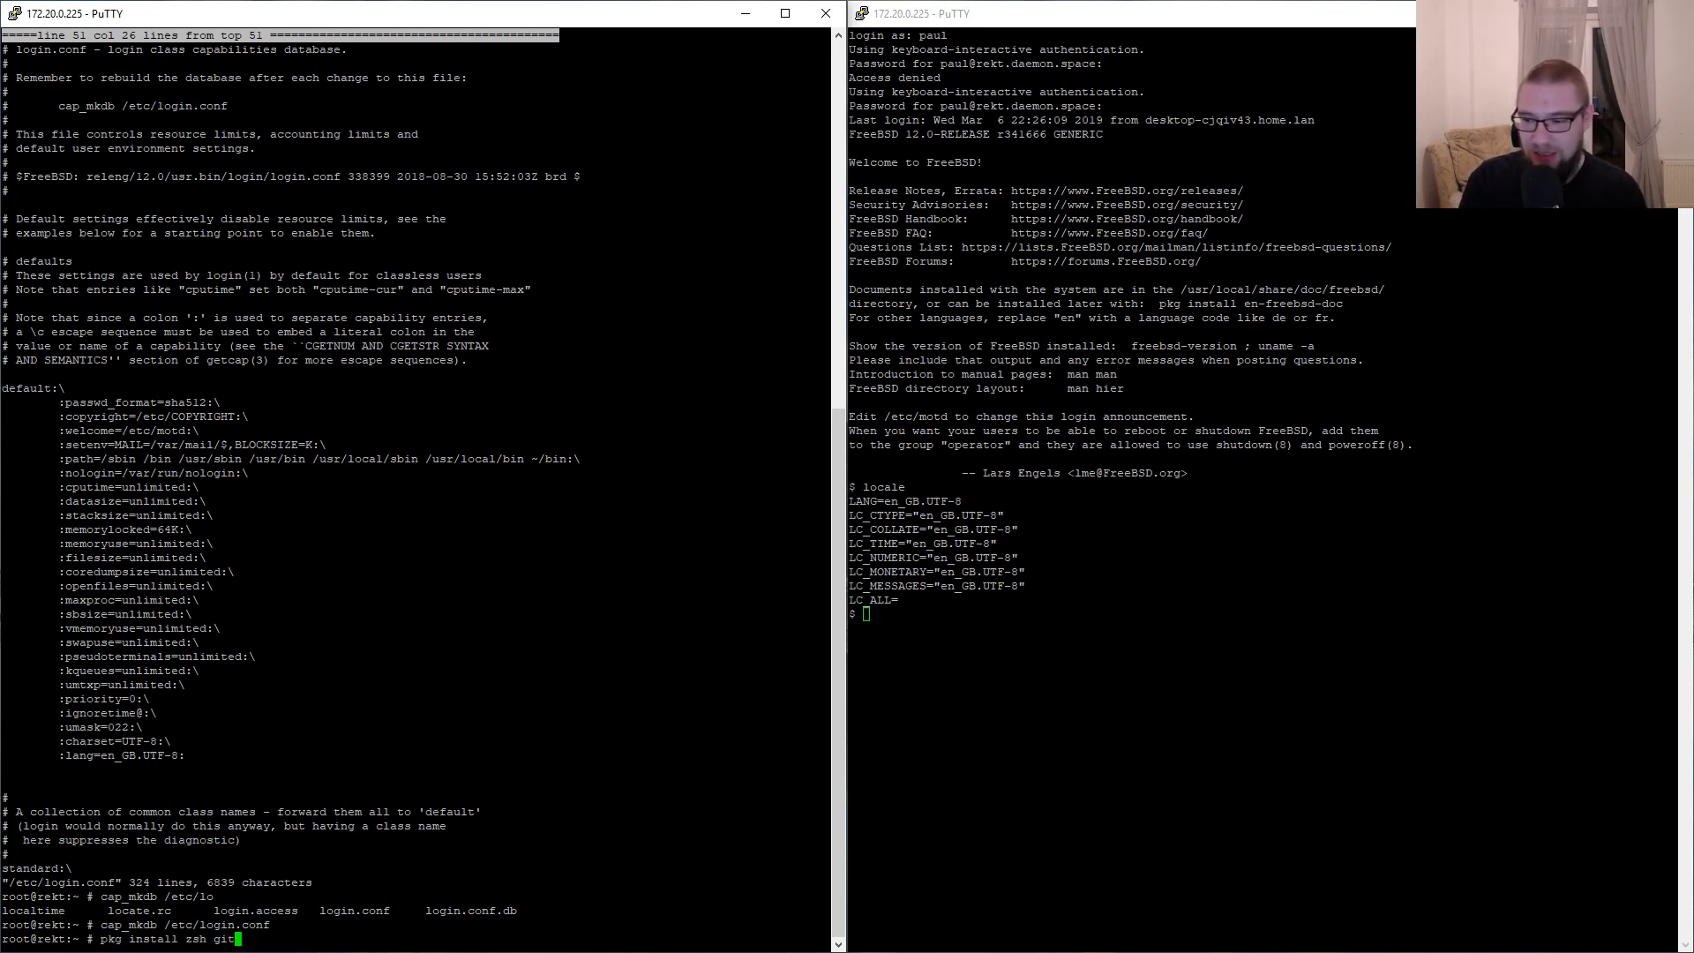
pyautogui.press('Return')
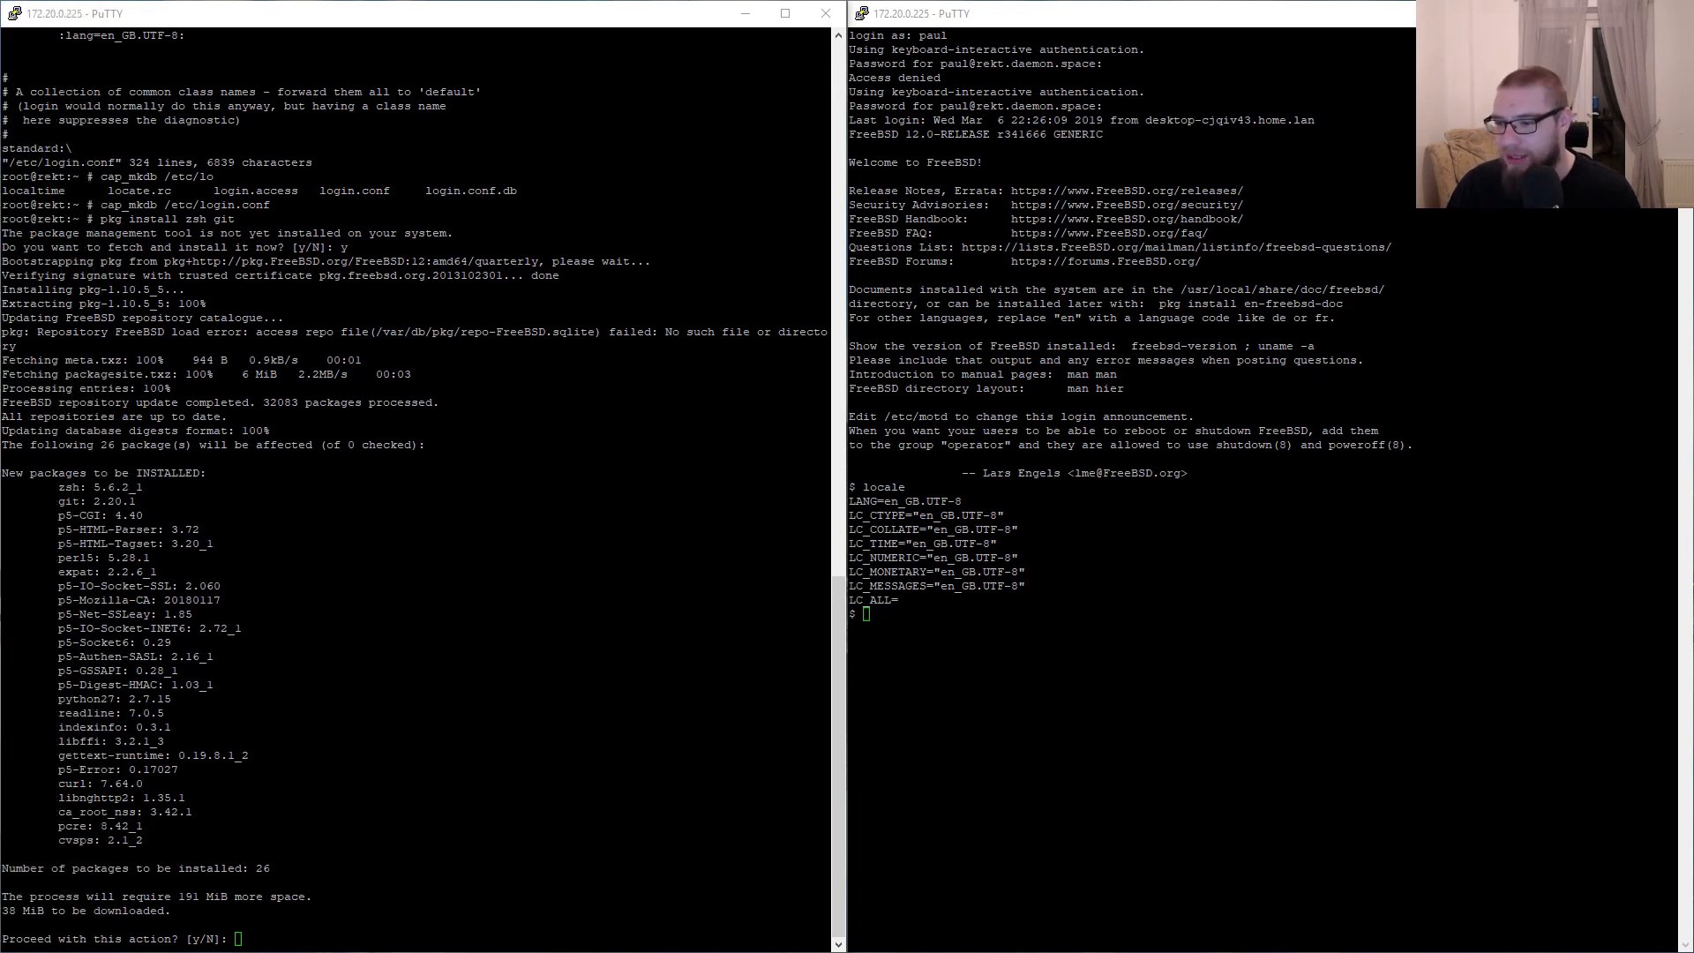
pyautogui.write('y')
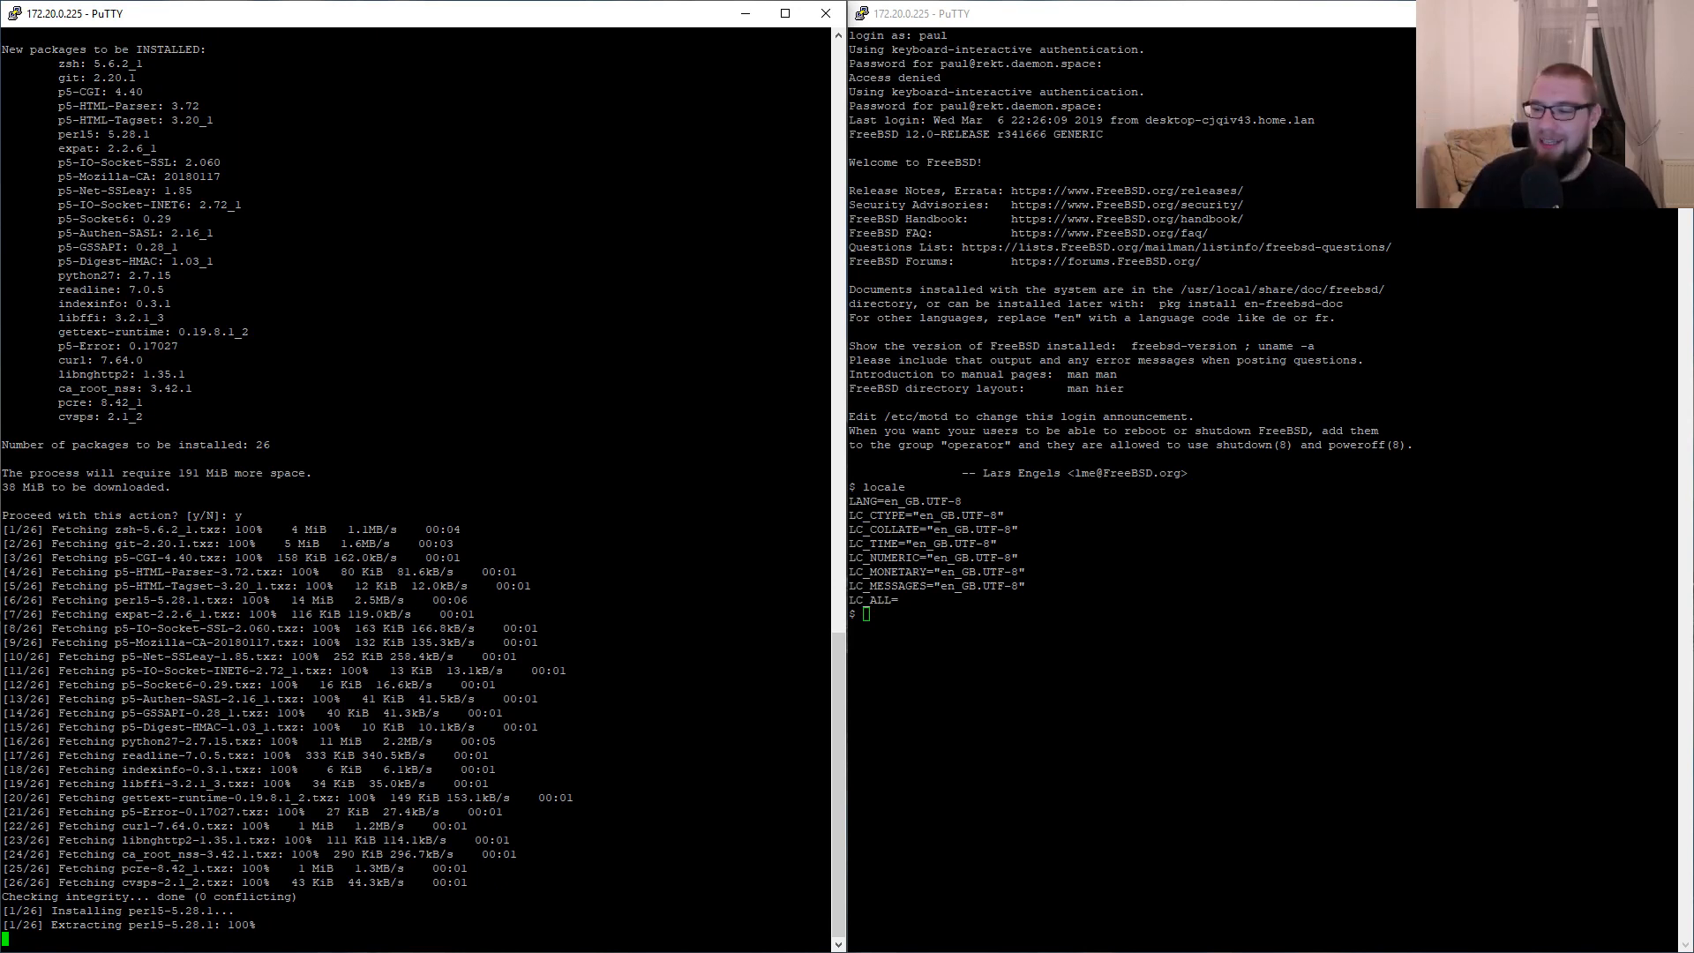
pyautogui.scroll(-3)
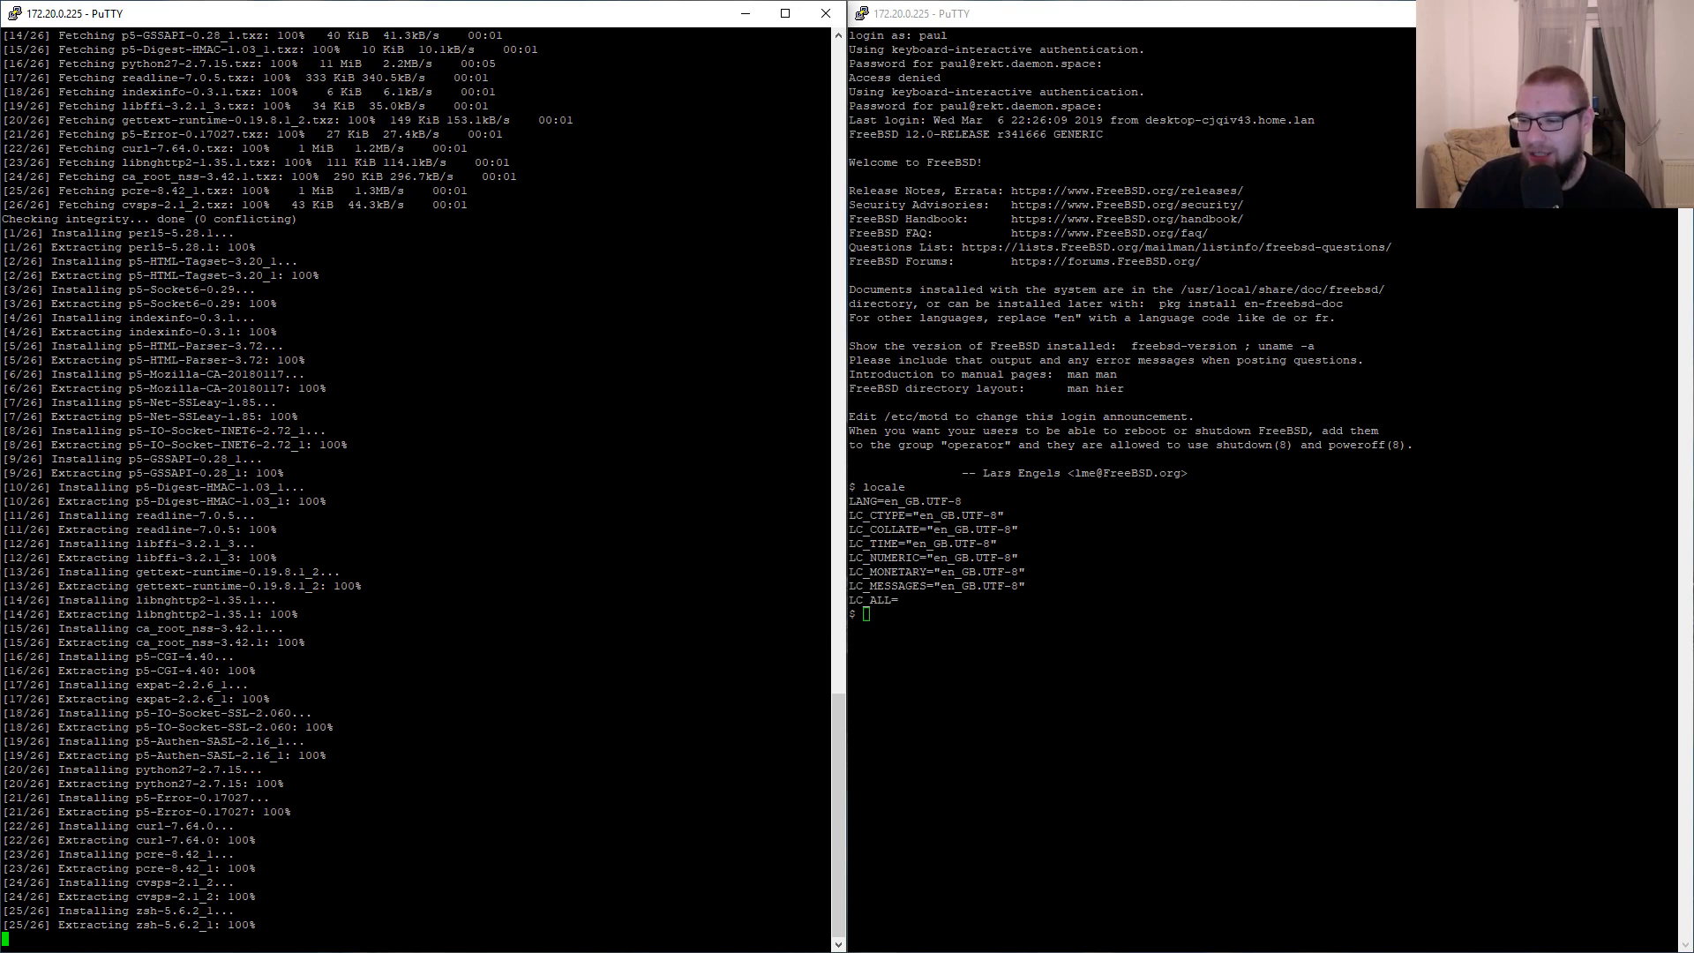
pyautogui.scroll(-3)
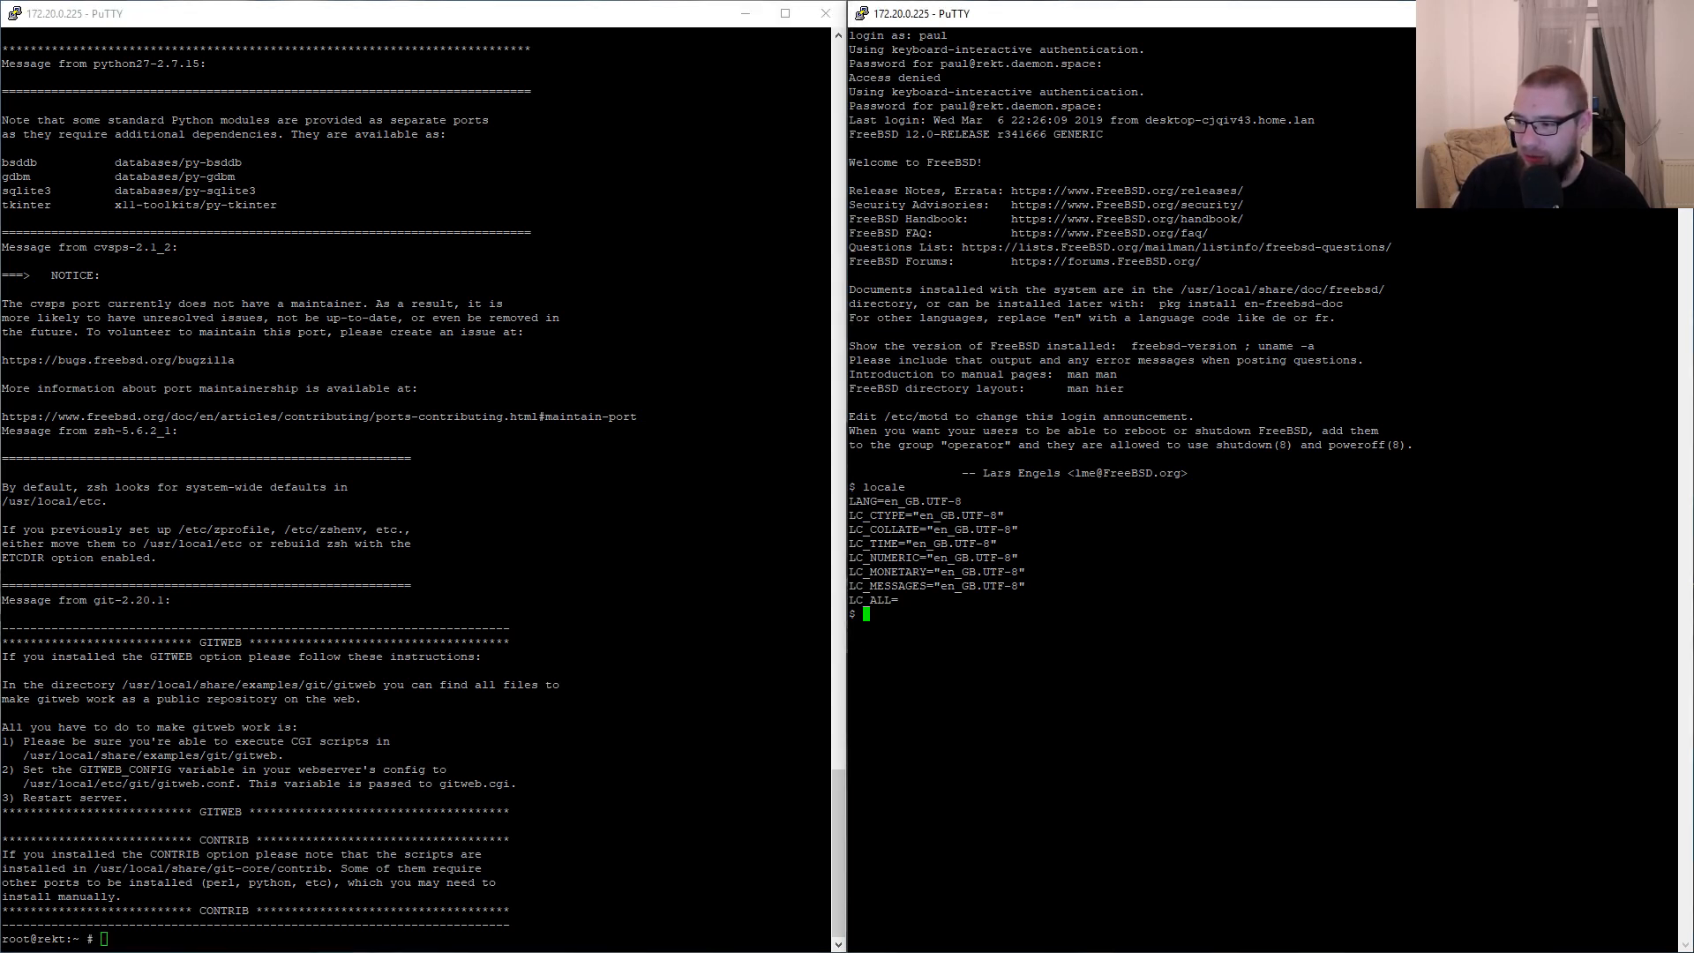
# Step: Run the Oh My Zsh curl install script with sh -c for user paul
pyautogui.write('sh -c "$(curl -fsSL https://raw.githubusercontent.com/robbyrussell/oh-my-zsh/master/tools/install.sh)"')
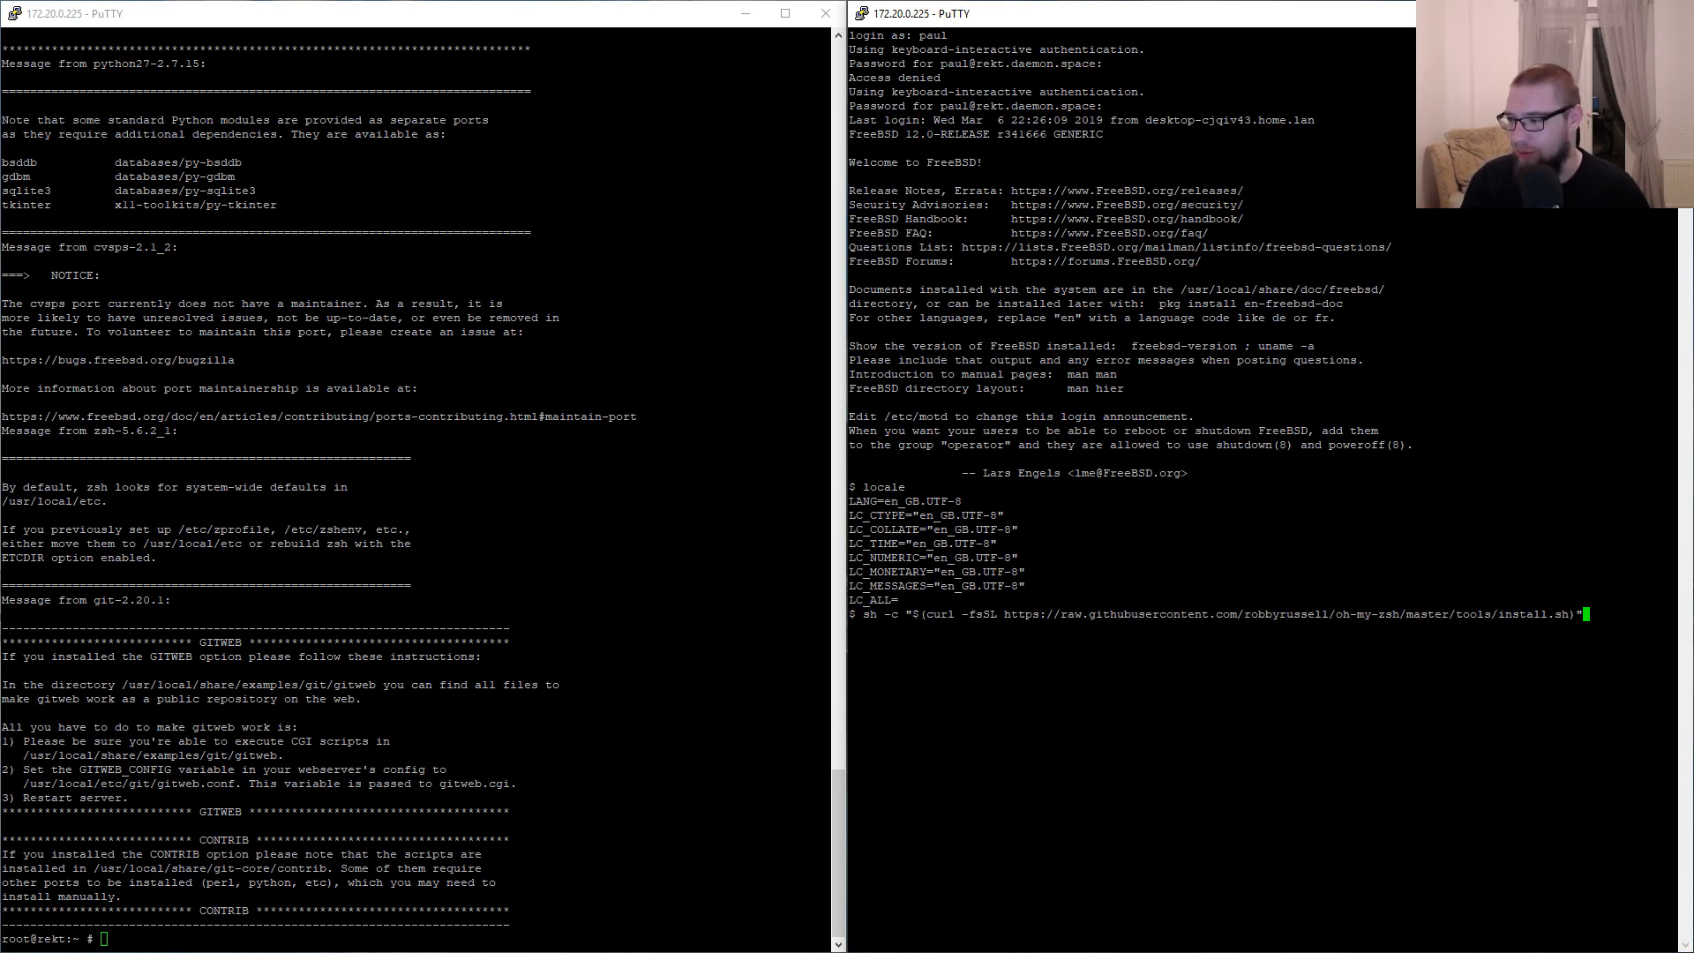
pyautogui.press('Return')
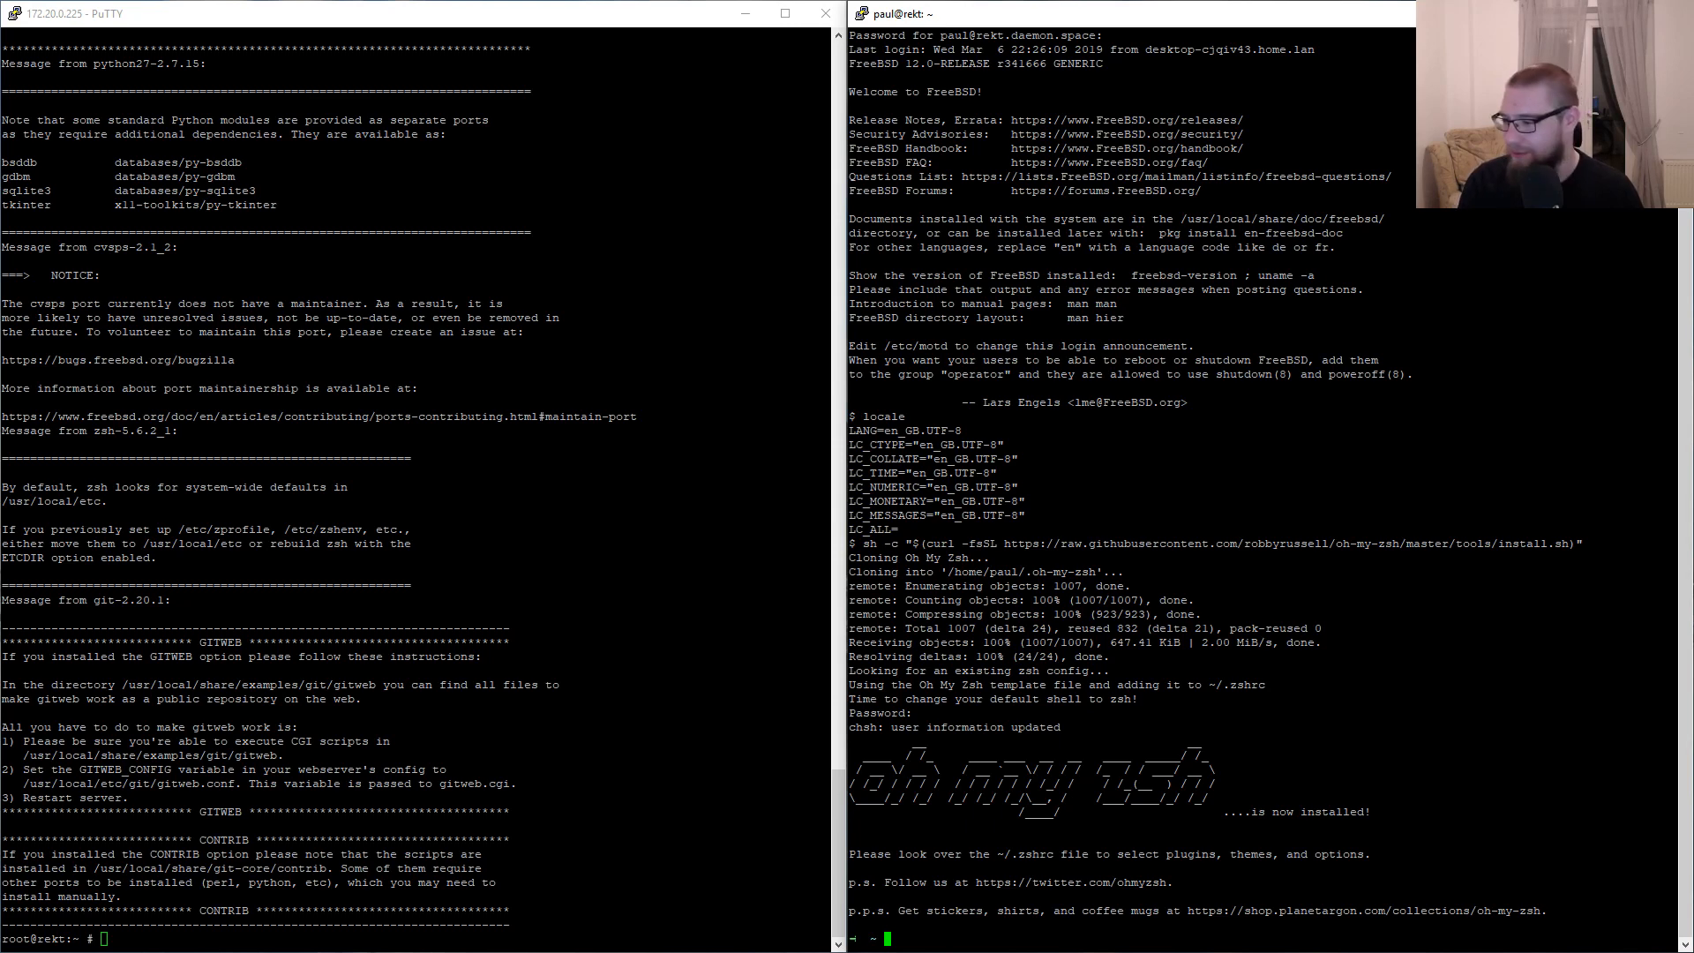
pyautogui.write('ee ~/.oh-my-zsh/o')
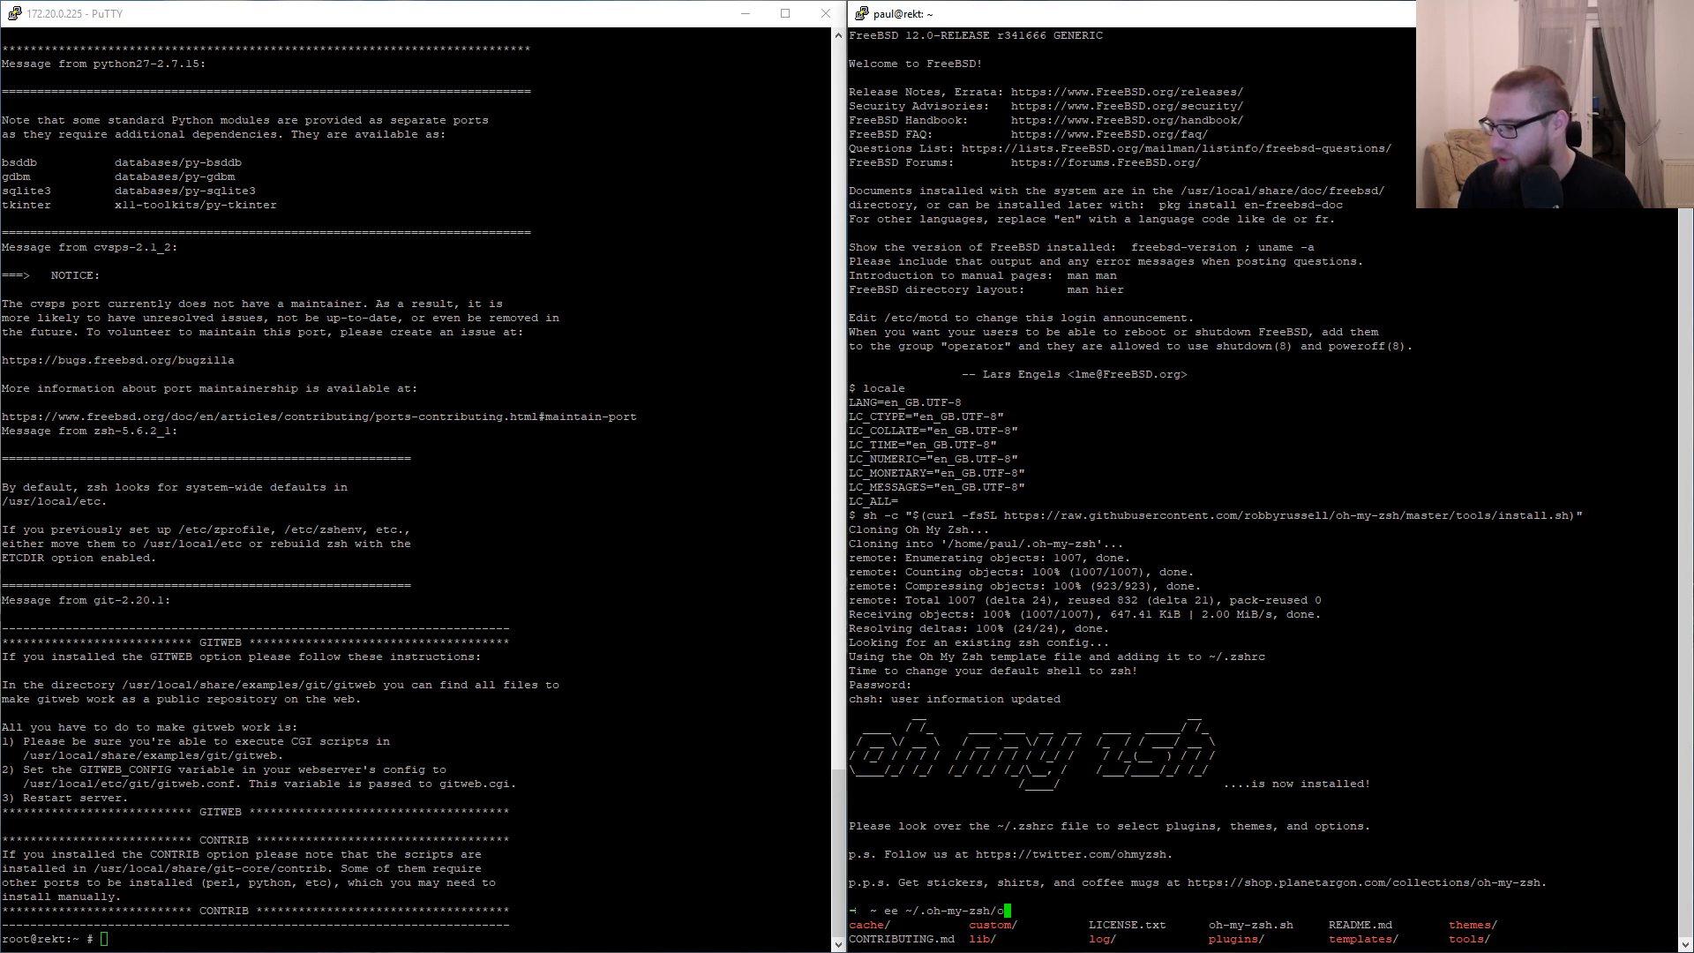
# Step: Try nano on .zshrc, then open .zshrc with ee instead
pyautogui.write('la -la')
pyautogui.press('Return')
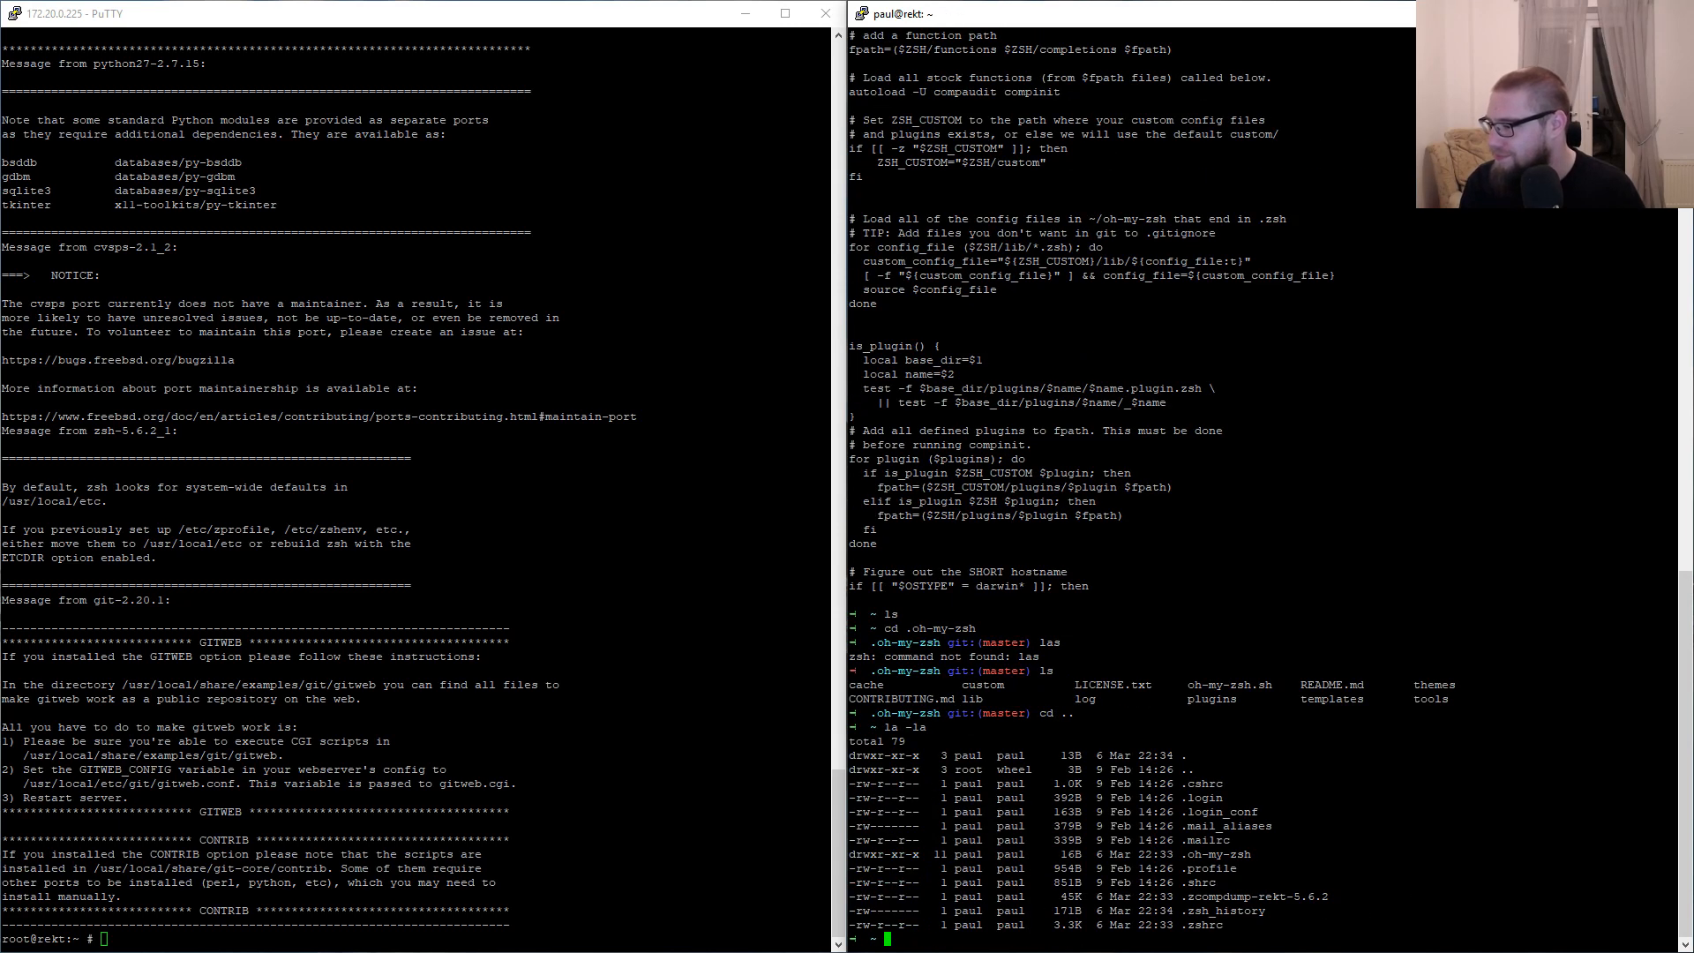
pyautogui.write('nano .')
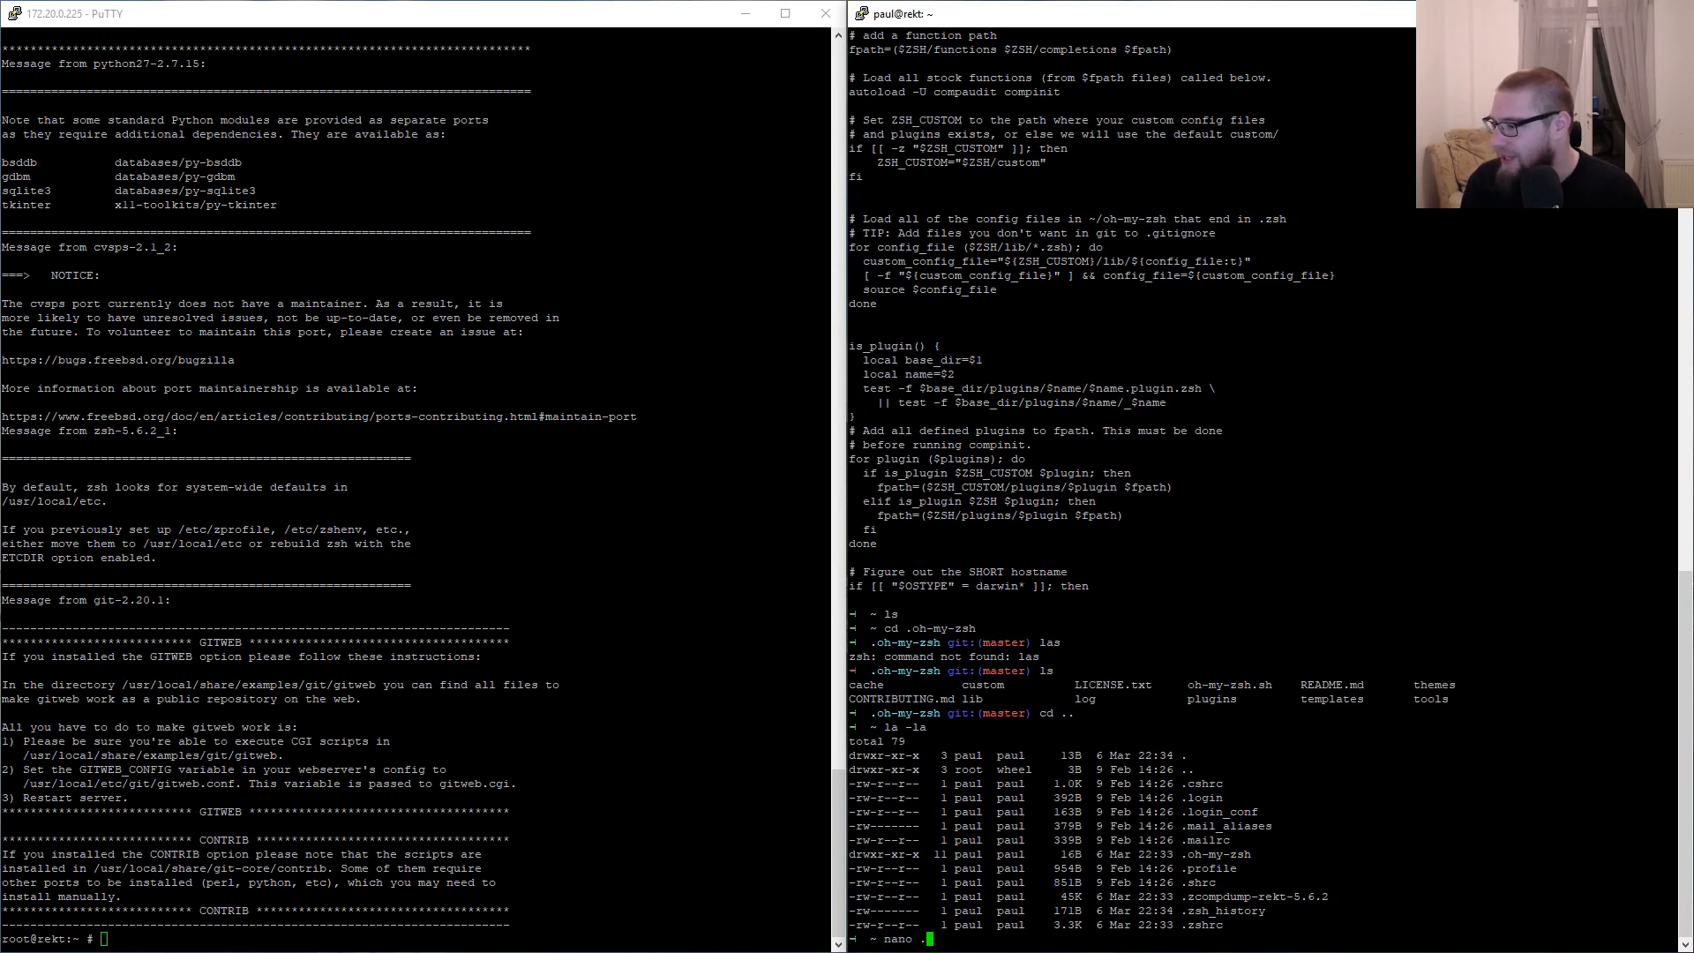
pyautogui.write('zshrc')
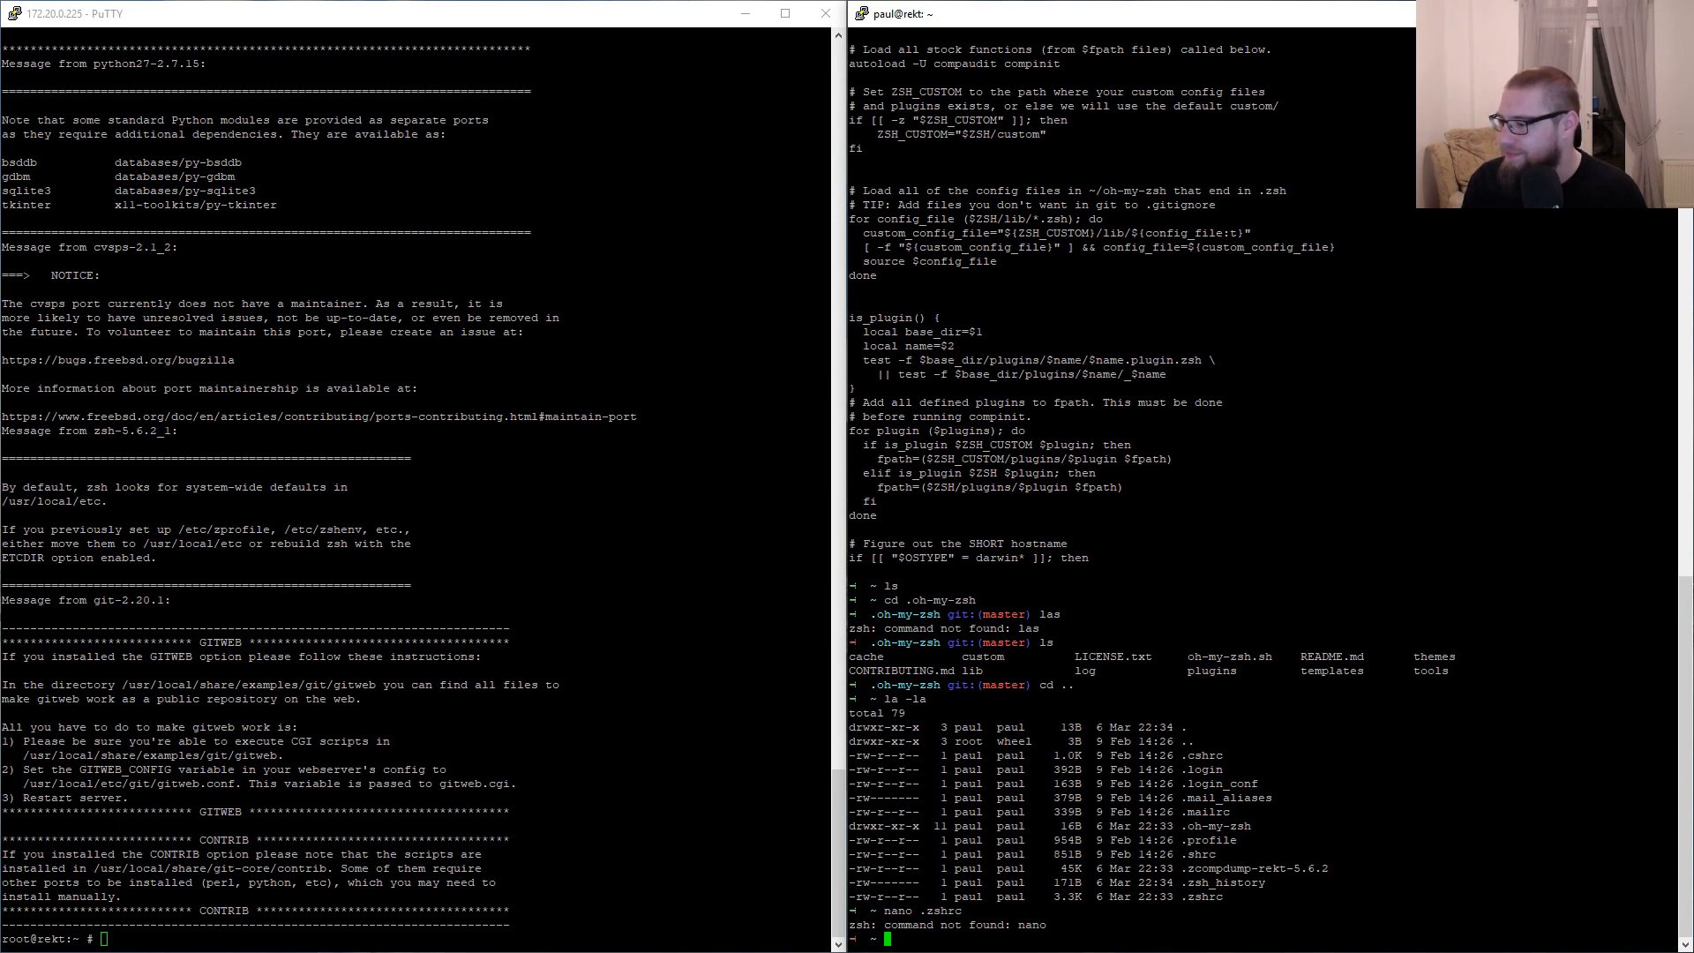
pyautogui.write('ee .zsh')
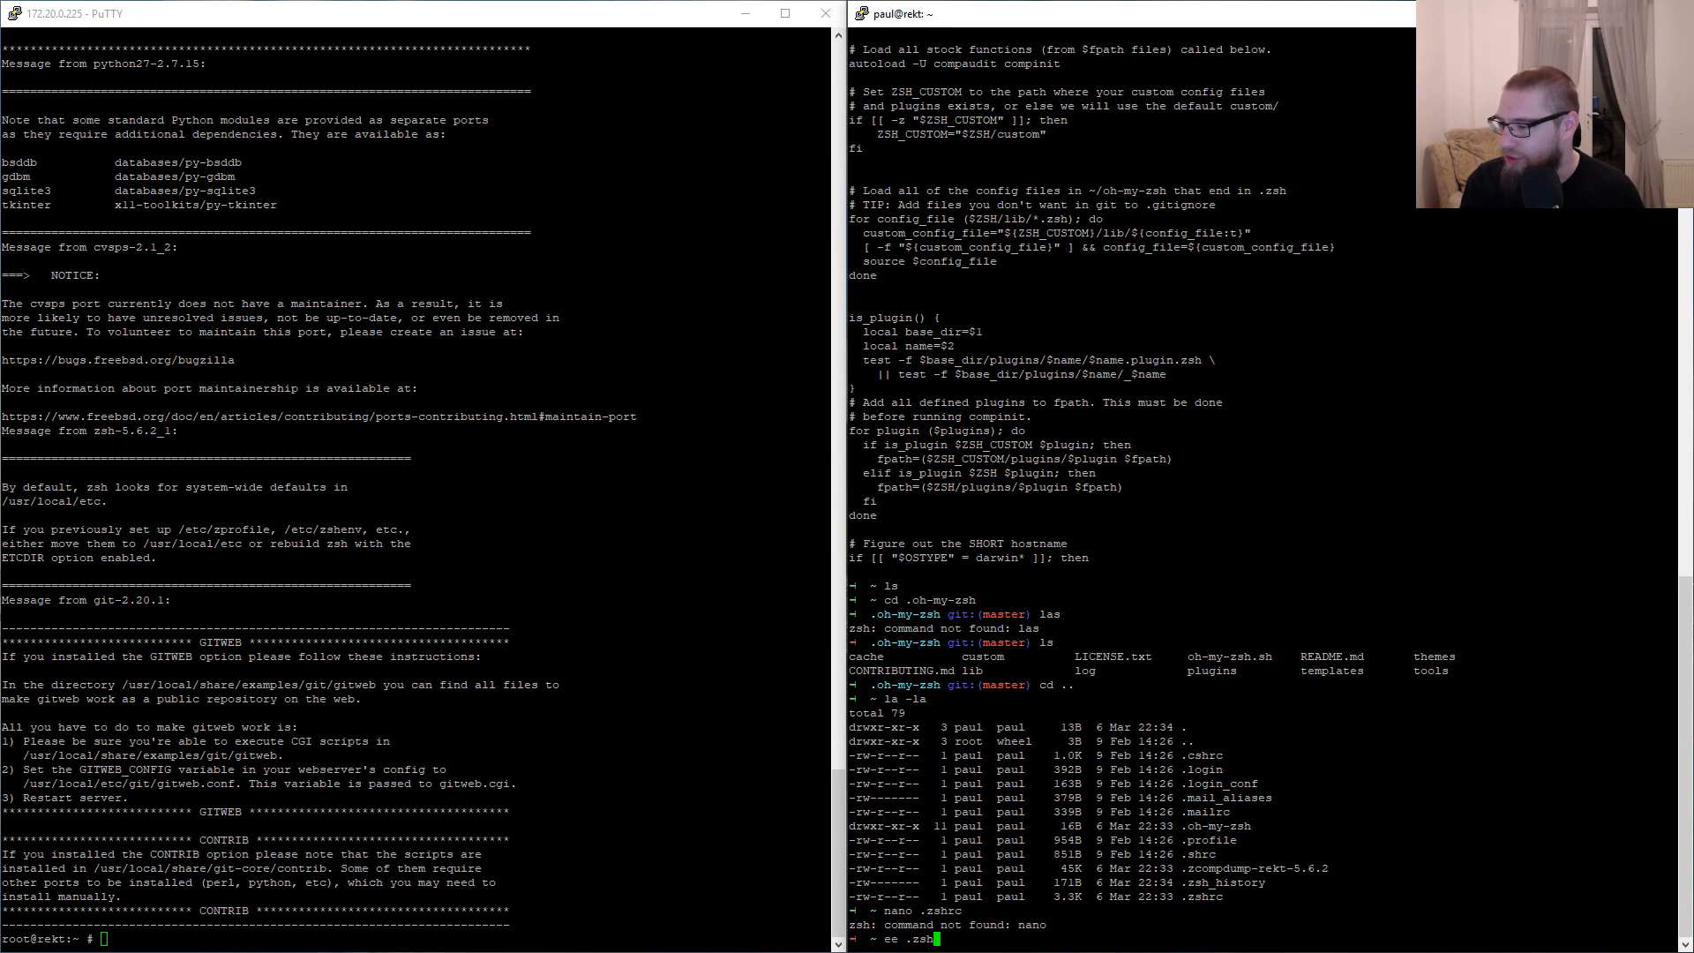
pyautogui.press('Return')
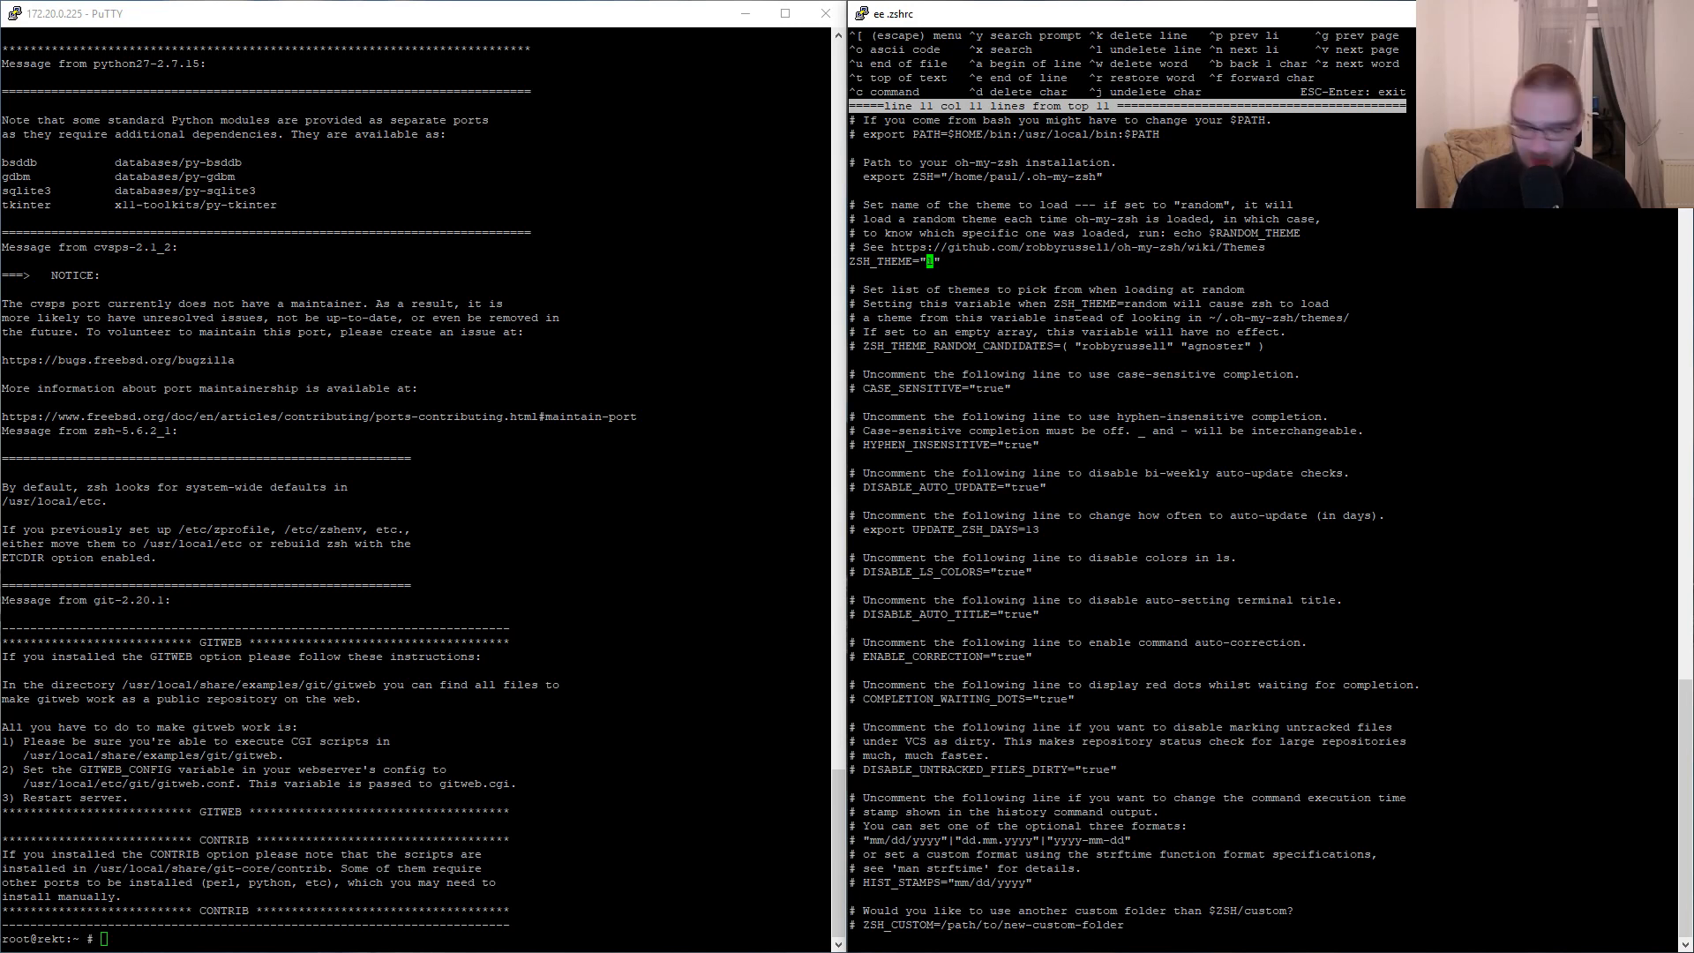
# Step: Set ZSH_THEME to "af-magic", save .zshrc, and run refresh
pyautogui.write('af-magic')
pyautogui.write('reload')
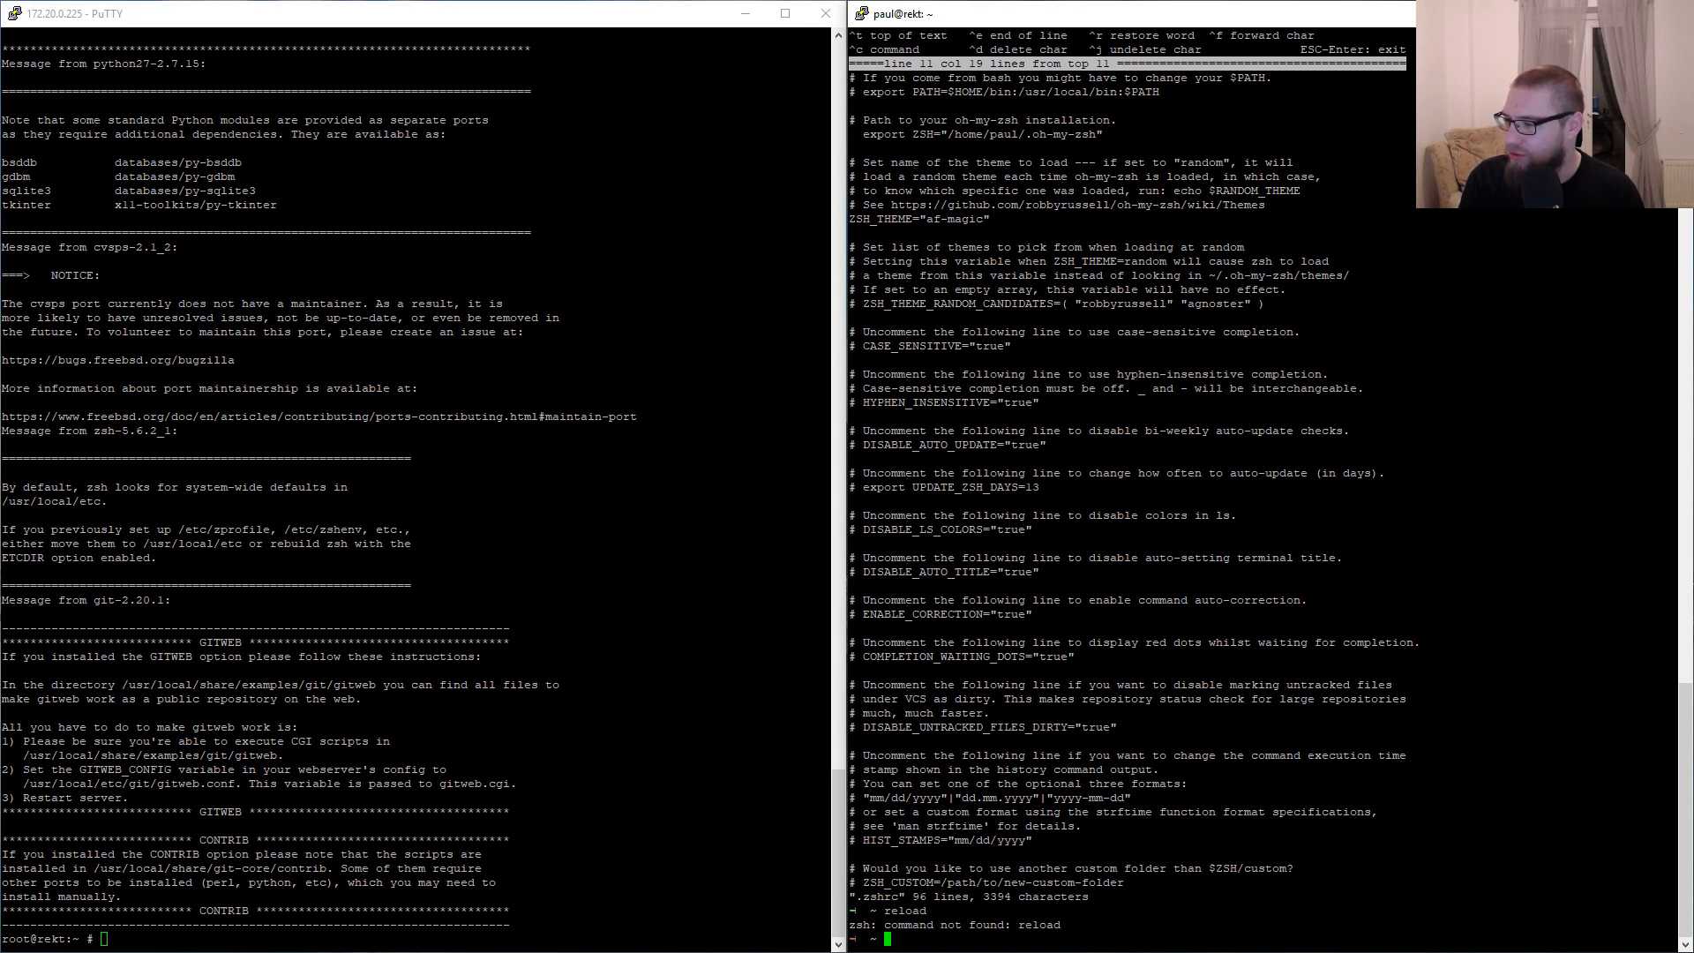
pyautogui.write('refresh')
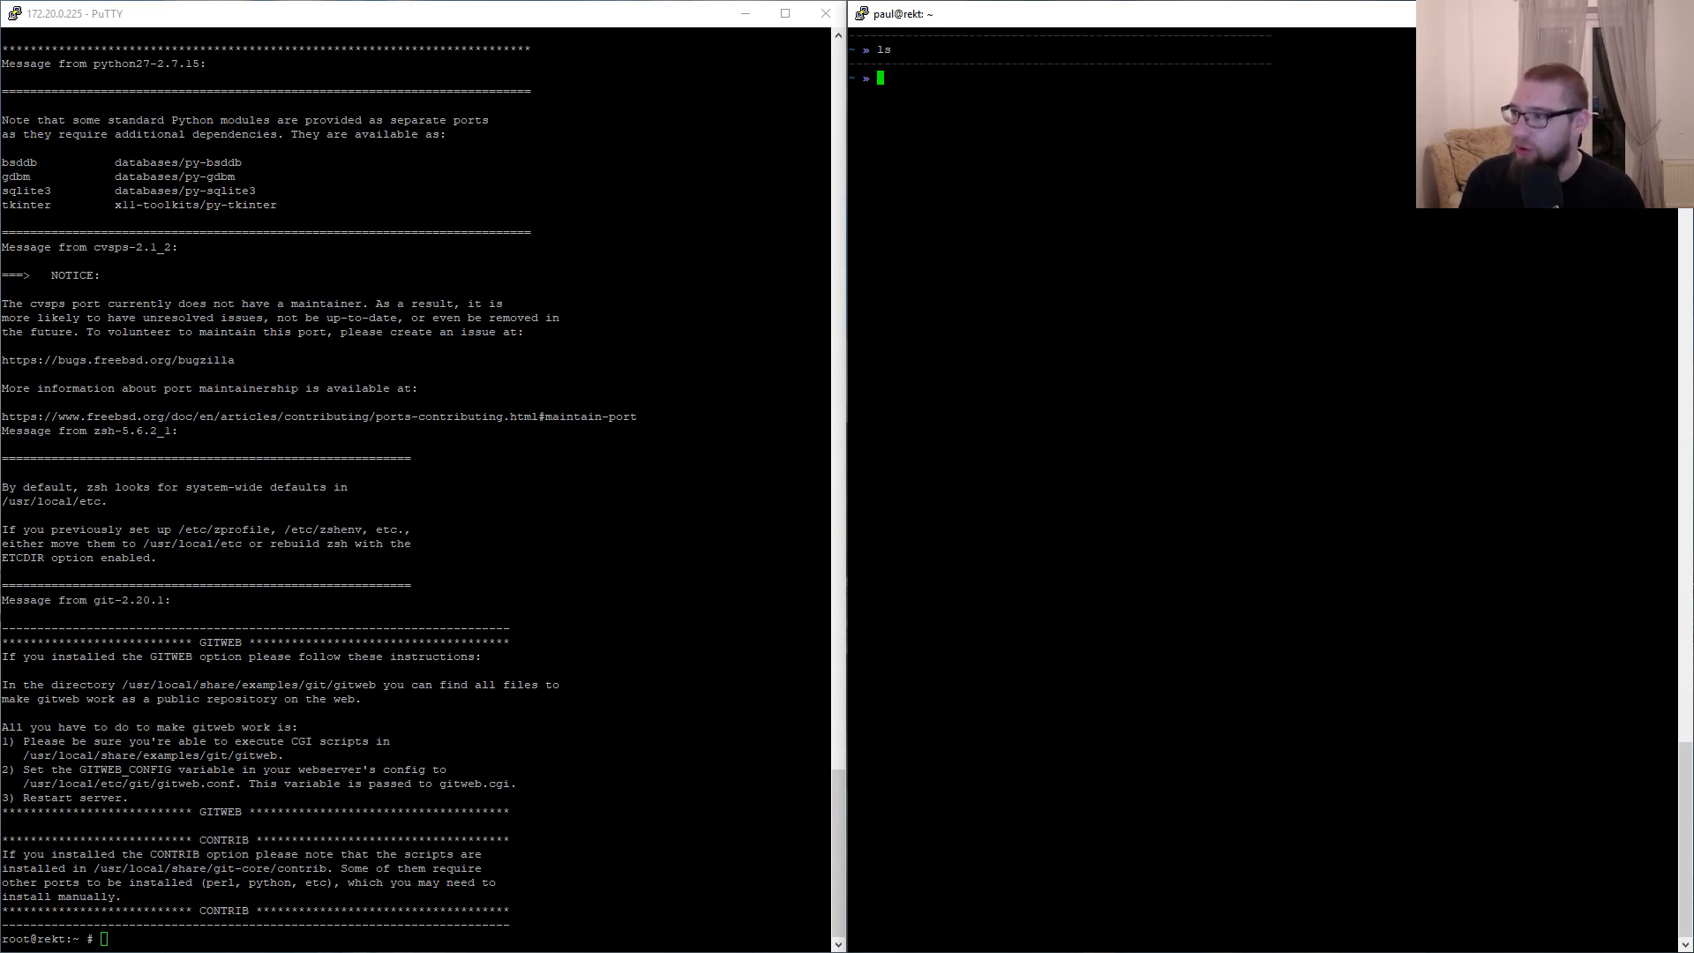
# Step: Change ZSH_THEME in ~/.zshrc to darkblood and relaunch zsh
pyautogui.write('ee ~/.')
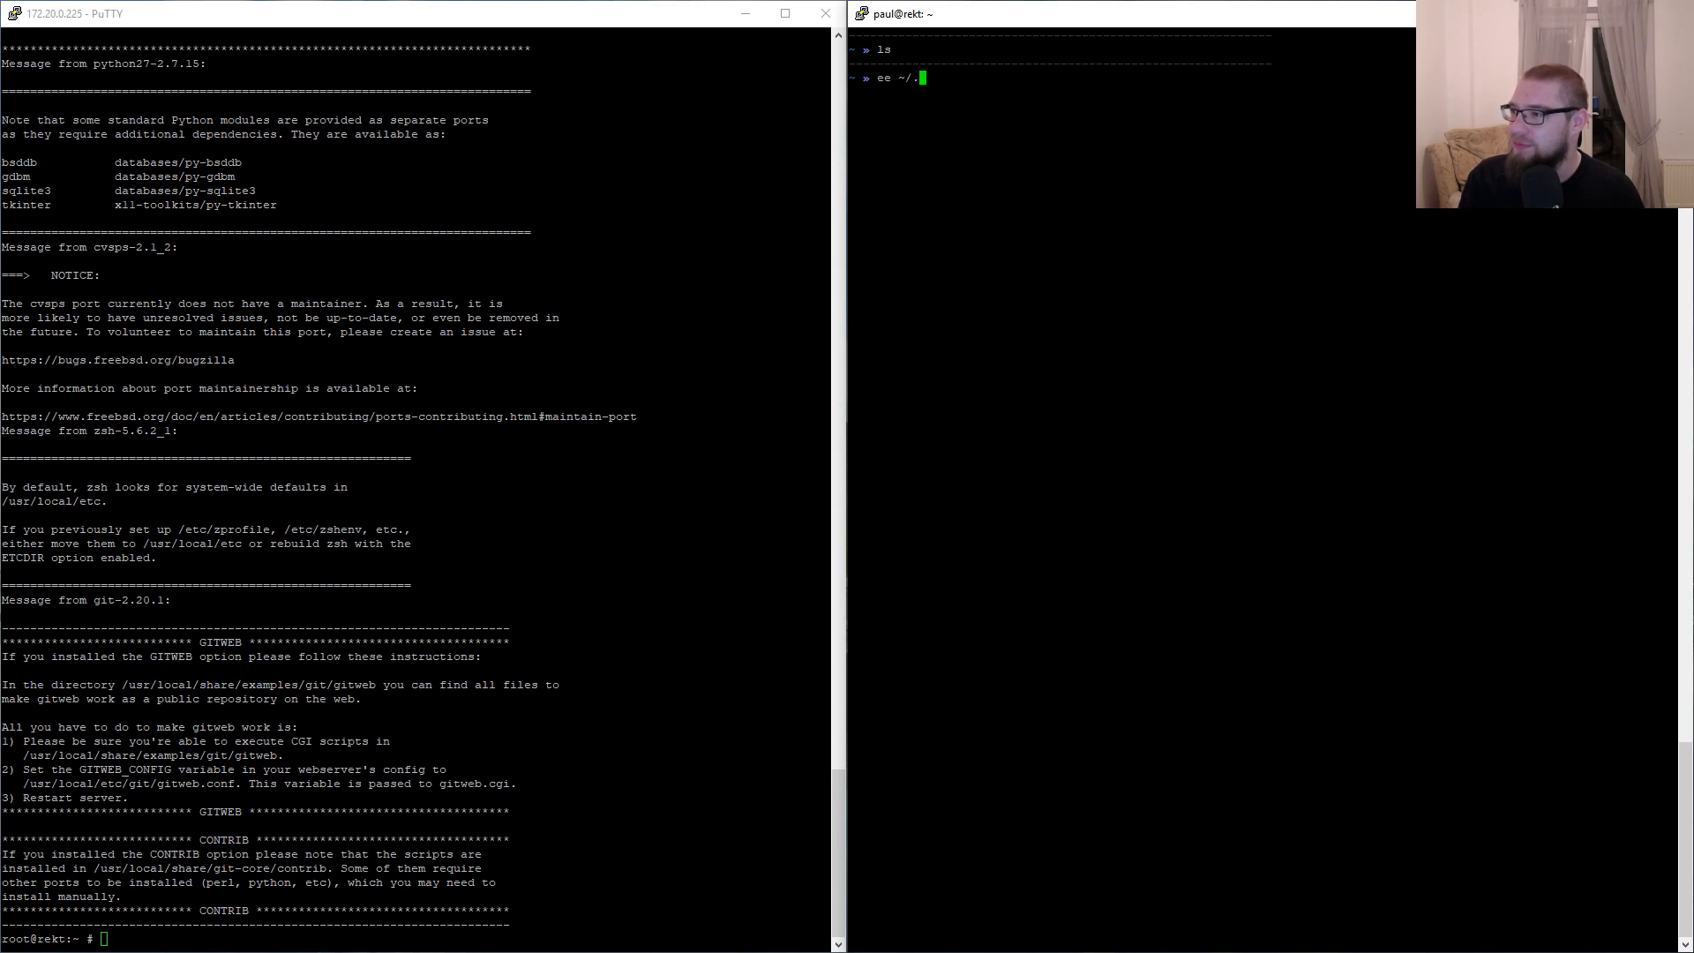
pyautogui.write('zshe')
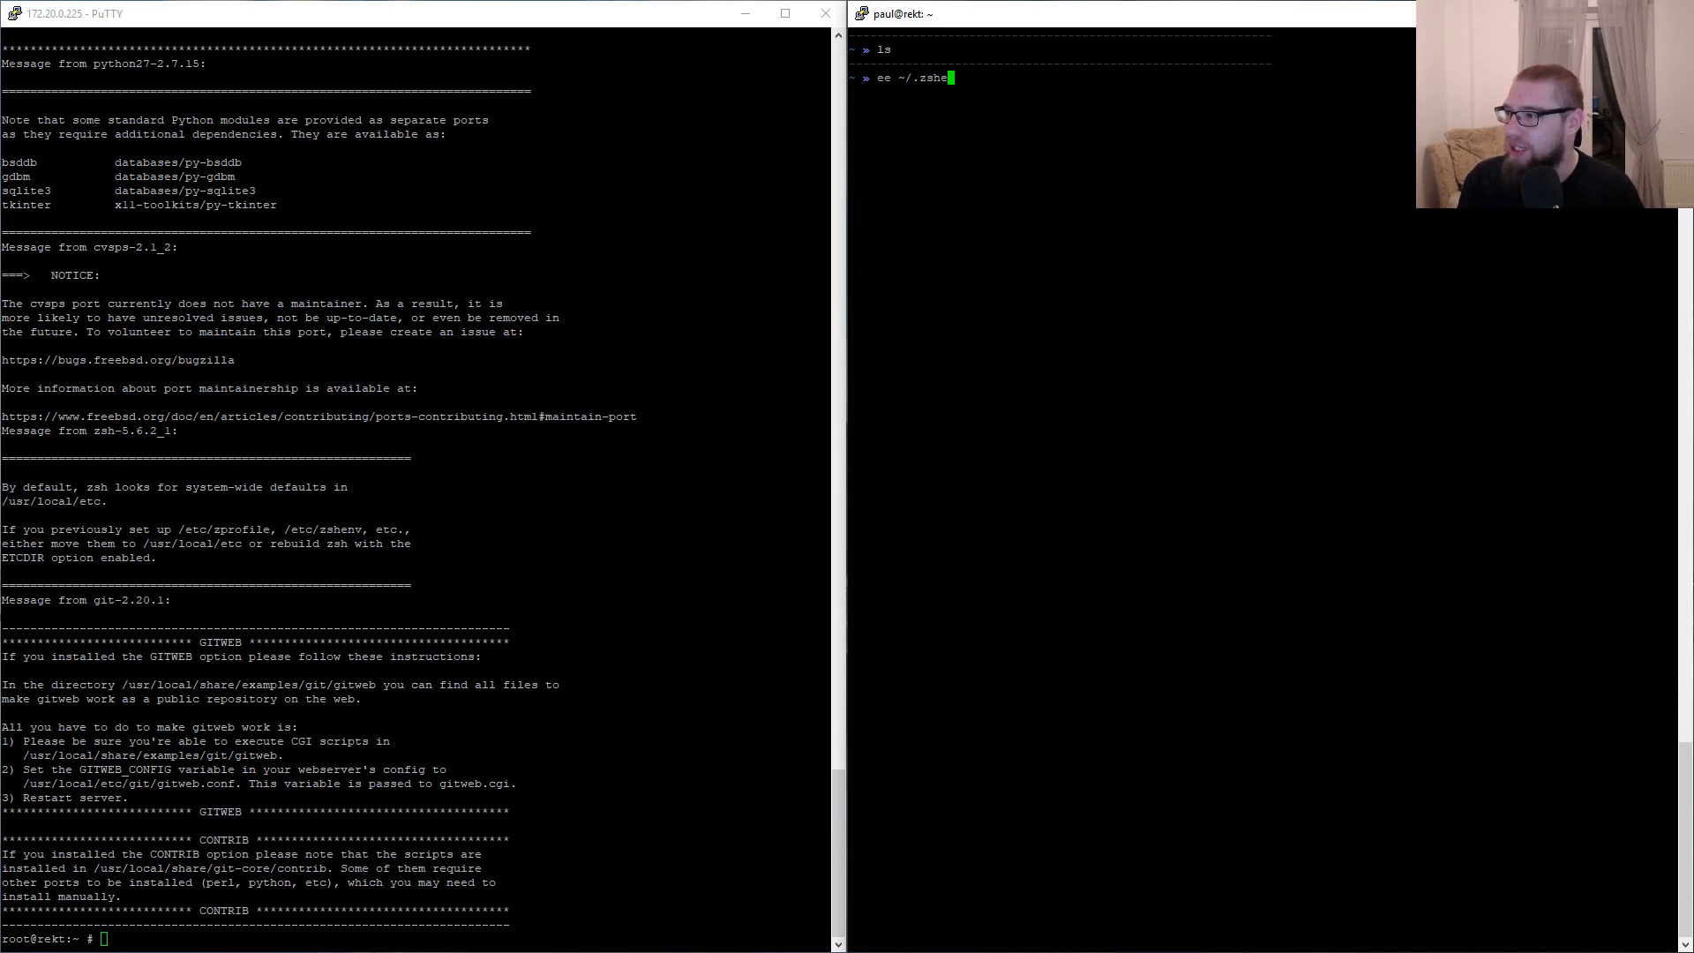
pyautogui.press('Return')
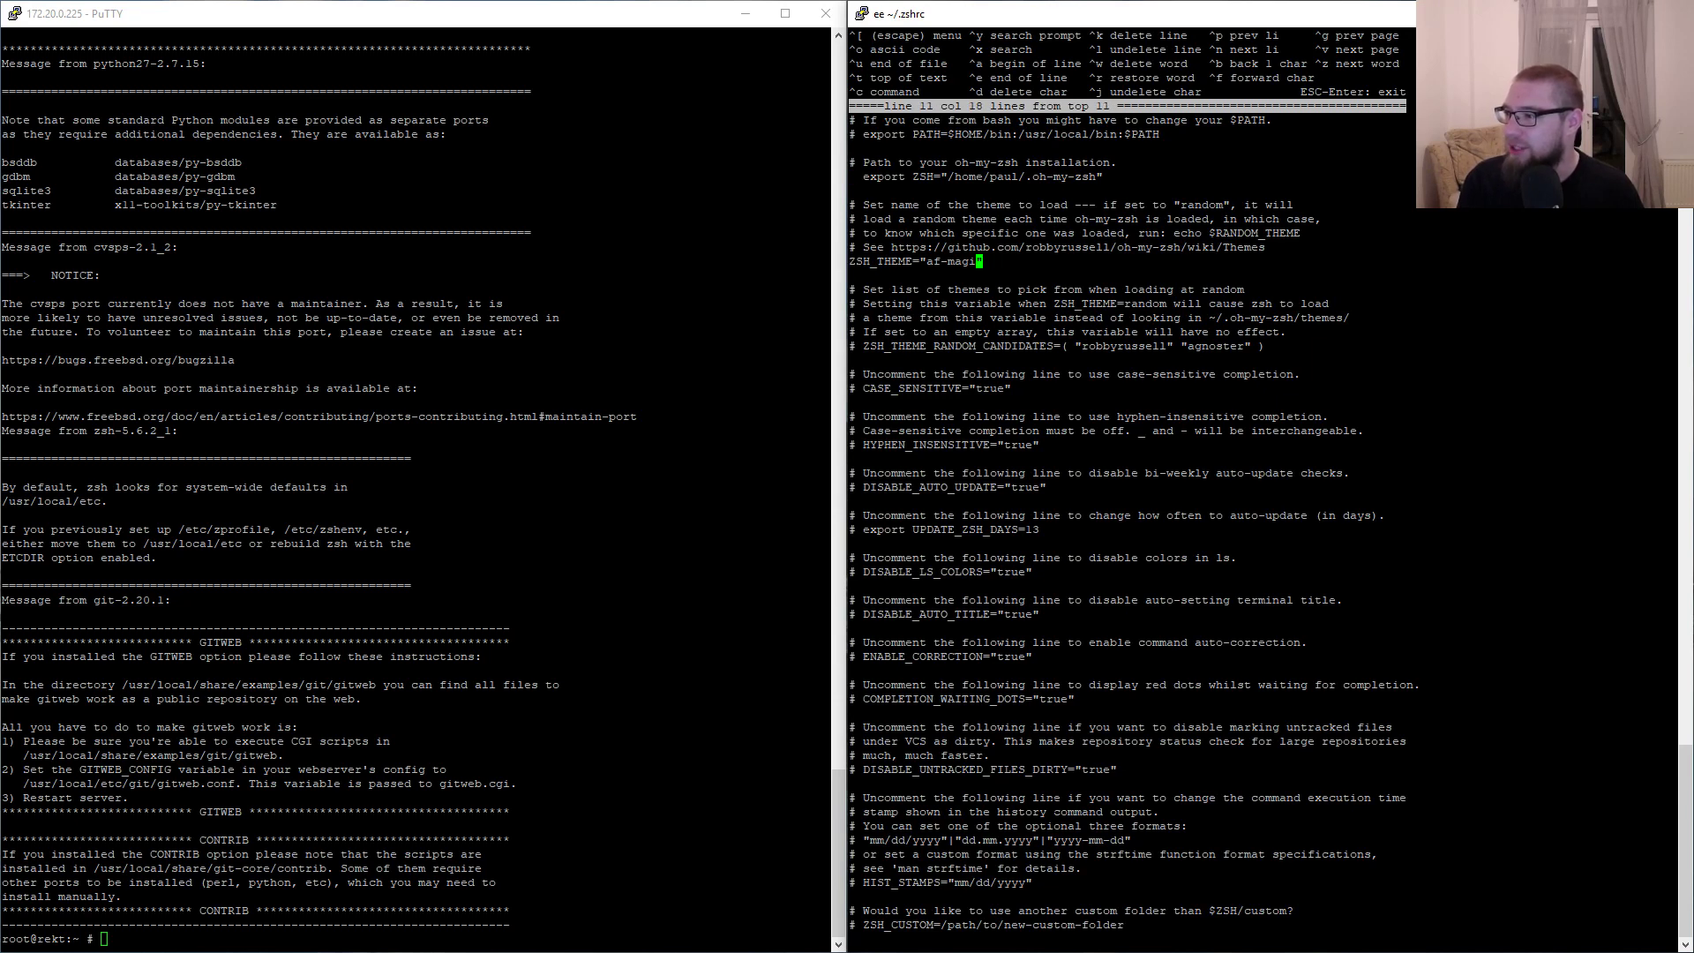
pyautogui.write('darkblood')
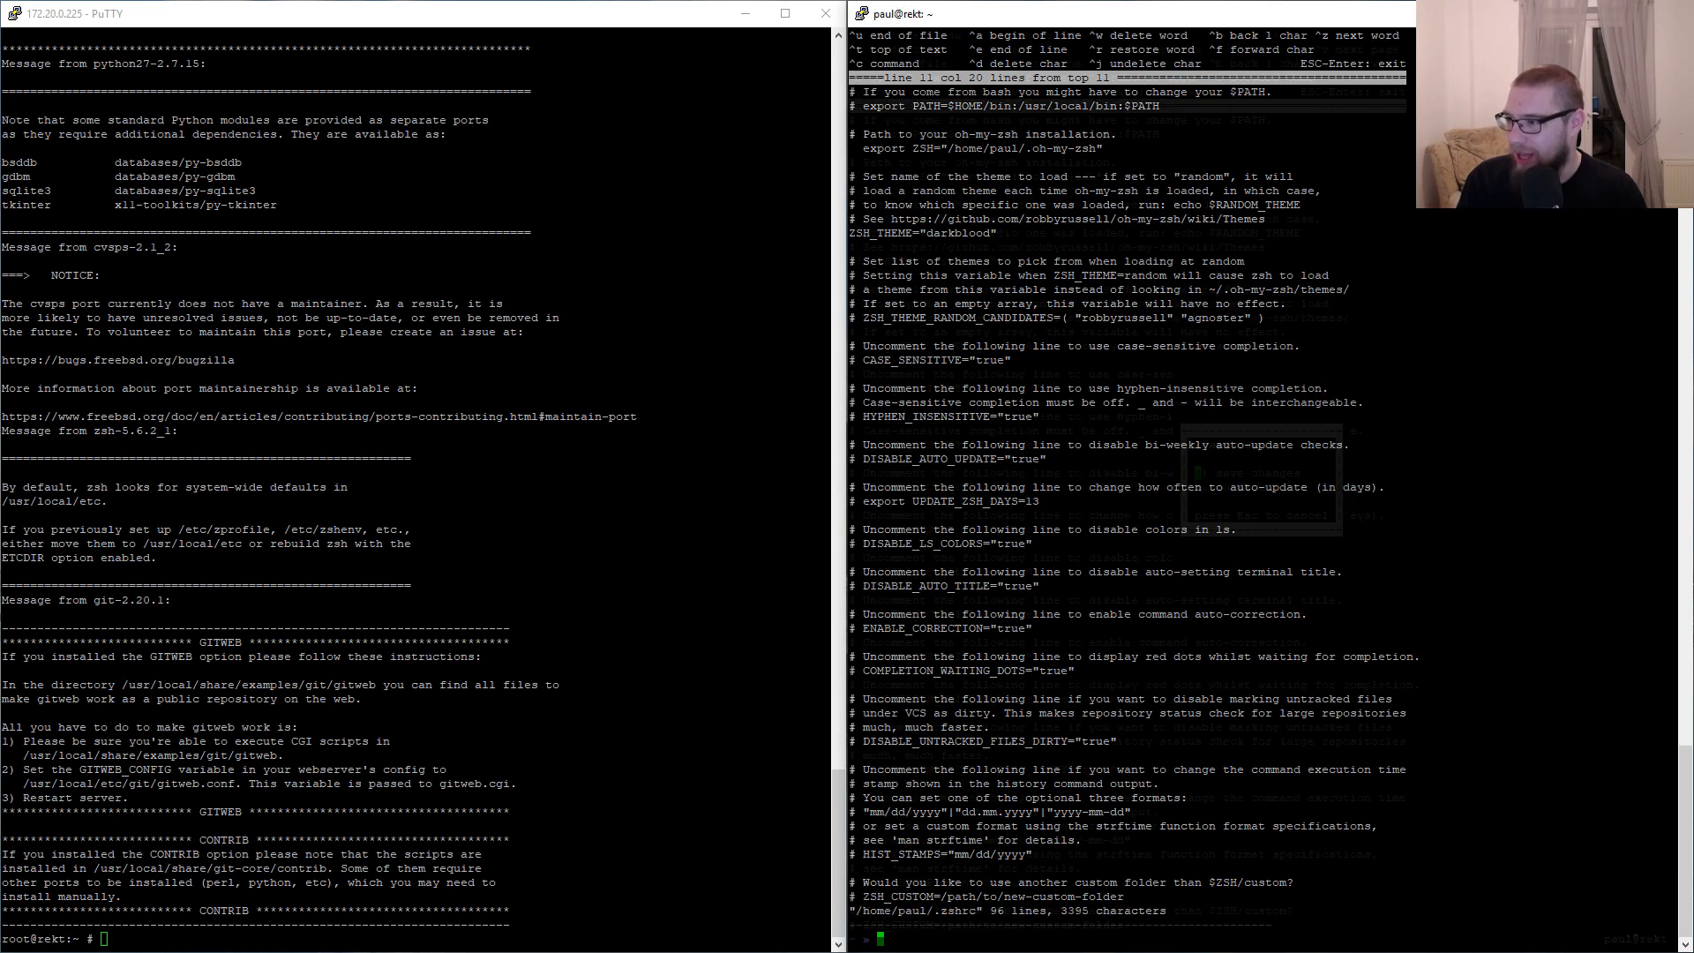
pyautogui.write('zsh')
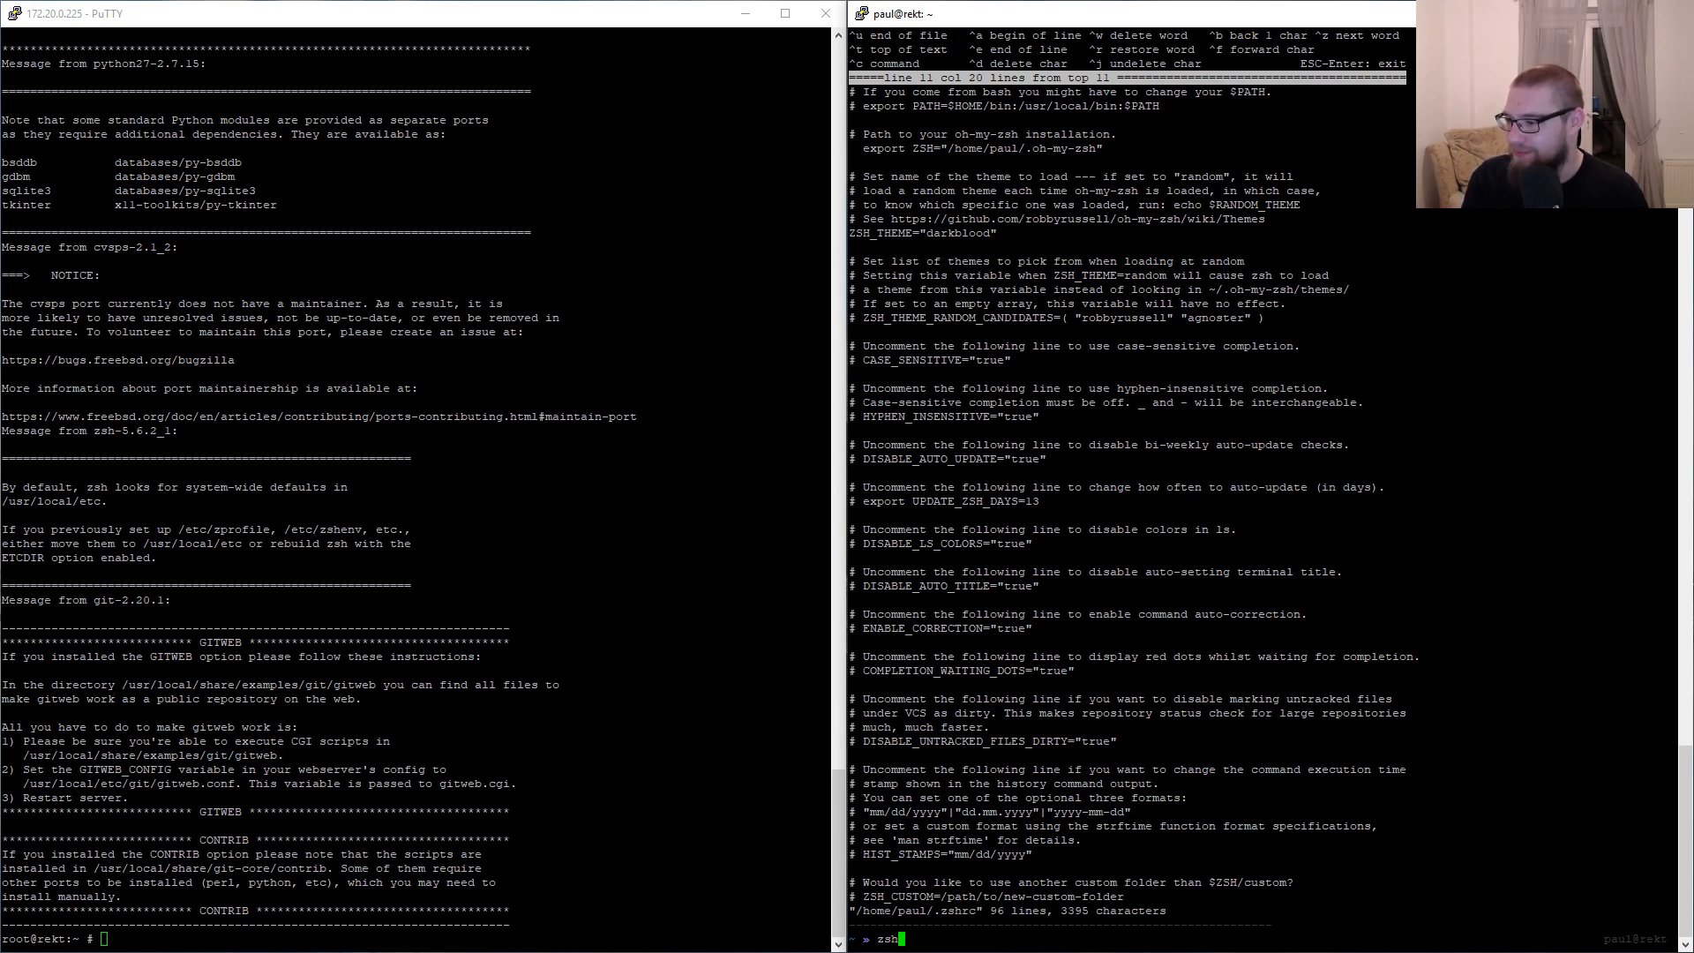
pyautogui.press('Return')
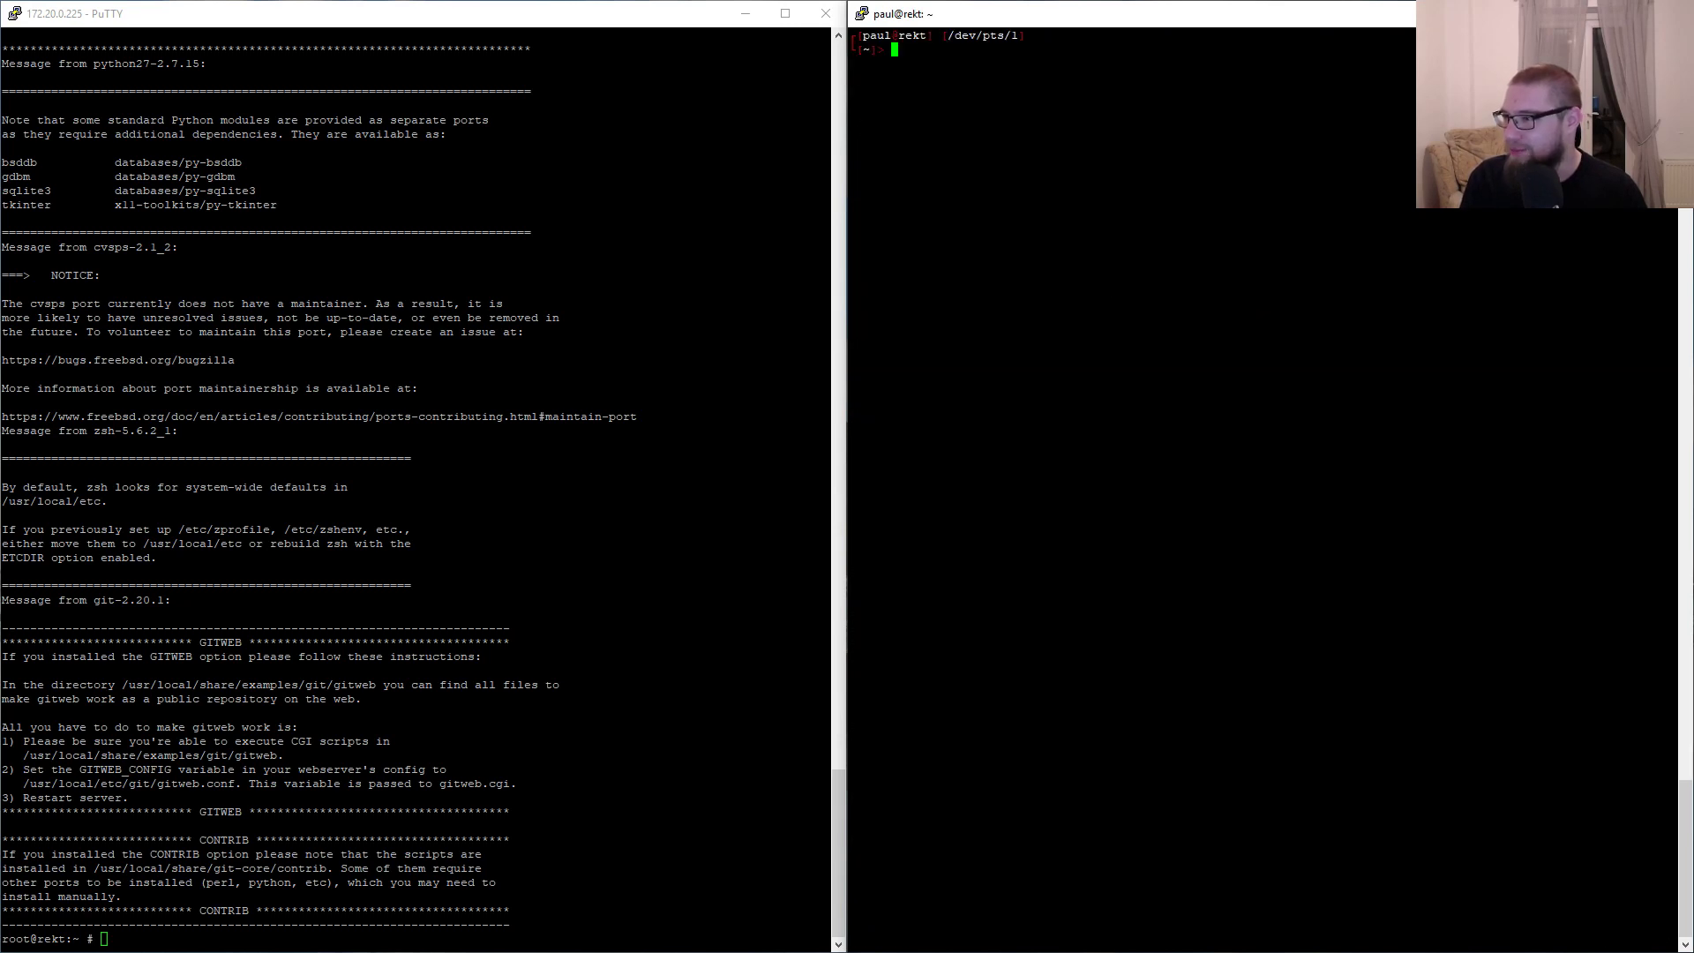
# Step: Run top to view processes, then list the home directory with ls -la
pyautogui.write('top')
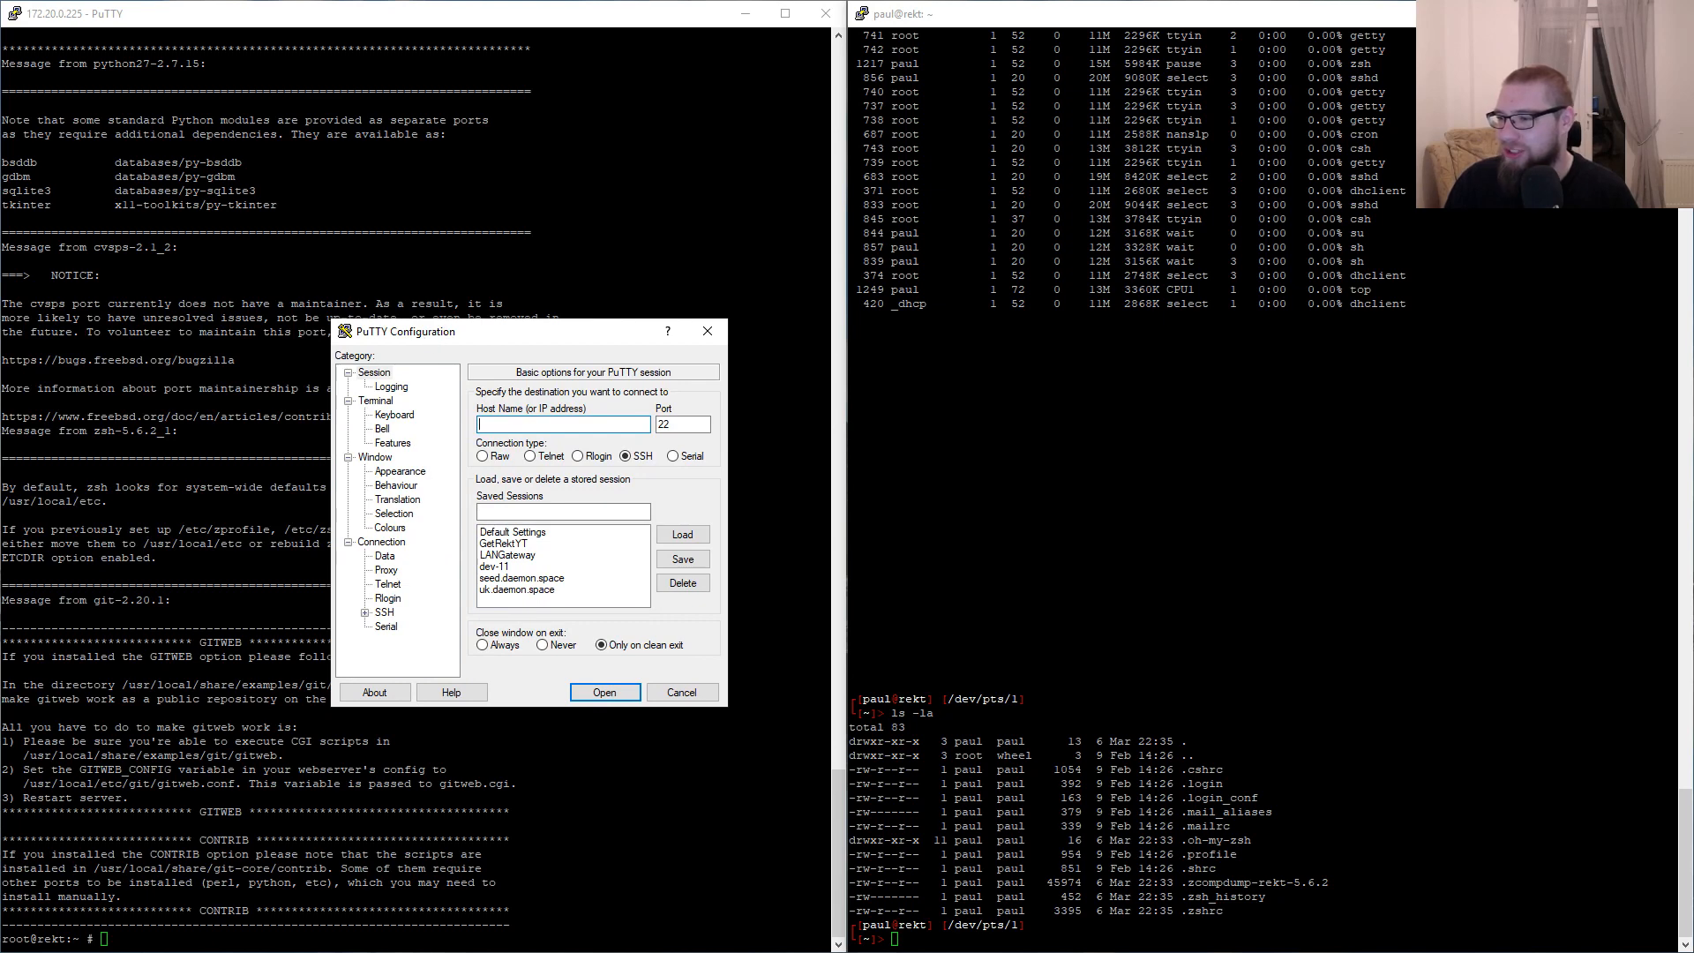
# Step: Browse the Appearance font list, cancel, and close PuTTY Configuration, keeping Courier New 10pt
pyautogui.click(399, 471)
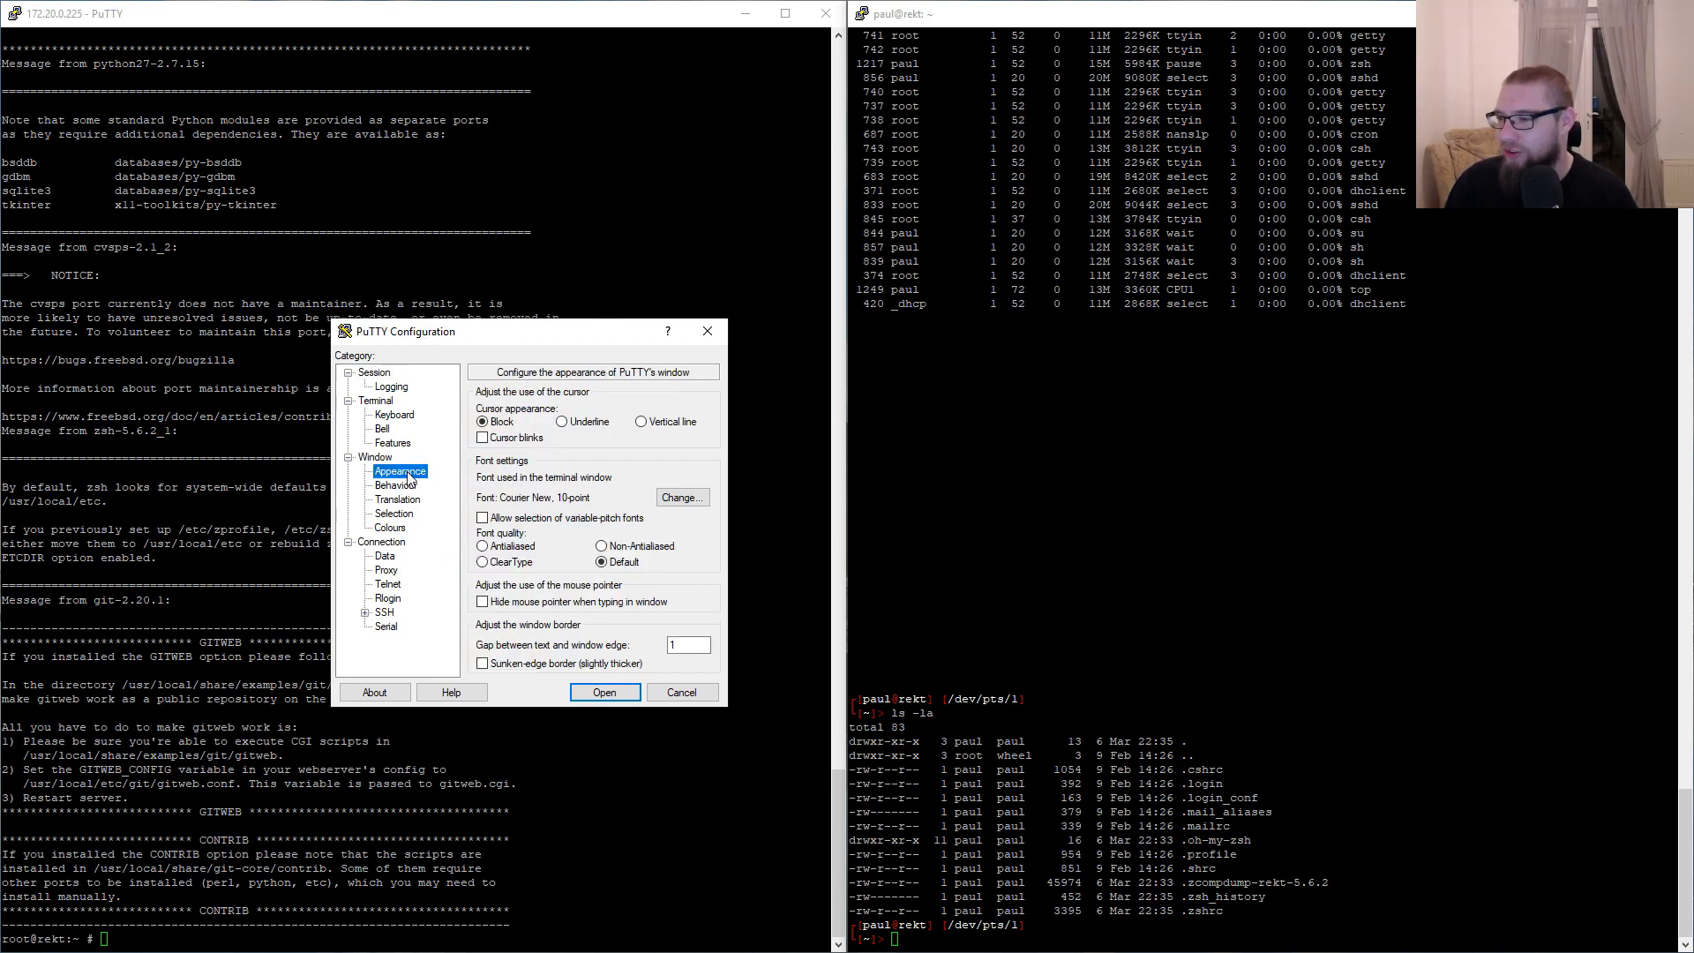
pyautogui.click(680, 497)
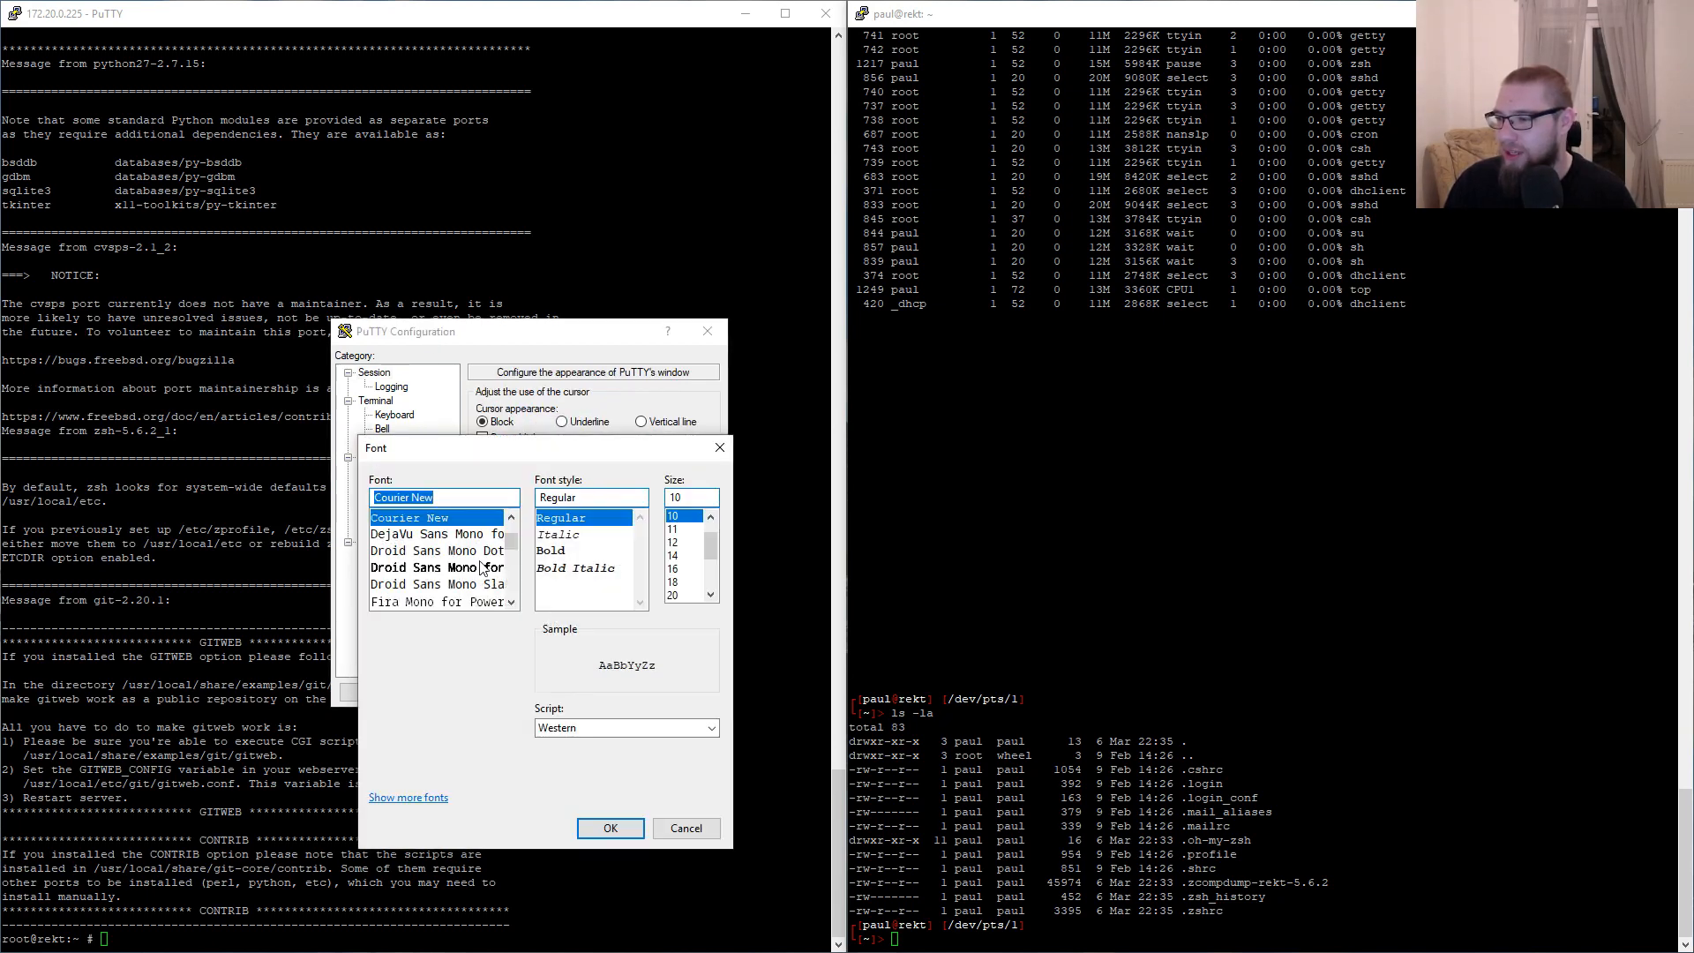
pyautogui.click(437, 568)
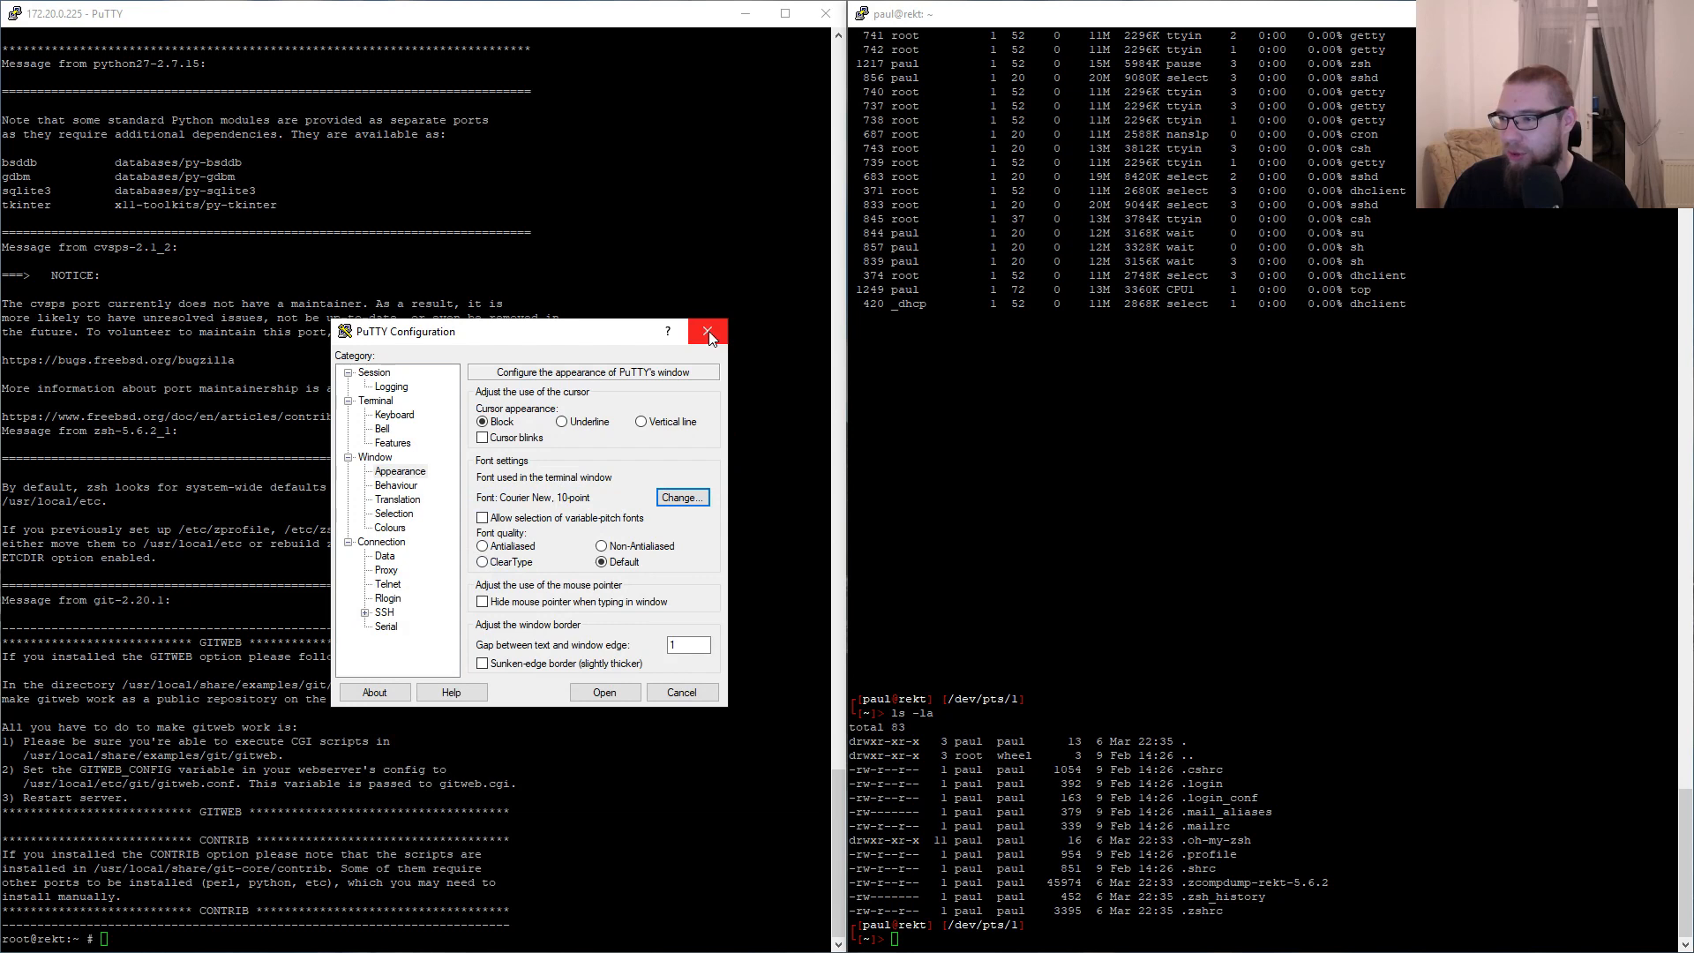
pyautogui.click(707, 331)
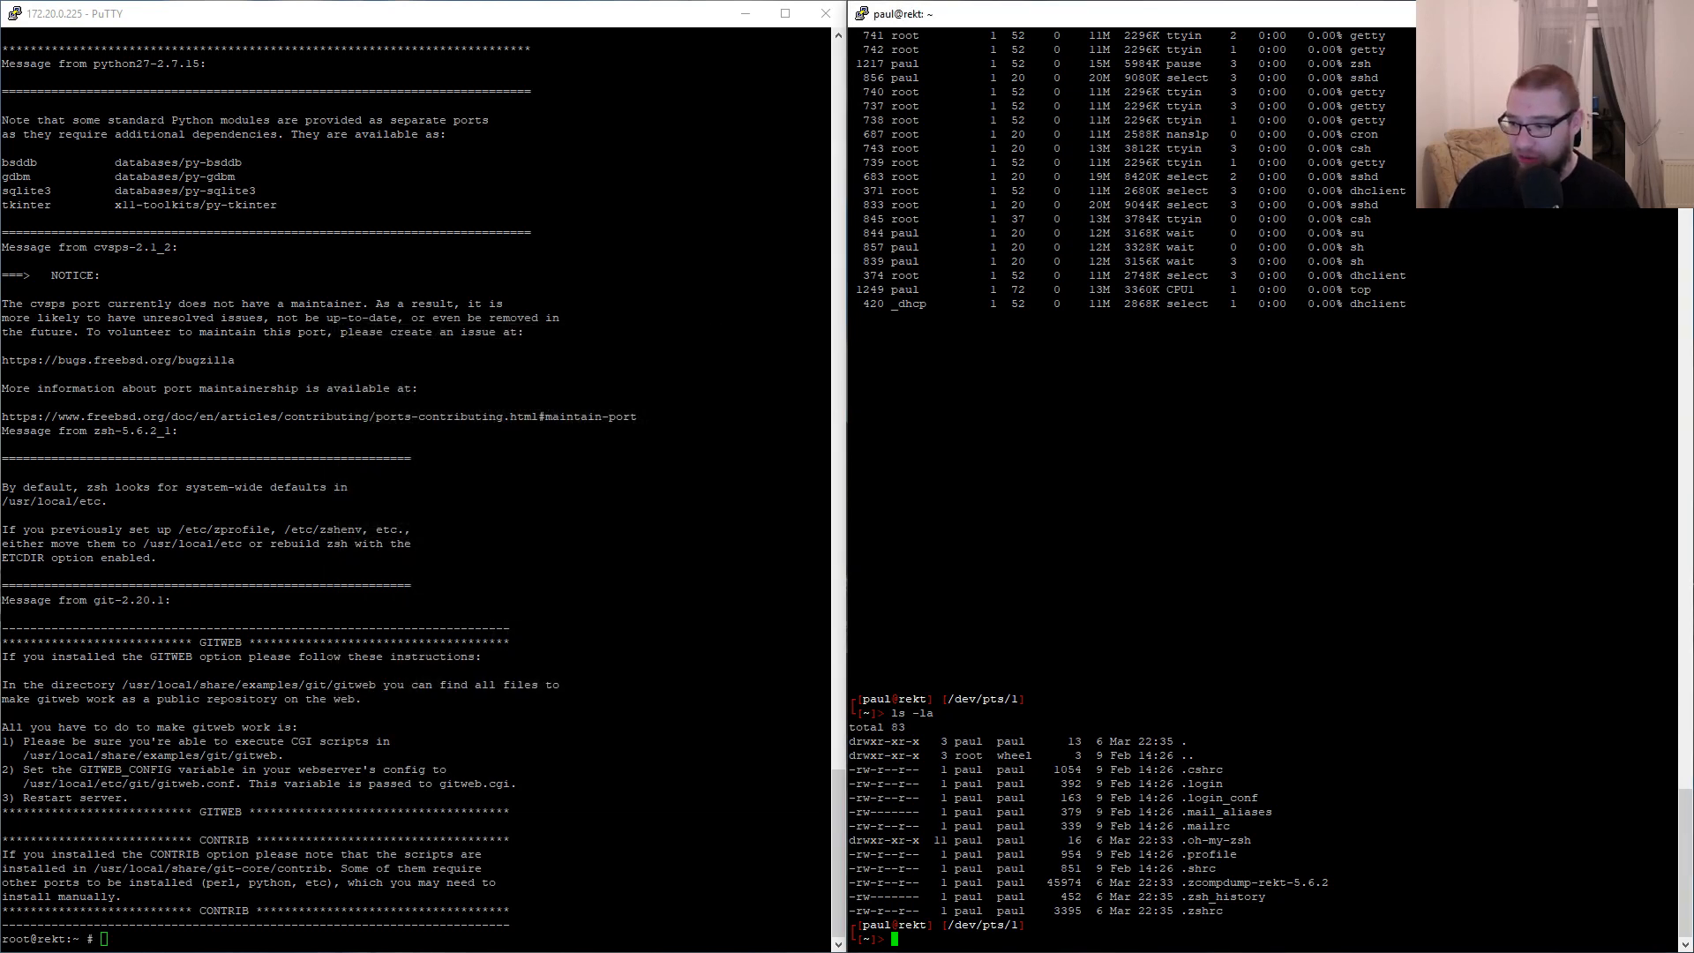